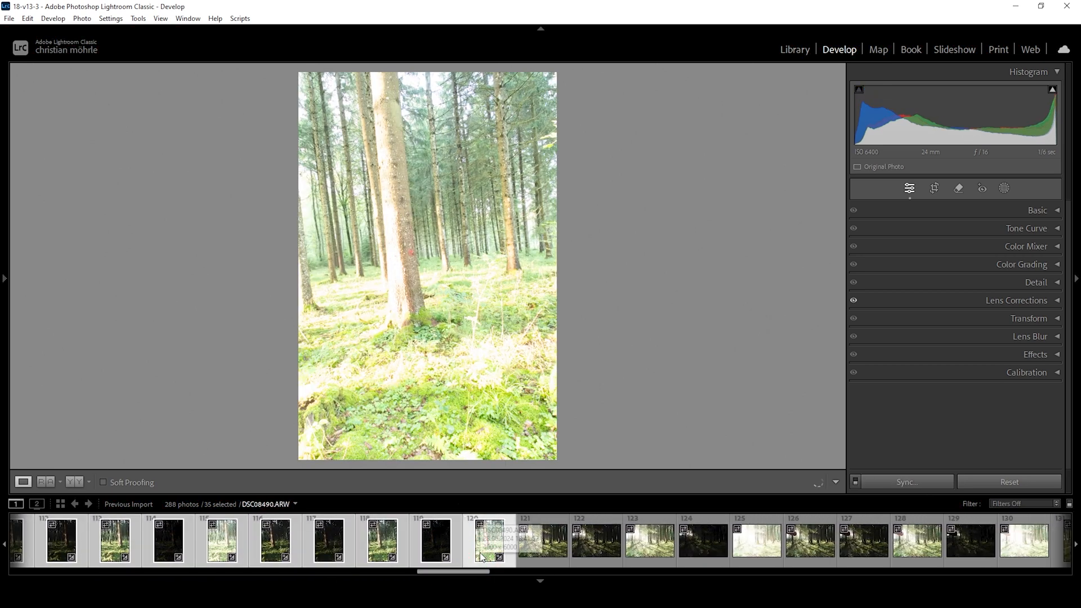
- Start an HDR Panorama merge of the selected brackets, trying Boundary Warp and returning it to 0
{"action": "right_click", "coordinate": [486, 542]}
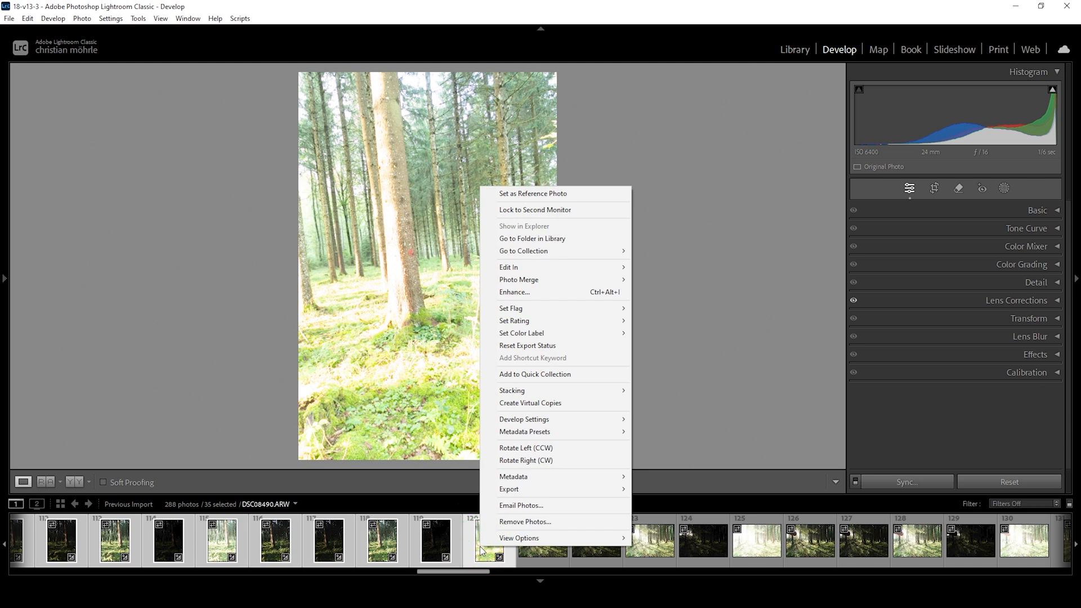
{"action": "mouse_move", "coordinate": [538, 279]}
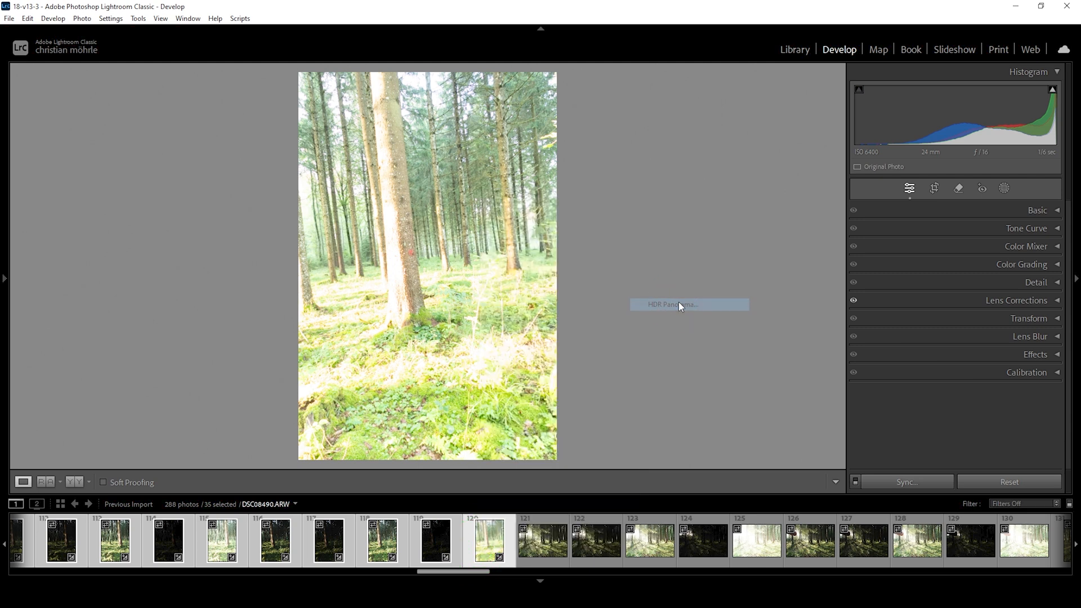
{"action": "left_click", "coordinate": [671, 304]}
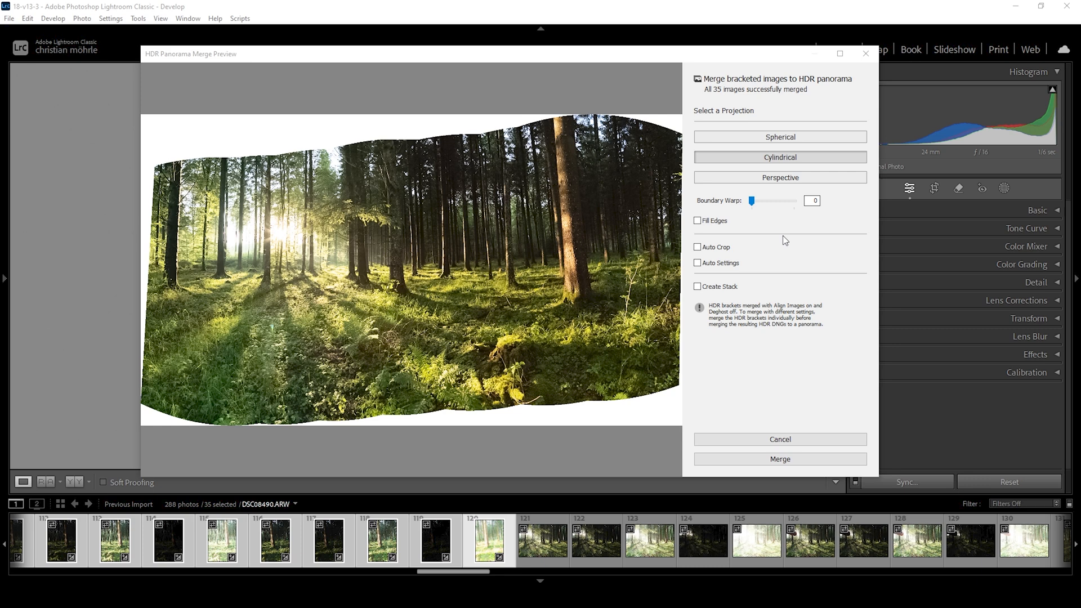
{"action": "mouse_move", "coordinate": [785, 232]}
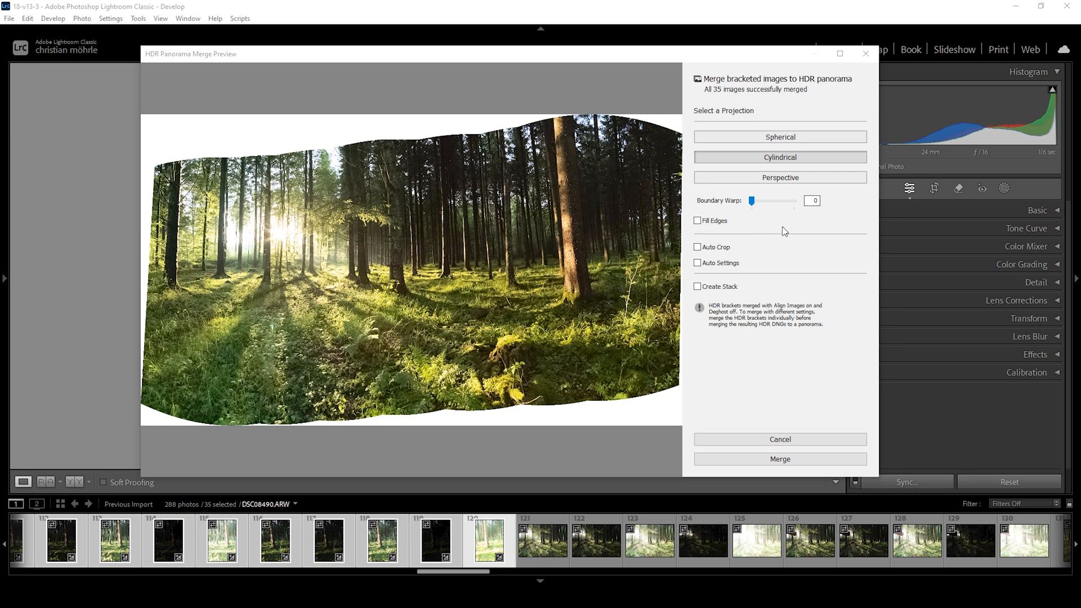
{"action": "mouse_move", "coordinate": [814, 165]}
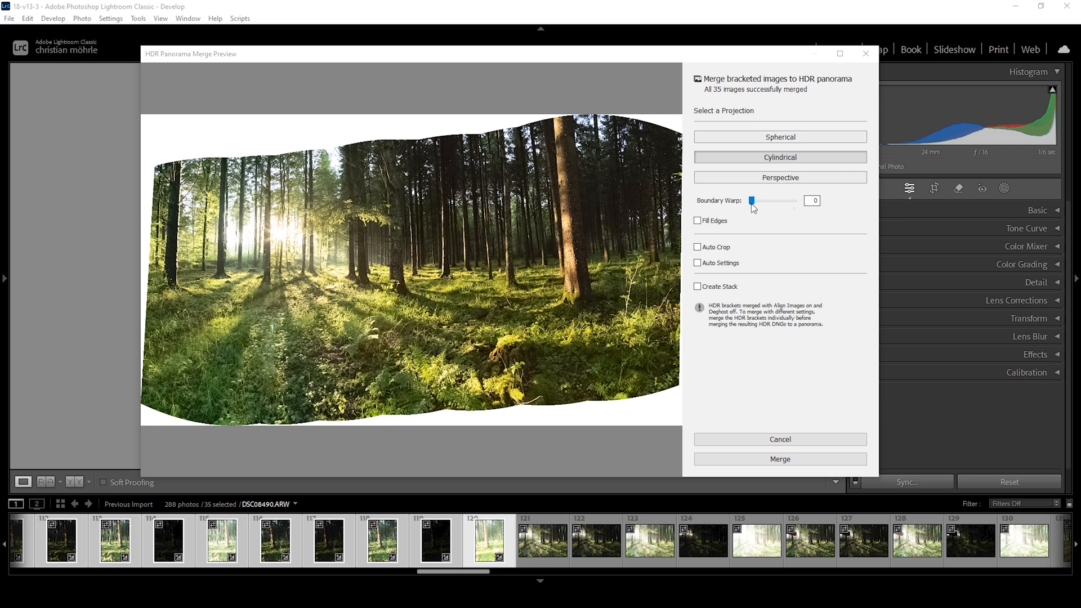
{"action": "left_click_drag", "start_coordinate": [752, 200], "coordinate": [793, 200]}
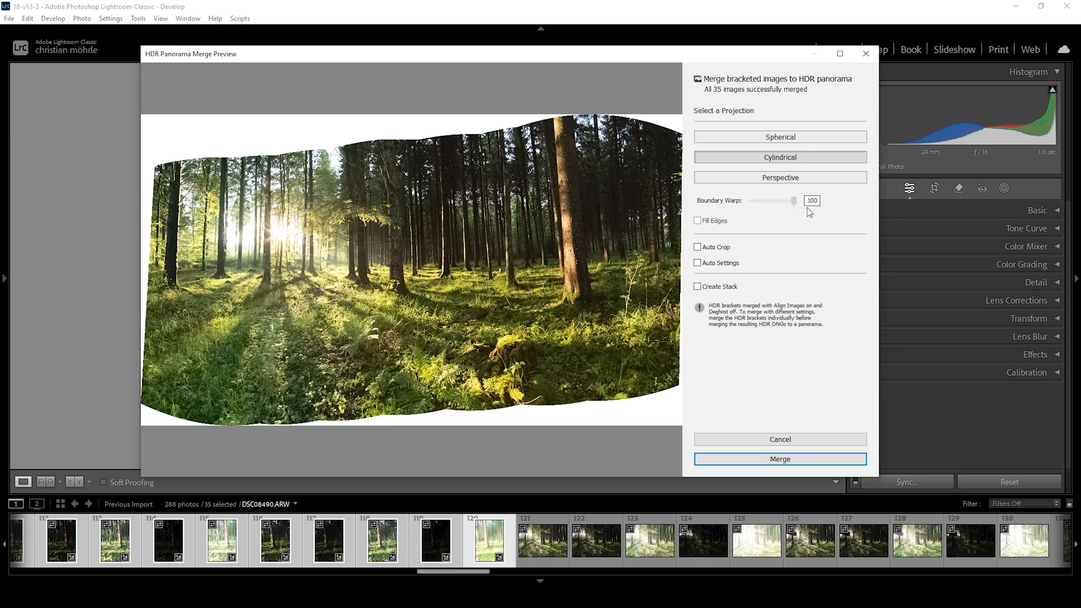
{"action": "left_click_drag", "start_coordinate": [792, 201], "coordinate": [789, 200]}
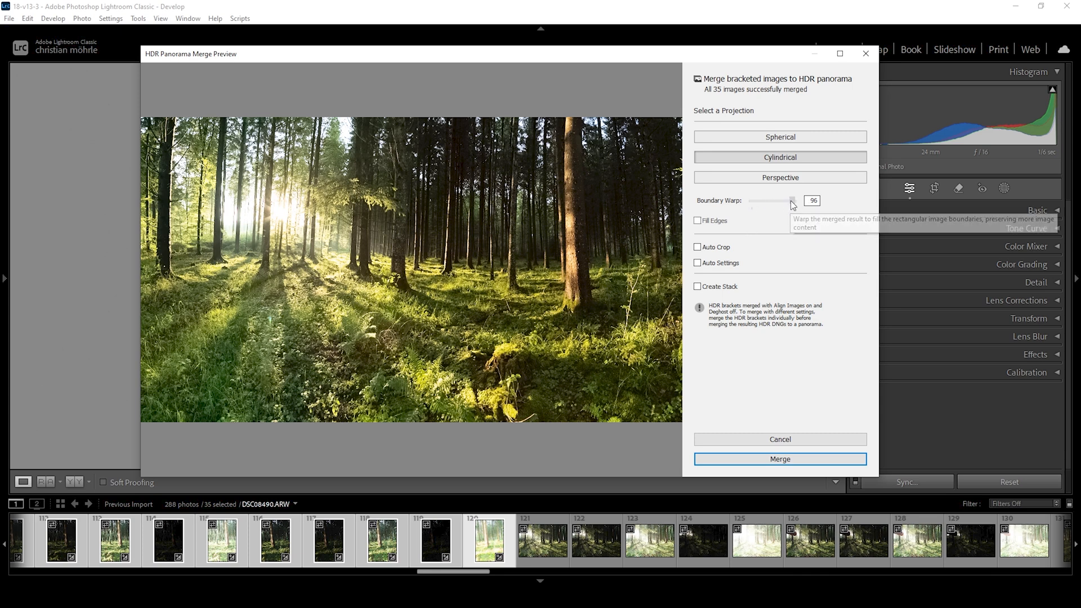
{"action": "left_click_drag", "start_coordinate": [792, 200], "coordinate": [754, 201]}
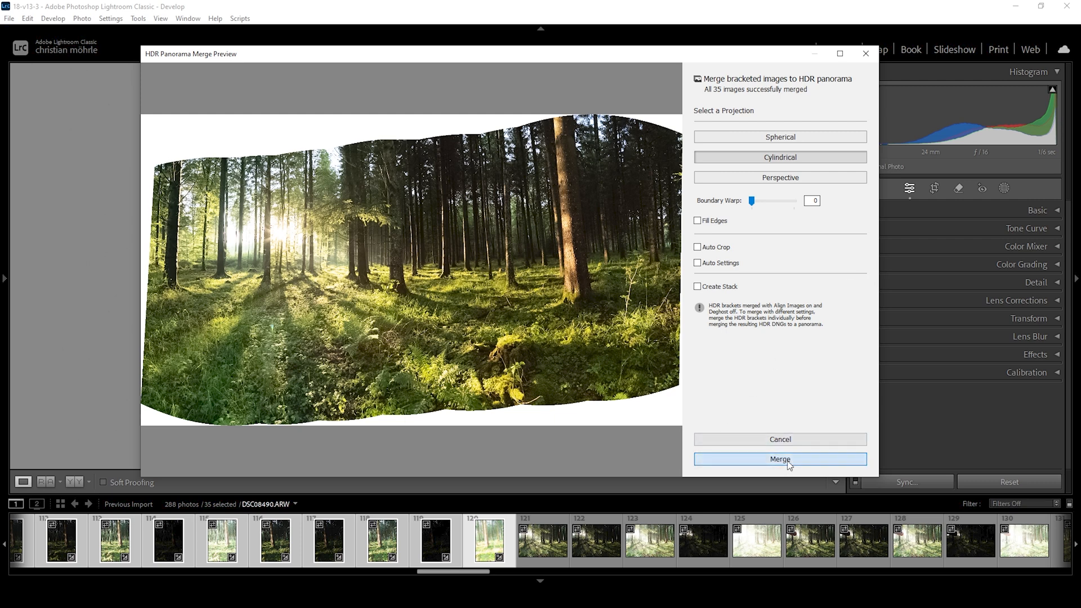
- Merge the HDR panorama and begin cropping the new HDR-Pano.dng inside its wavy edges
{"action": "left_click", "coordinate": [779, 459]}
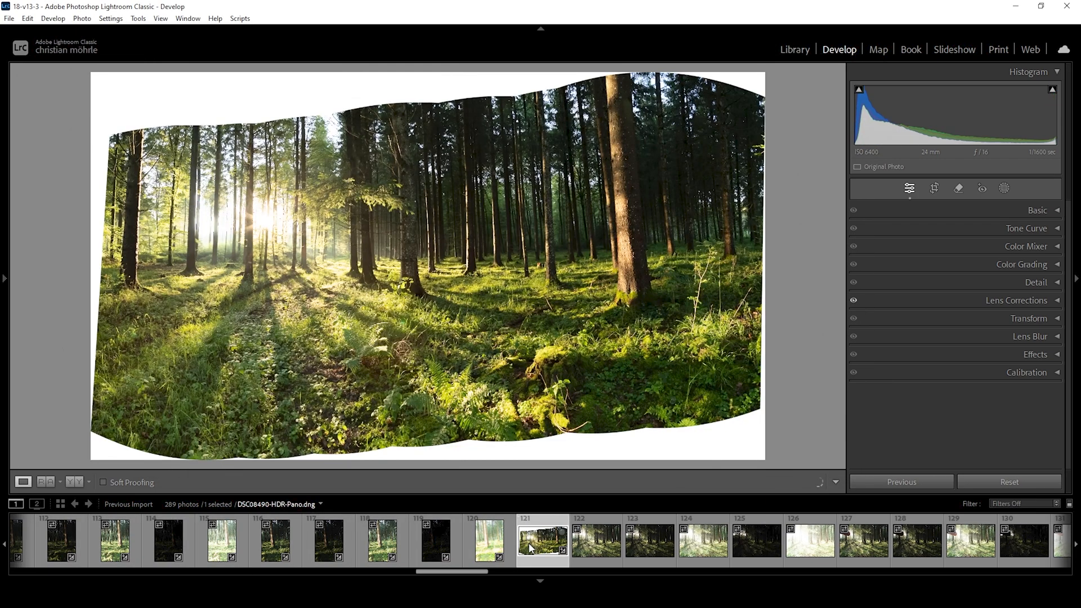
{"action": "mouse_move", "coordinate": [542, 538]}
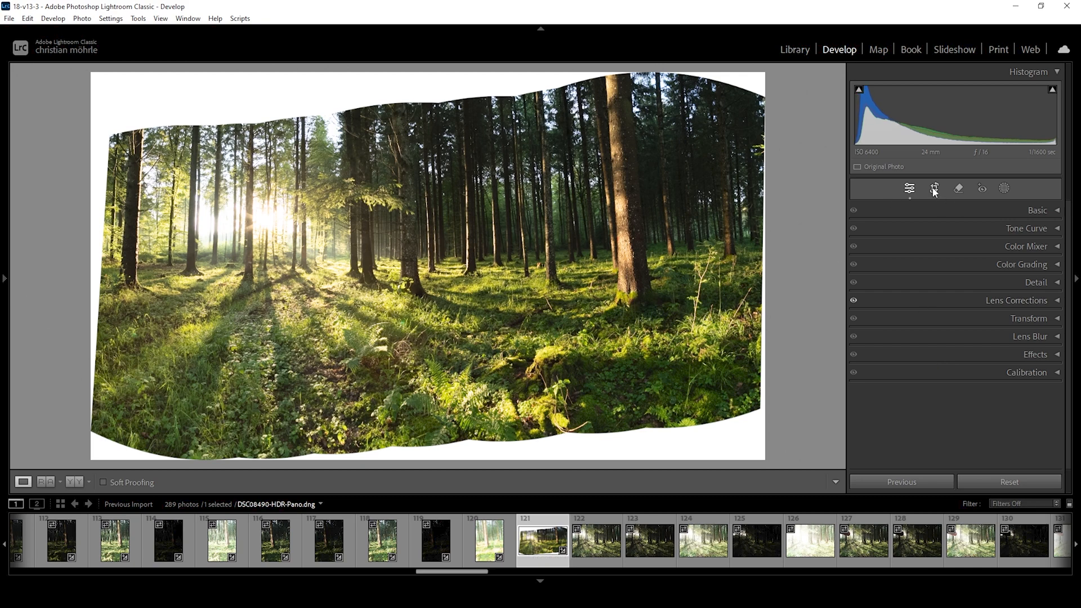
{"action": "left_click", "coordinate": [934, 188]}
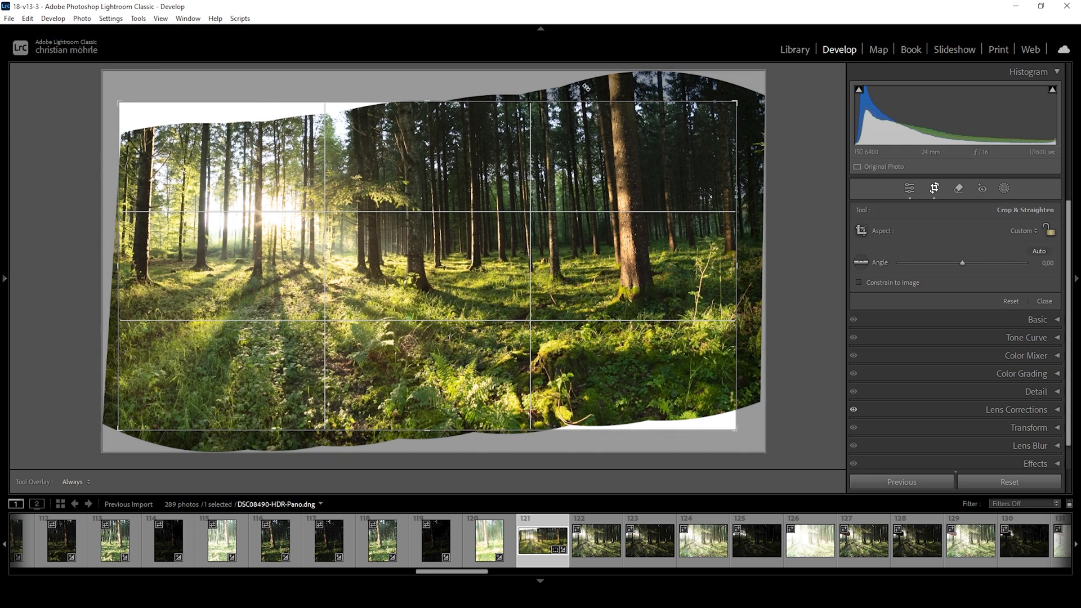
{"action": "mouse_move", "coordinate": [649, 160]}
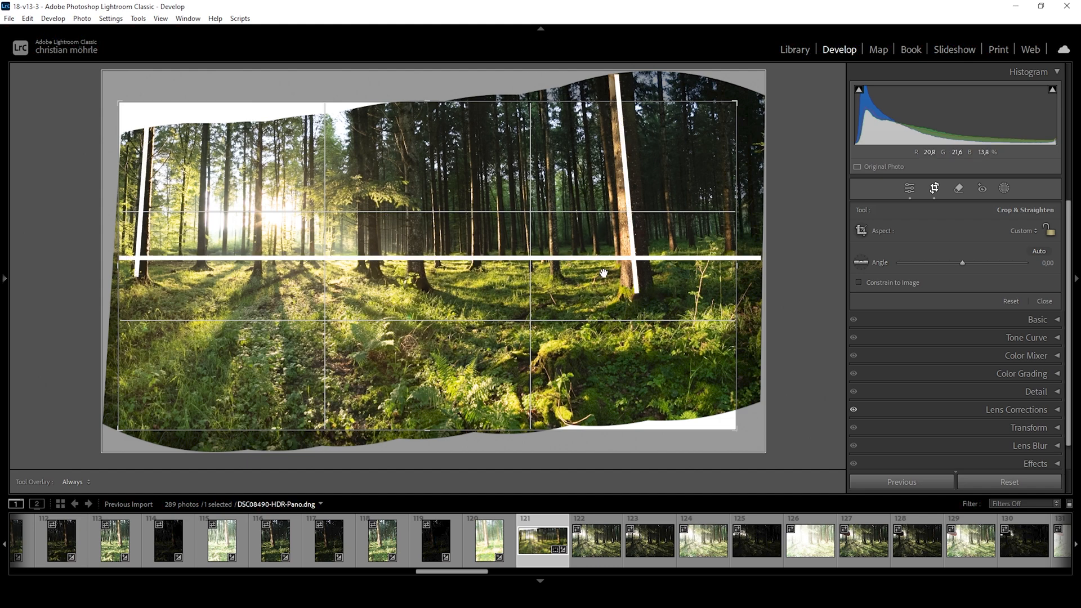
{"action": "mouse_move", "coordinate": [552, 128]}
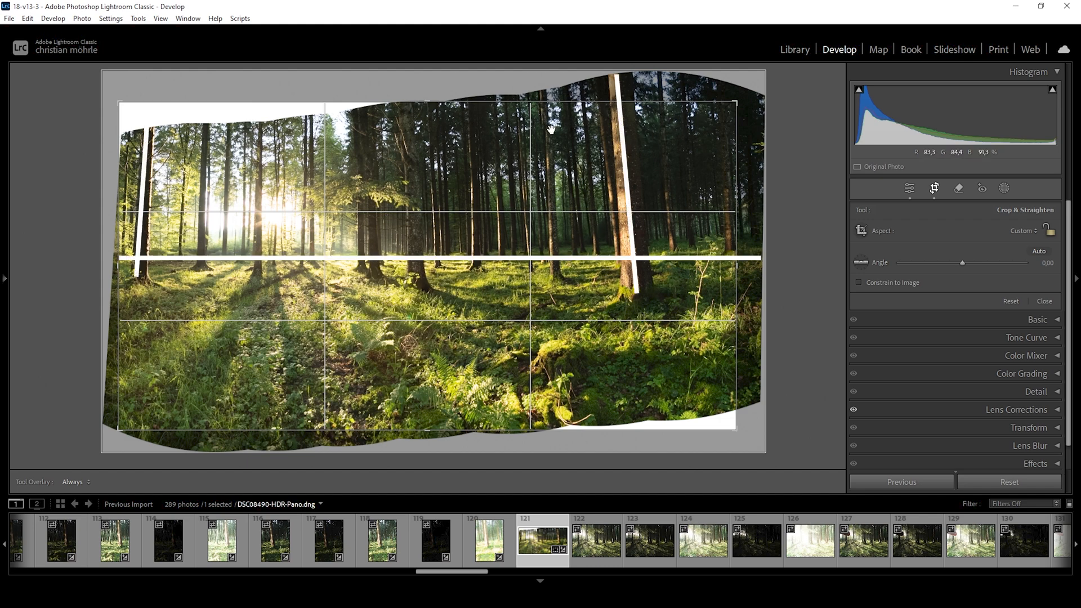
- Commit the crop, choose the Adobe Landscape profile and pull Highlights to about -57
{"action": "left_click", "coordinate": [934, 188]}
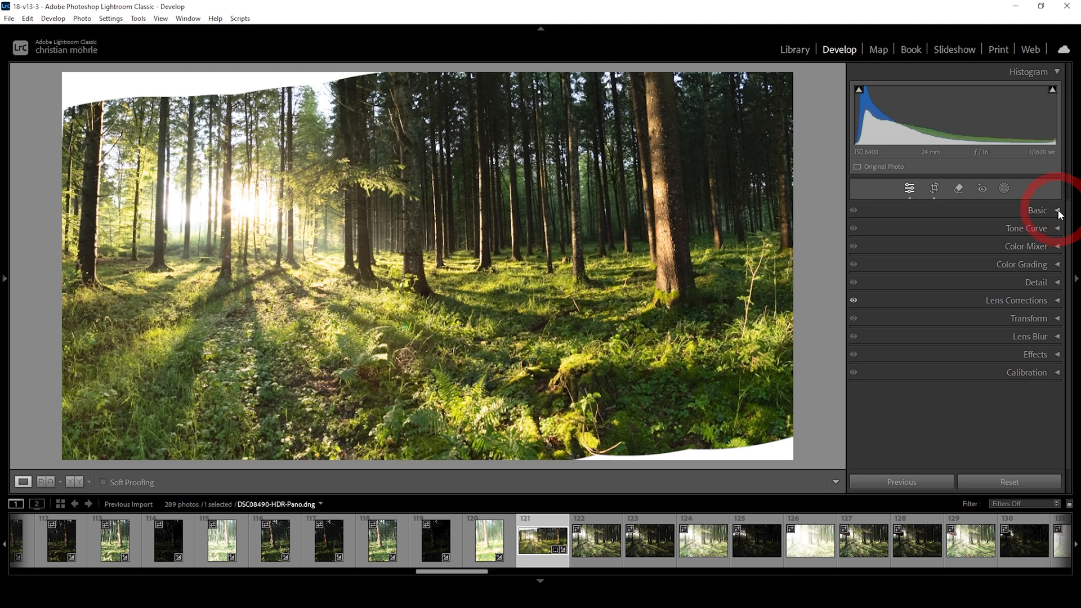
{"action": "left_click", "coordinate": [1056, 210]}
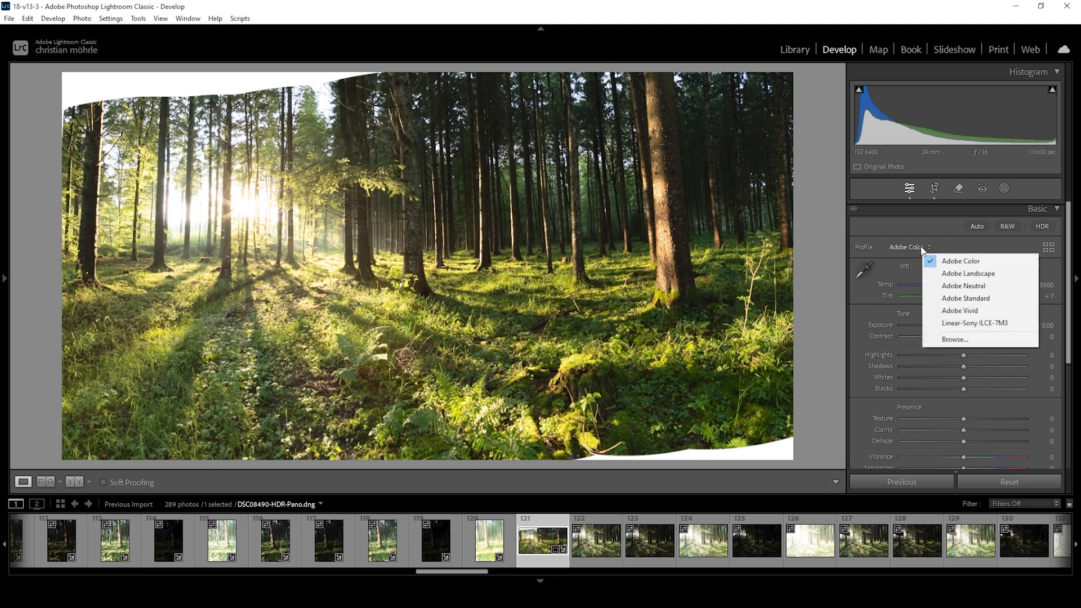
{"action": "left_click", "coordinate": [967, 274]}
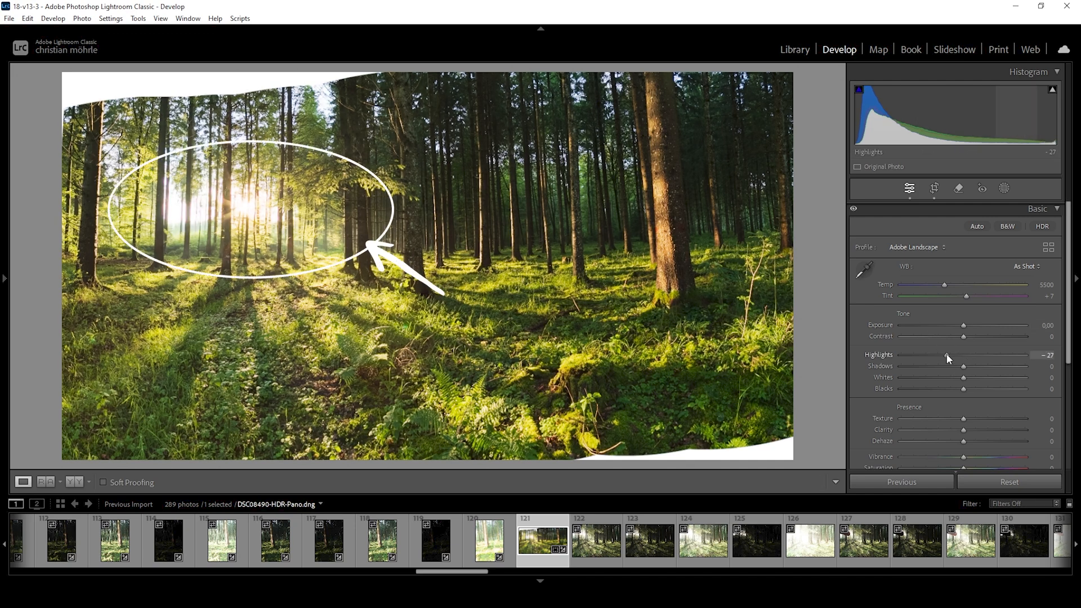
{"action": "left_click_drag", "start_coordinate": [971, 363], "coordinate": [948, 364]}
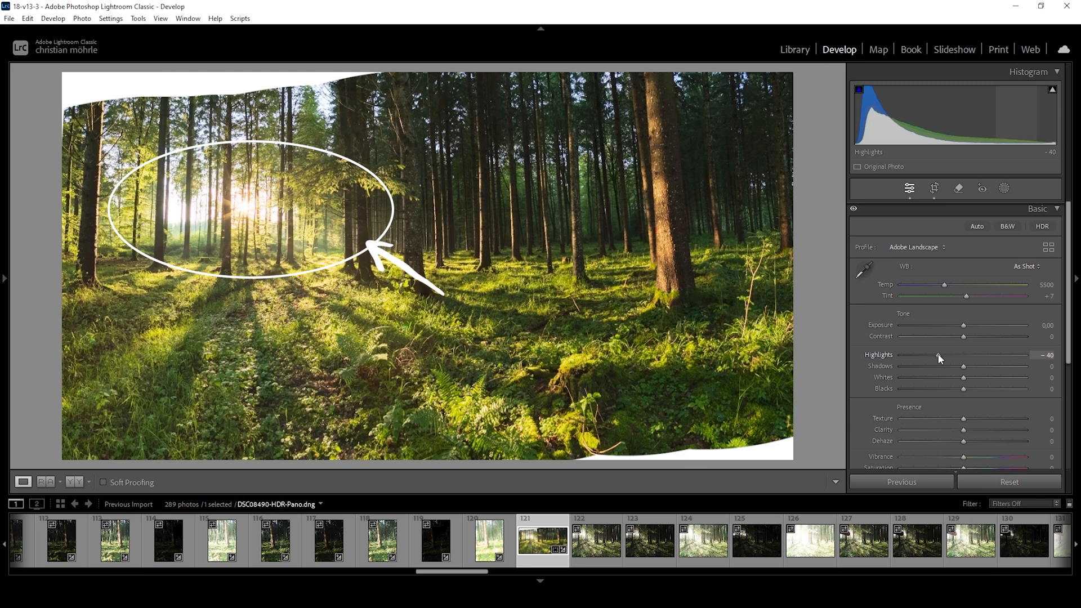
{"action": "left_click_drag", "start_coordinate": [965, 355], "coordinate": [958, 355]}
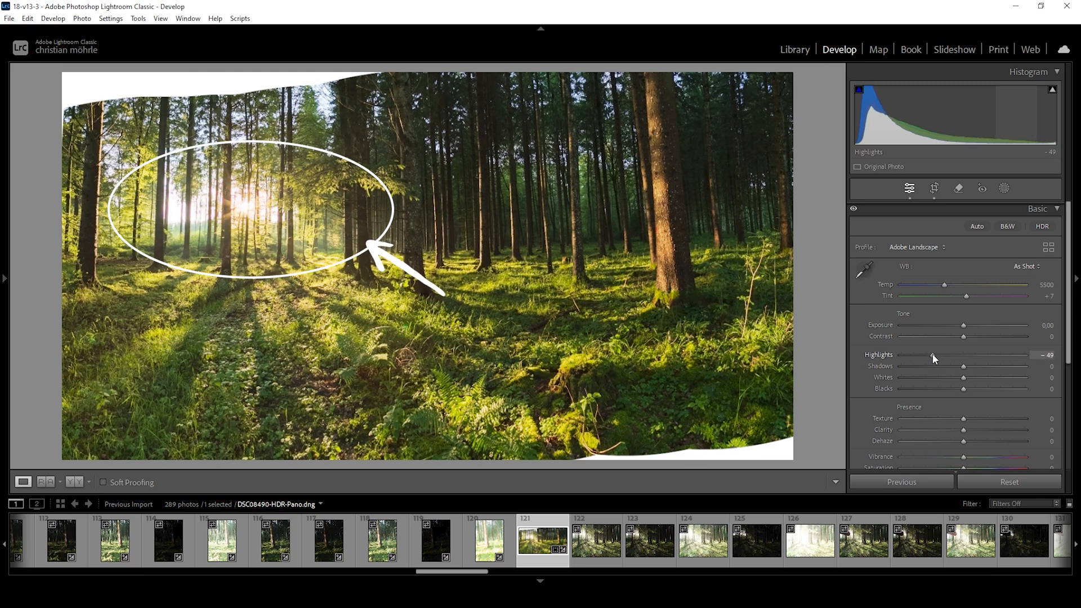
{"action": "left_click_drag", "start_coordinate": [964, 355], "coordinate": [927, 354]}
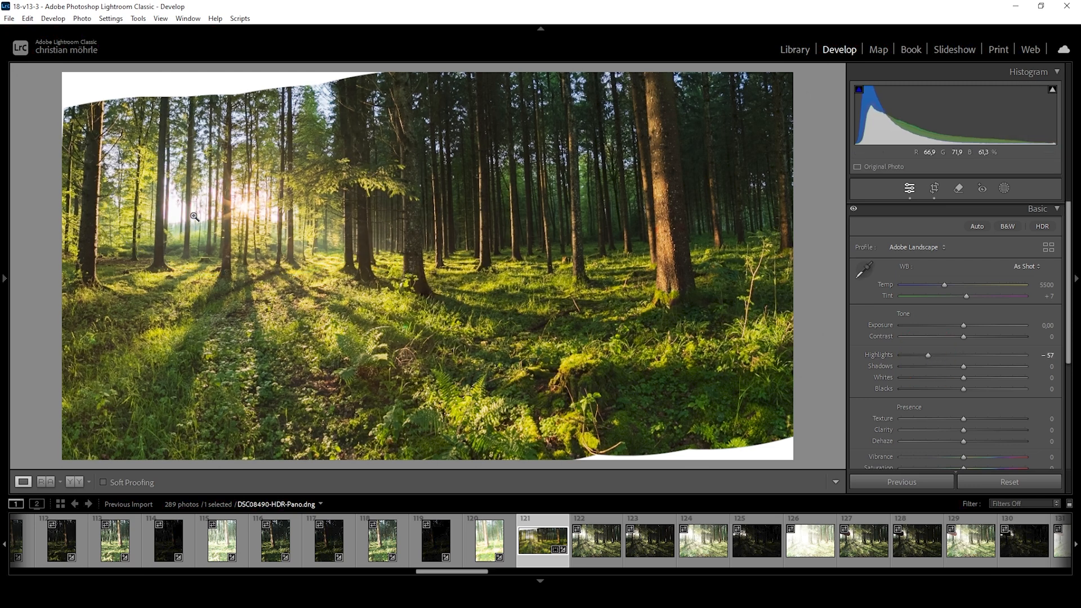
{"action": "mouse_move", "coordinate": [217, 209]}
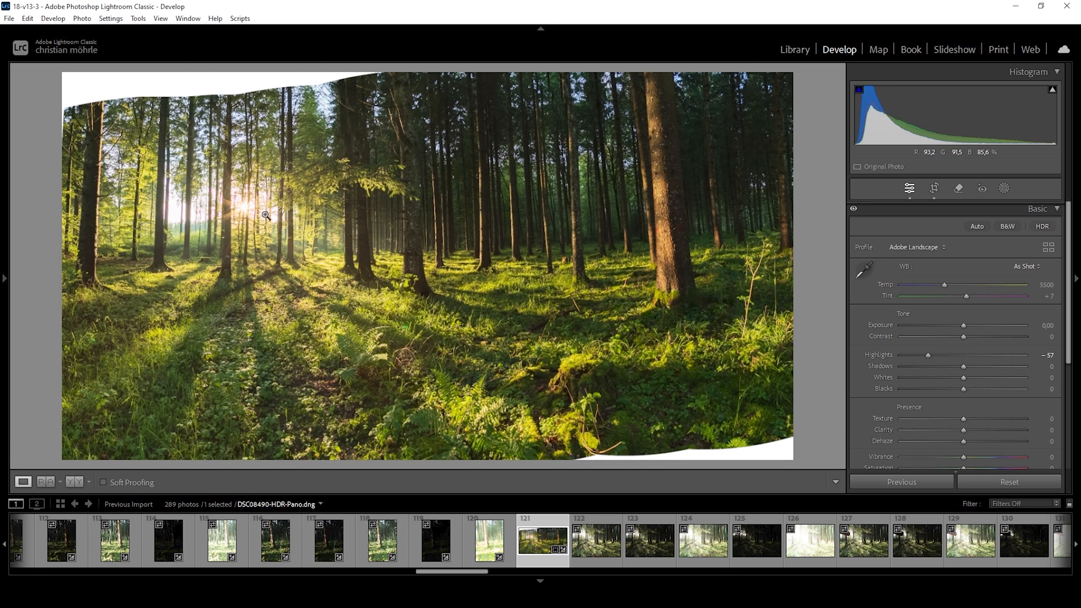
{"action": "mouse_move", "coordinate": [962, 366]}
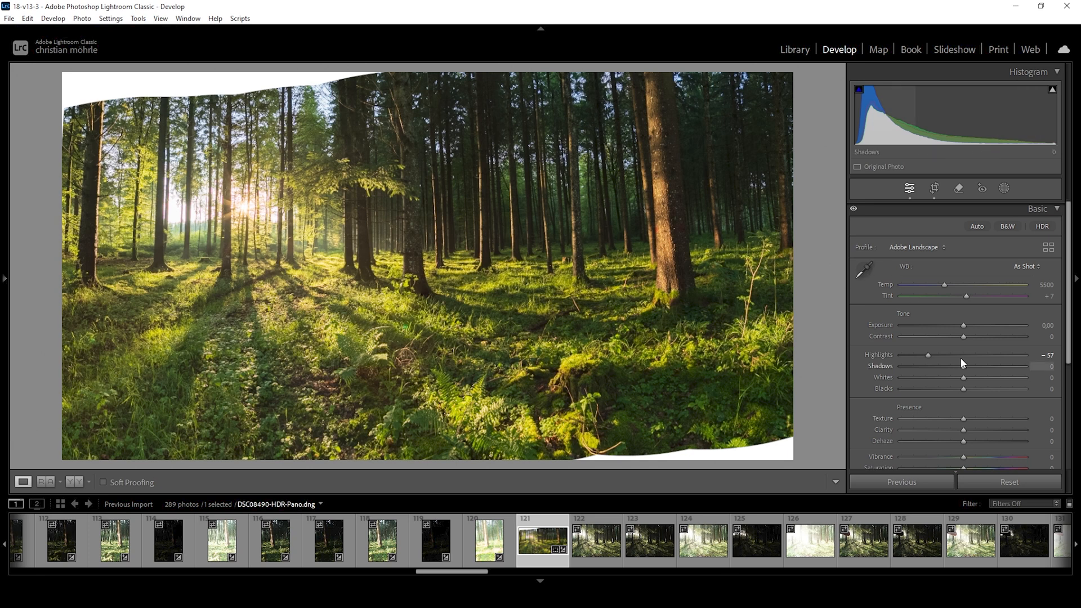
- Darken Exposure, settling it at about -0.55
{"action": "left_click_drag", "start_coordinate": [963, 324], "coordinate": [960, 325]}
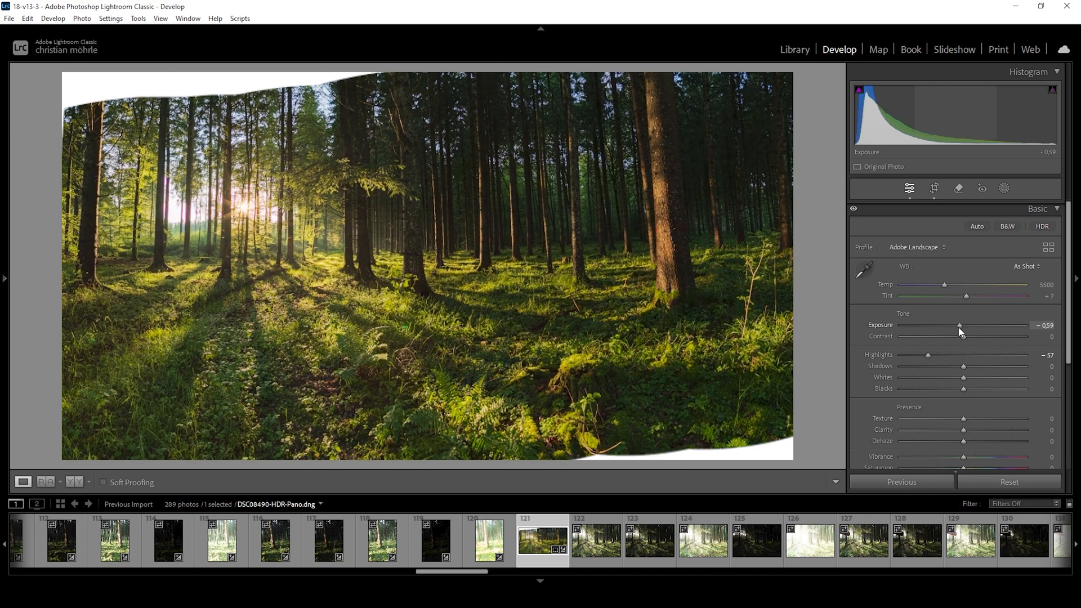
{"action": "left_click_drag", "start_coordinate": [960, 325], "coordinate": [955, 325]}
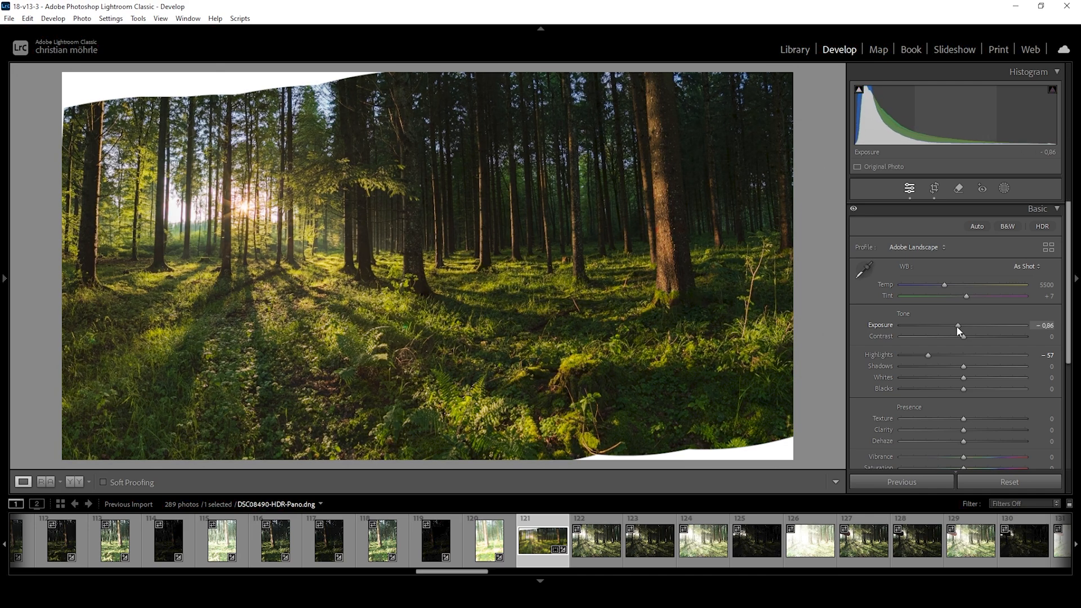
{"action": "left_click_drag", "start_coordinate": [959, 324], "coordinate": [955, 324]}
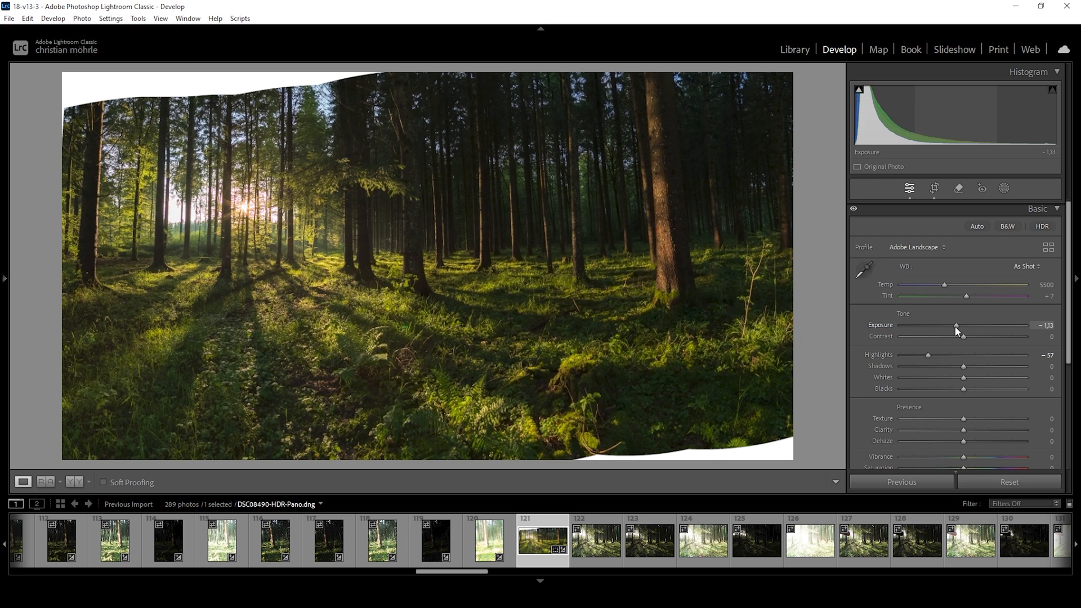
{"action": "left_click_drag", "start_coordinate": [956, 325], "coordinate": [958, 325]}
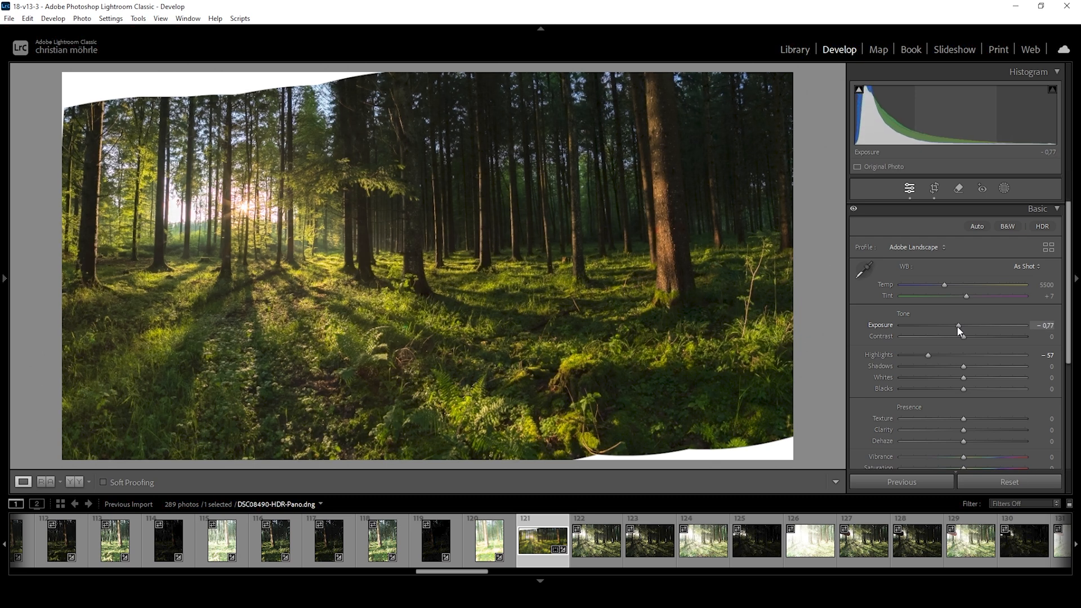
{"action": "left_click_drag", "start_coordinate": [957, 325], "coordinate": [959, 324]}
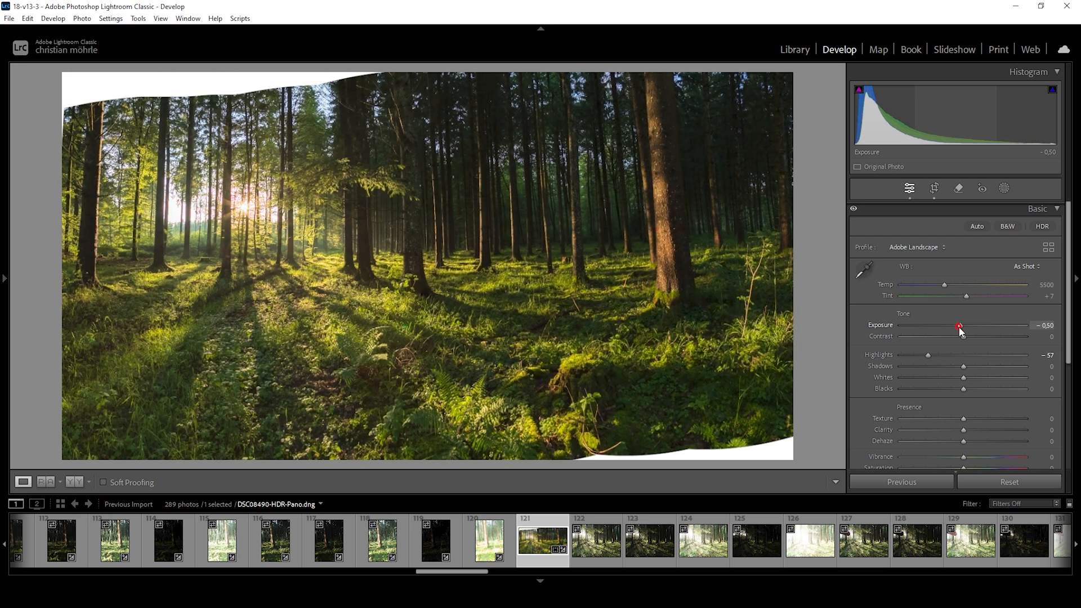
{"action": "left_click_drag", "start_coordinate": [962, 324], "coordinate": [958, 324]}
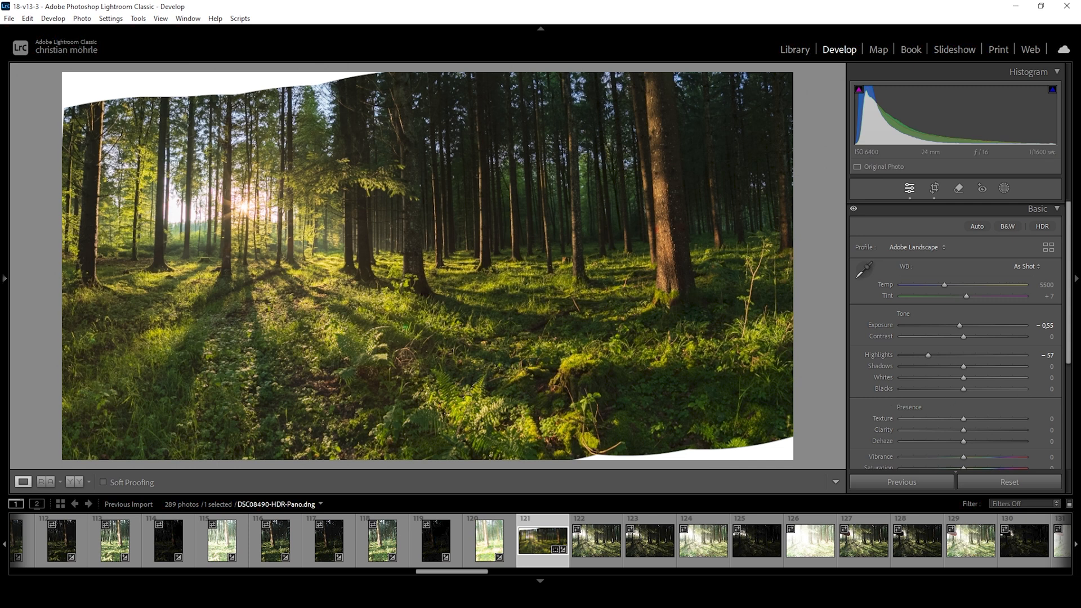
- Lift Shadows to about +20 and raise Blacks to +50
{"action": "left_click_drag", "start_coordinate": [964, 365], "coordinate": [966, 366]}
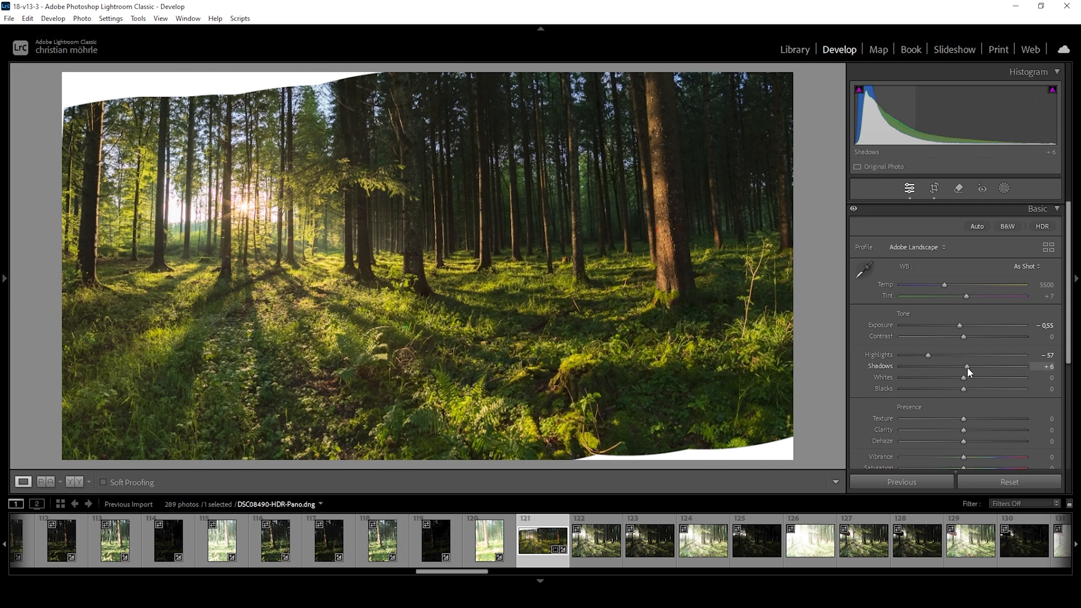
{"action": "left_click_drag", "start_coordinate": [965, 366], "coordinate": [975, 366]}
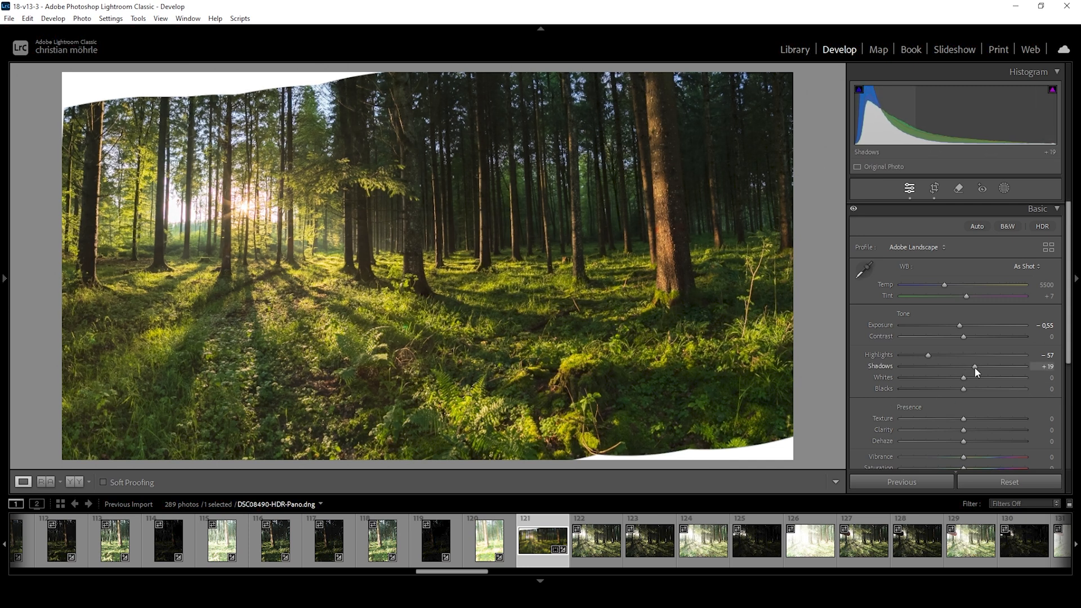
{"action": "left_click_drag", "start_coordinate": [974, 366], "coordinate": [976, 366]}
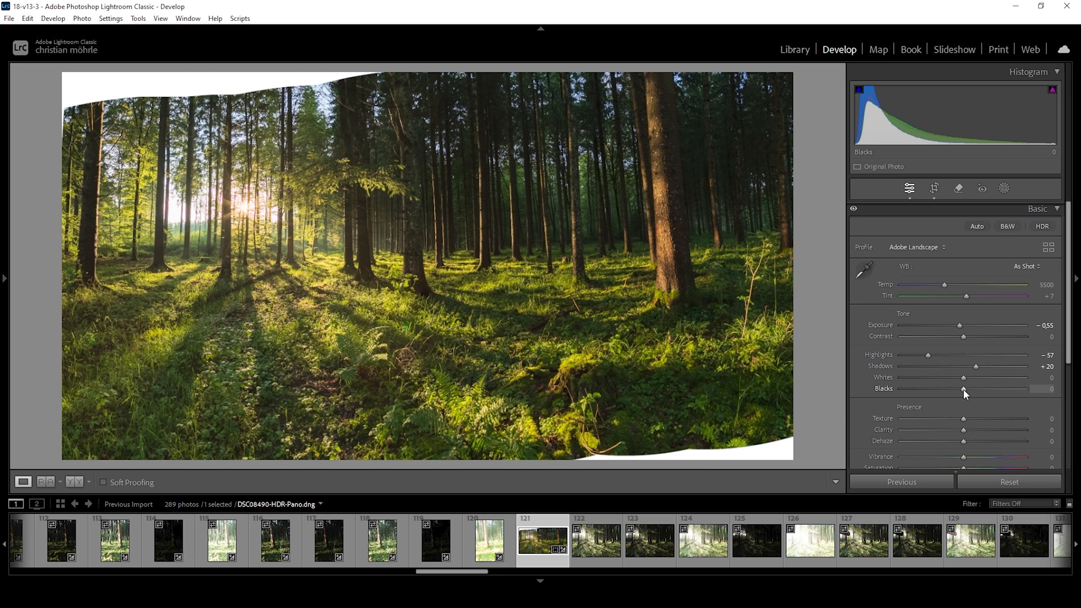
{"action": "left_click_drag", "start_coordinate": [964, 392], "coordinate": [987, 392]}
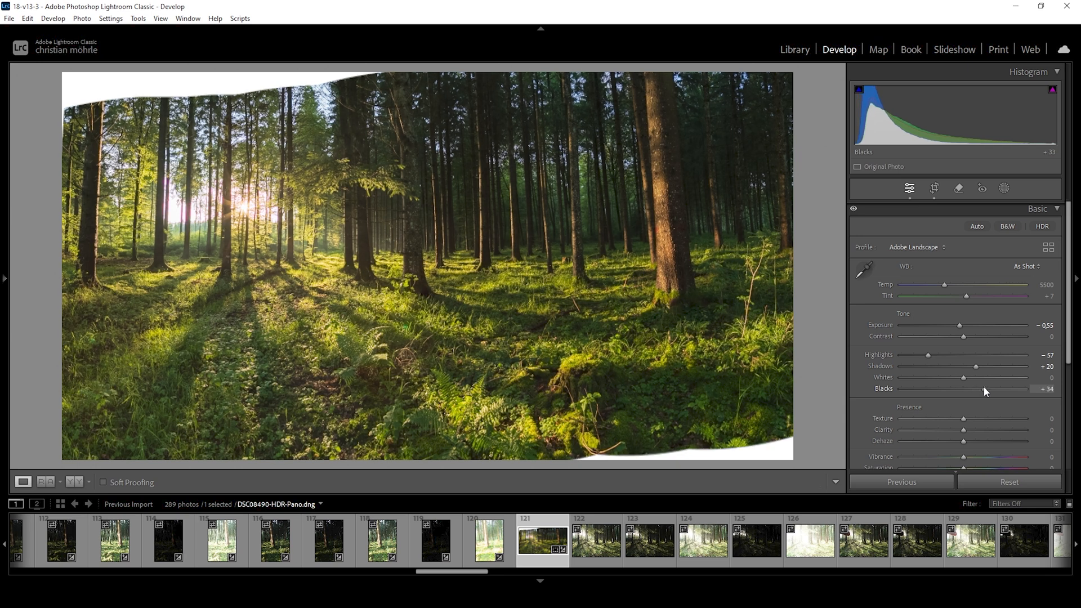
{"action": "left_click_drag", "start_coordinate": [993, 388], "coordinate": [1010, 389]}
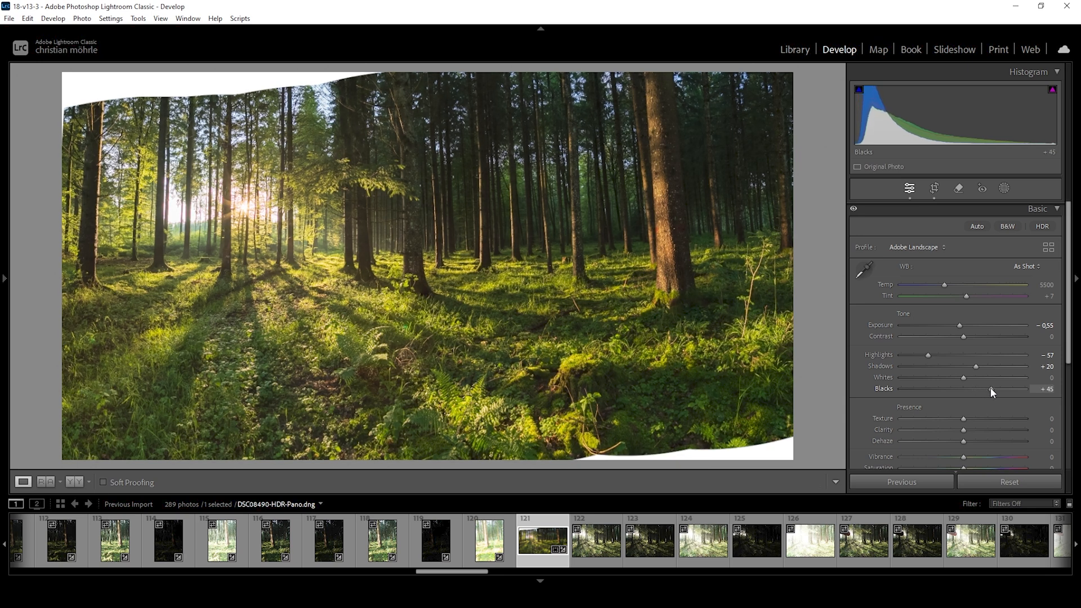
{"action": "left_click_drag", "start_coordinate": [1000, 389], "coordinate": [989, 388]}
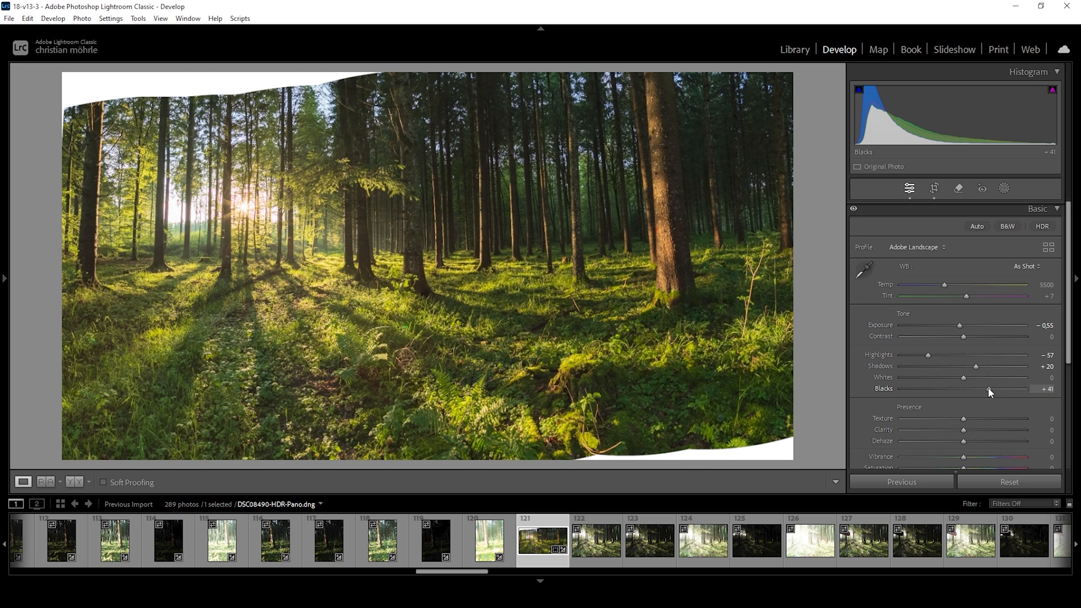
{"action": "left_click_drag", "start_coordinate": [978, 392], "coordinate": [983, 392]}
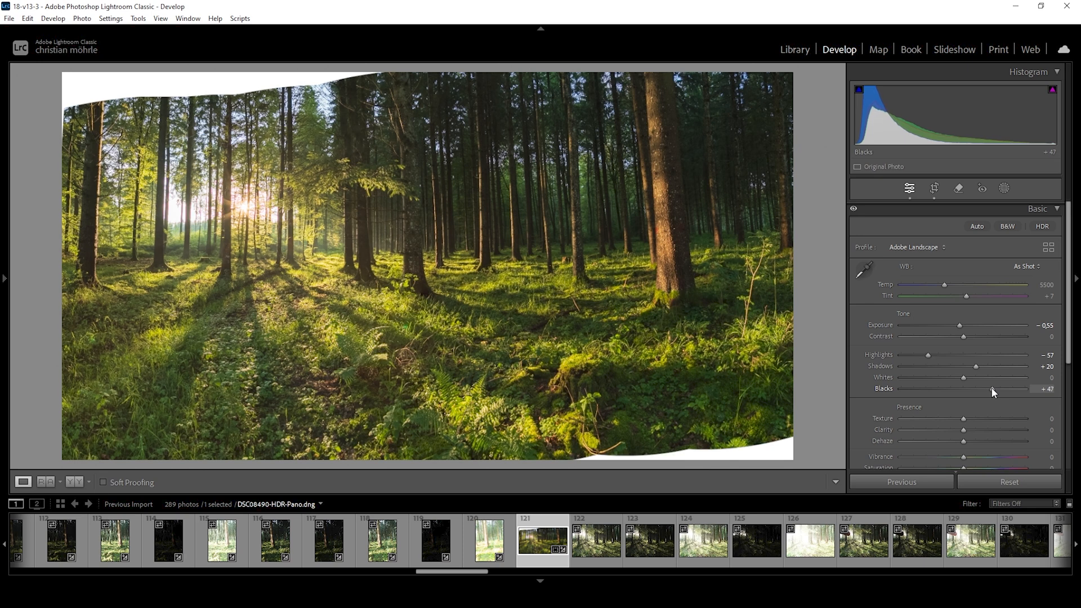
{"action": "left_click_drag", "start_coordinate": [972, 388], "coordinate": [993, 389]}
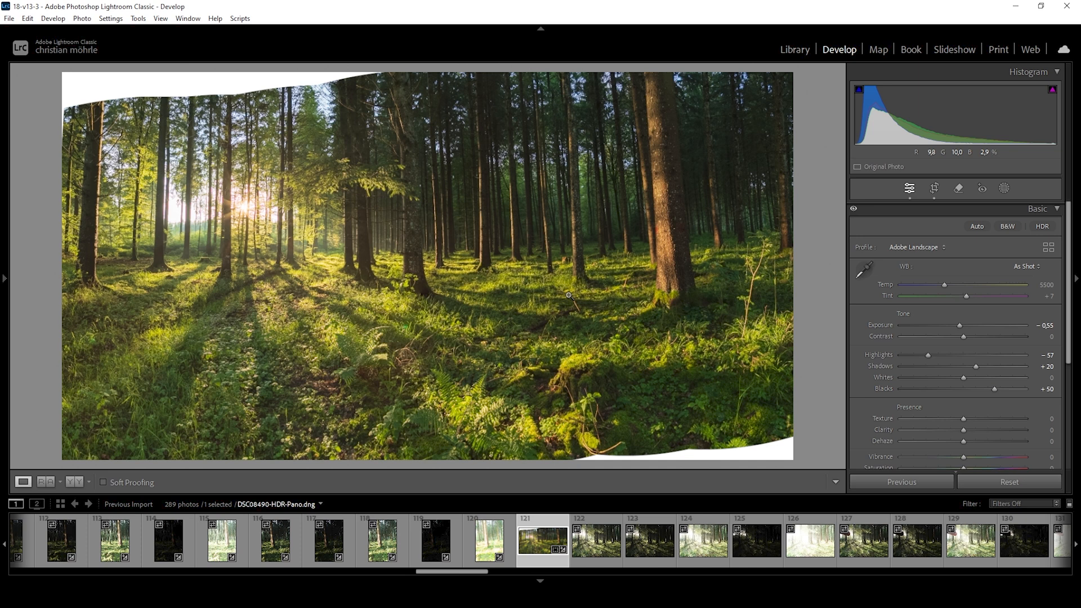
{"action": "mouse_move", "coordinate": [588, 285]}
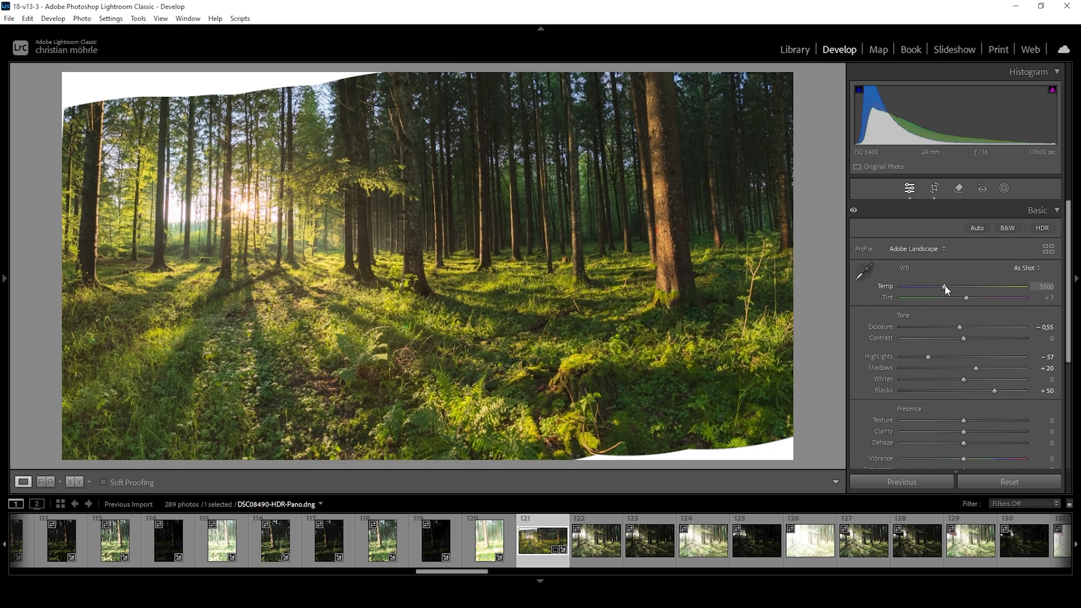
- Warm Temperature to about 5846 and add Texture +4 and Clarity +7
{"action": "left_click_drag", "start_coordinate": [944, 287], "coordinate": [950, 287]}
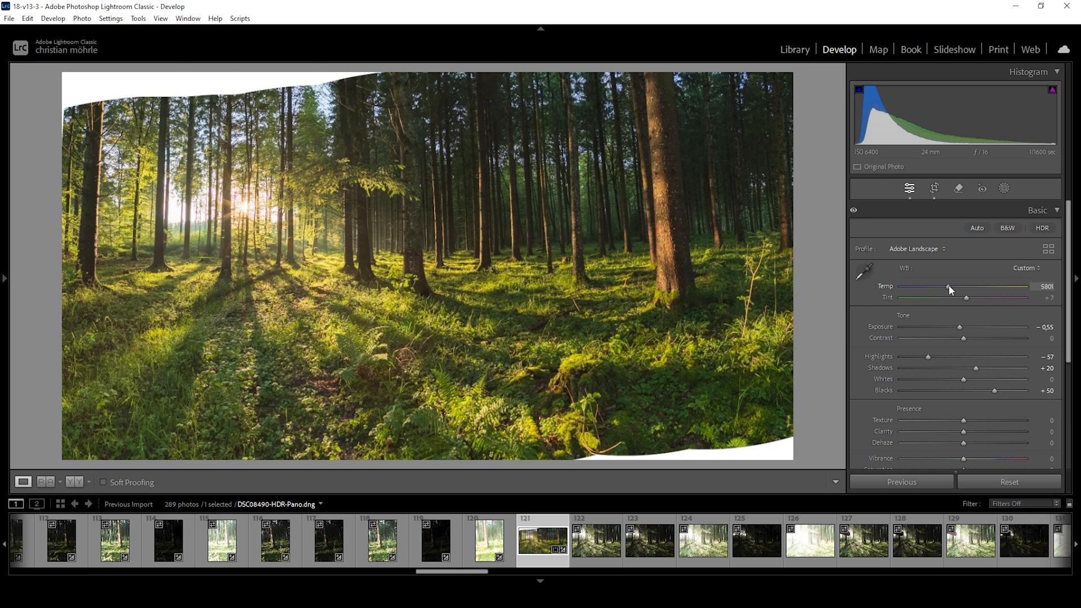
{"action": "left_click_drag", "start_coordinate": [946, 287], "coordinate": [949, 287]}
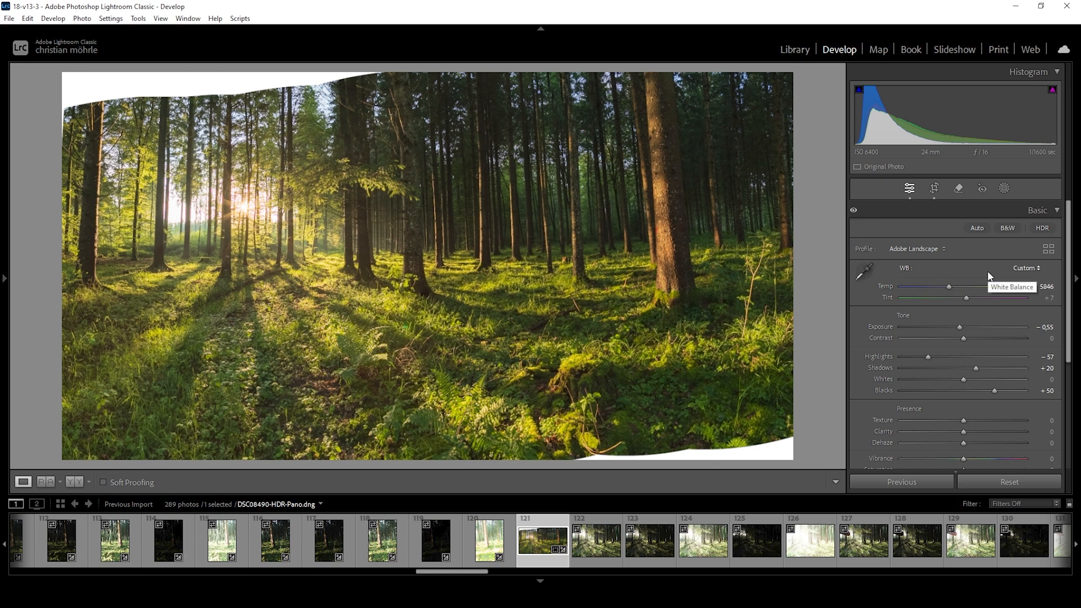
{"action": "mouse_move", "coordinate": [1007, 374]}
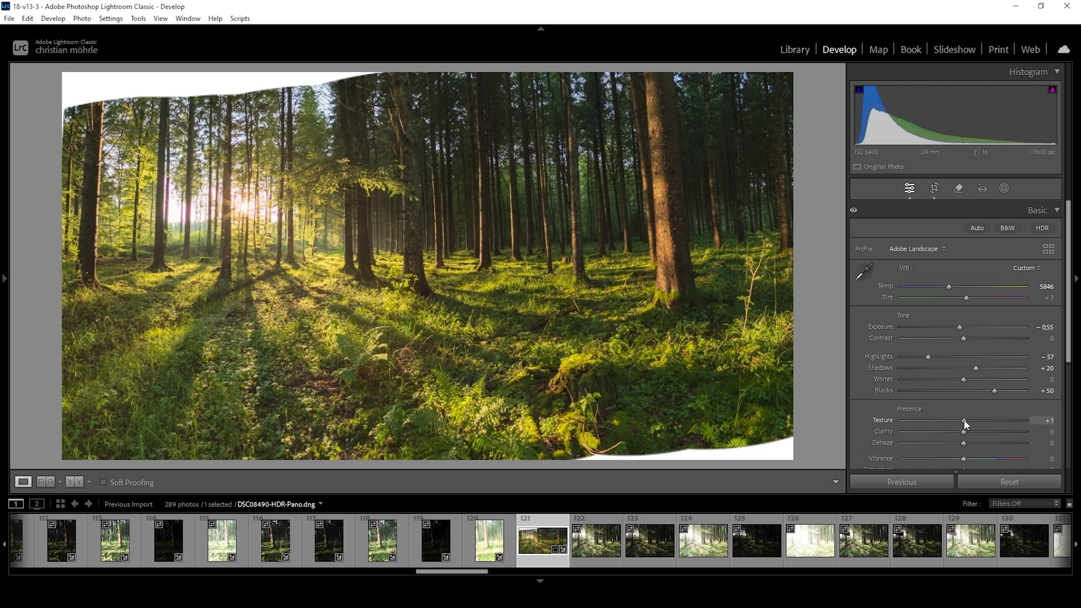
{"action": "left_click_drag", "start_coordinate": [958, 420], "coordinate": [964, 420]}
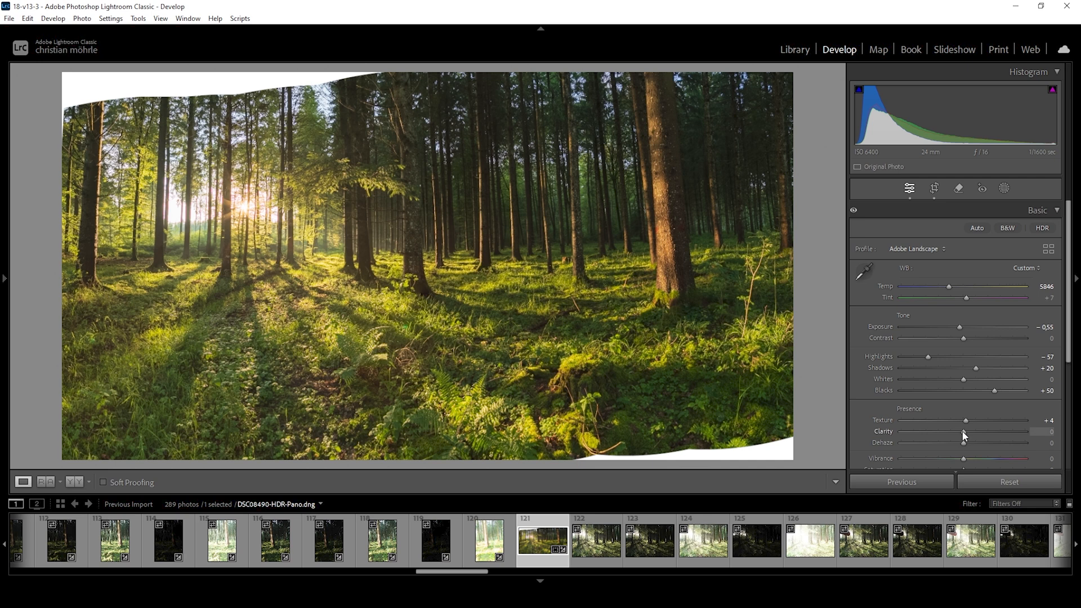
{"action": "left_click_drag", "start_coordinate": [964, 437], "coordinate": [967, 437]}
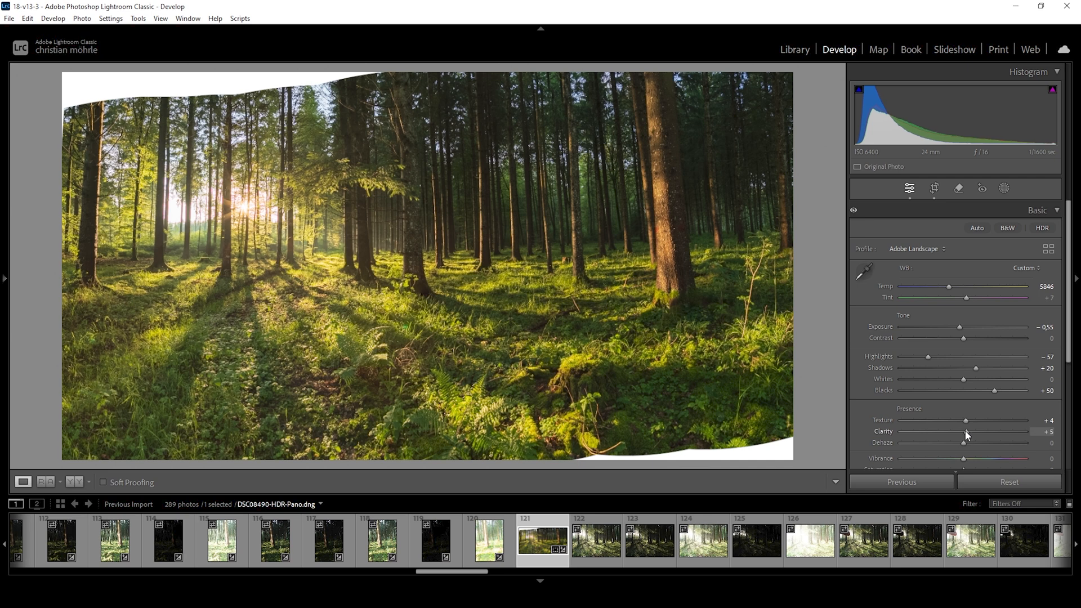
{"action": "left_click_drag", "start_coordinate": [962, 438], "coordinate": [965, 438]}
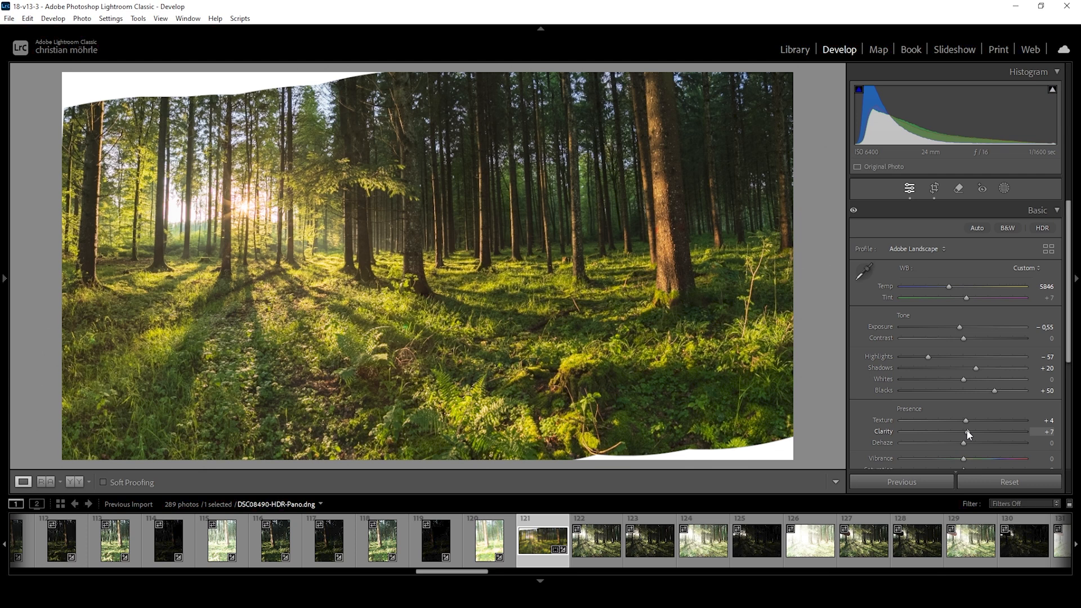
{"action": "mouse_move", "coordinate": [971, 443]}
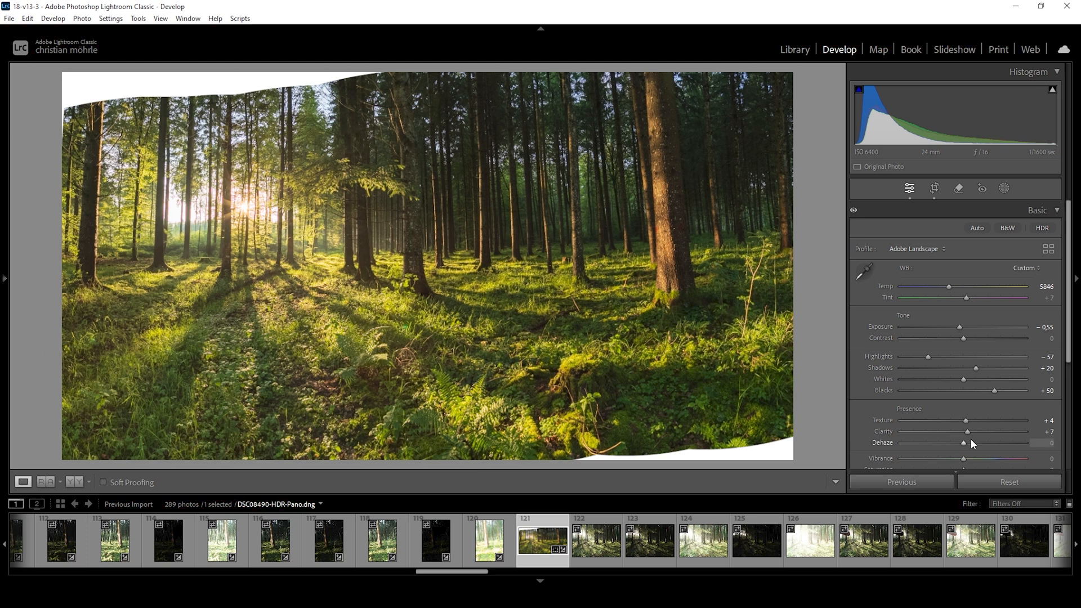
- Experiment with negative Dehaze for glow and settle it at a mild -11
{"action": "left_click_drag", "start_coordinate": [970, 442], "coordinate": [958, 443]}
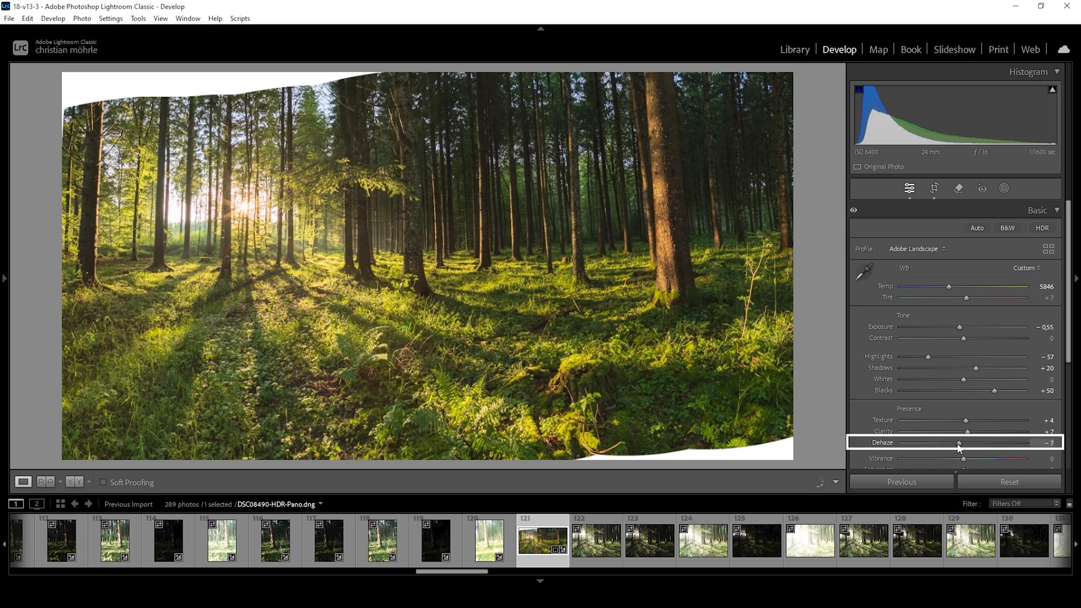
{"action": "left_click_drag", "start_coordinate": [960, 442], "coordinate": [955, 442]}
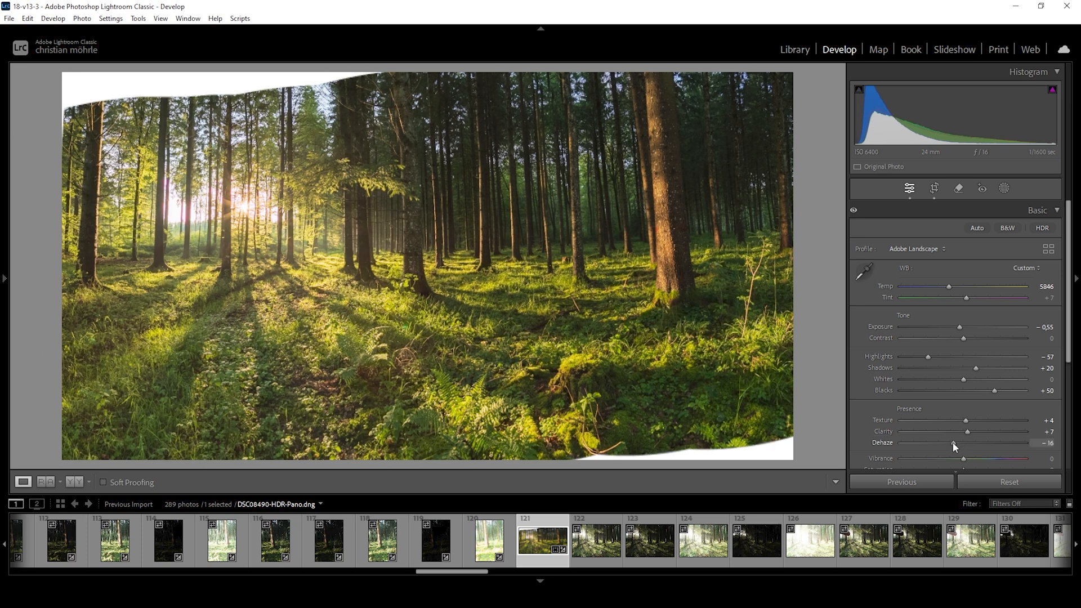
{"action": "left_click_drag", "start_coordinate": [954, 442], "coordinate": [945, 442]}
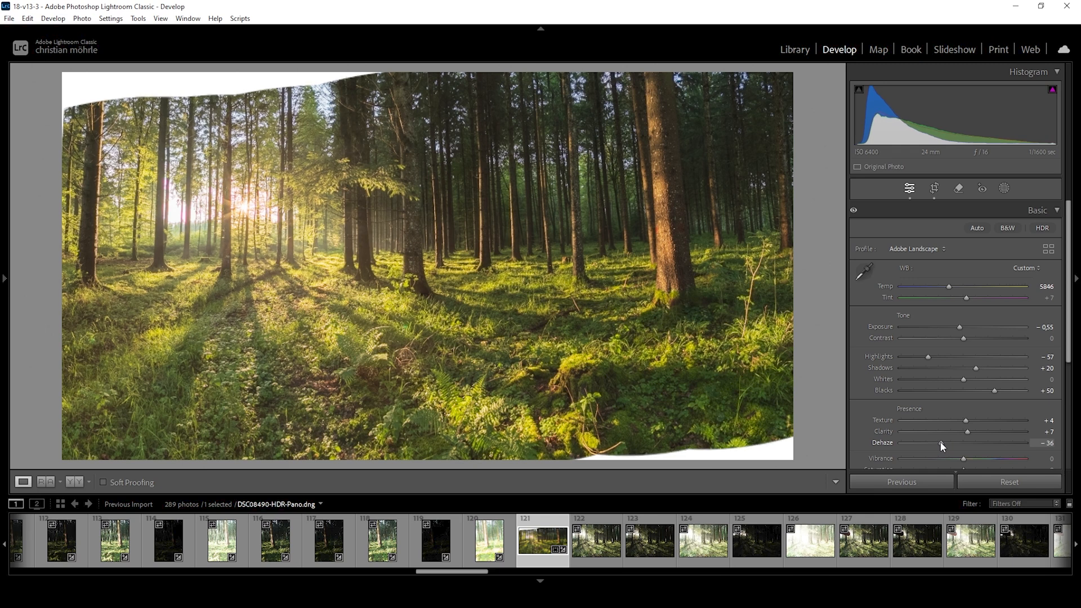
{"action": "left_click_drag", "start_coordinate": [968, 453], "coordinate": [965, 454]}
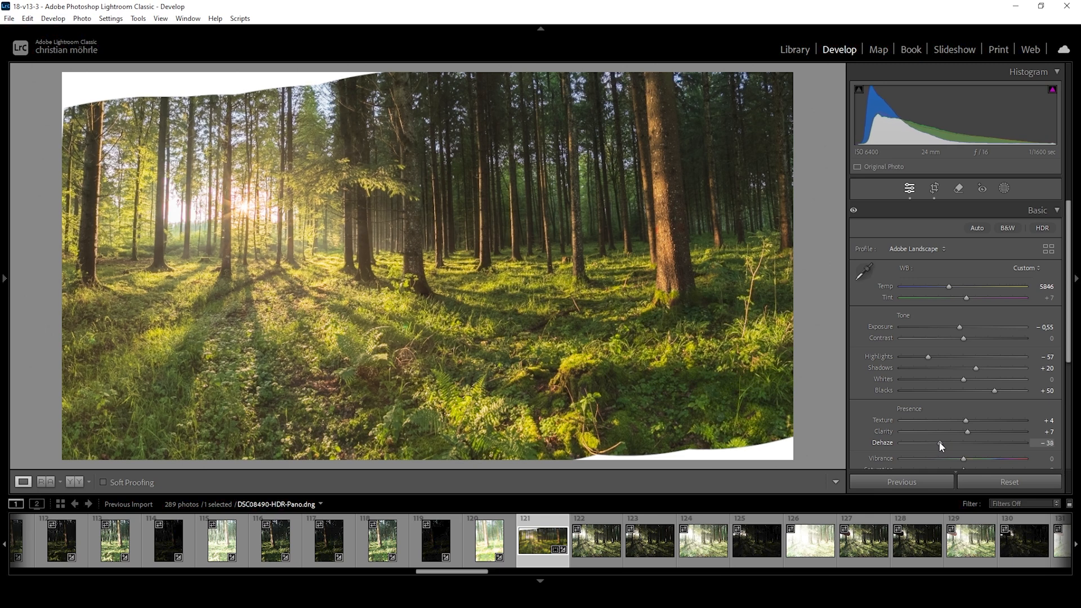
{"action": "left_click_drag", "start_coordinate": [939, 444], "coordinate": [934, 444]}
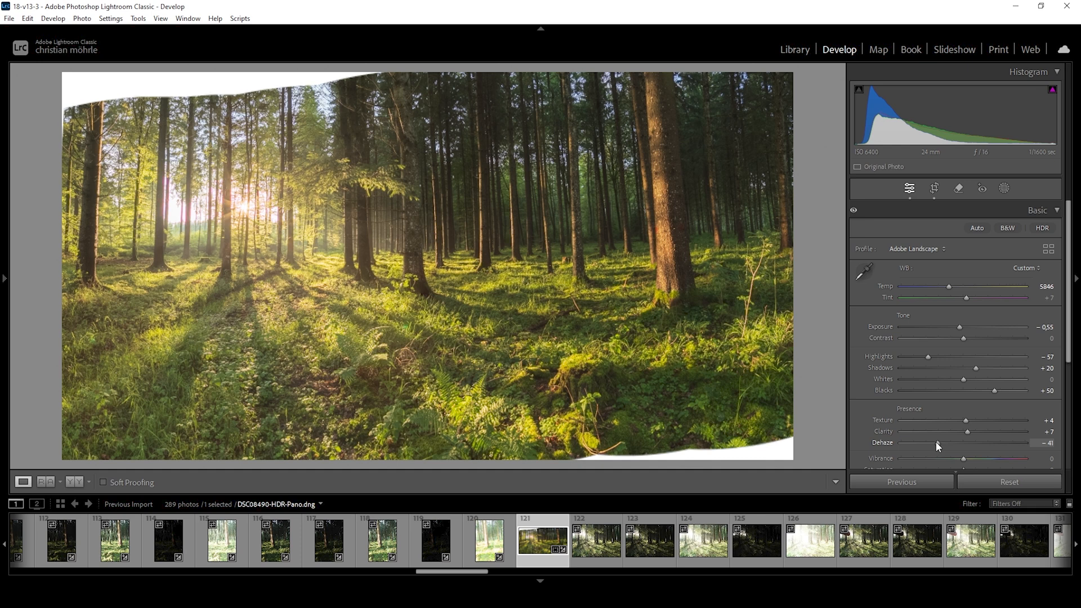
{"action": "left_click_drag", "start_coordinate": [948, 443], "coordinate": [933, 443]}
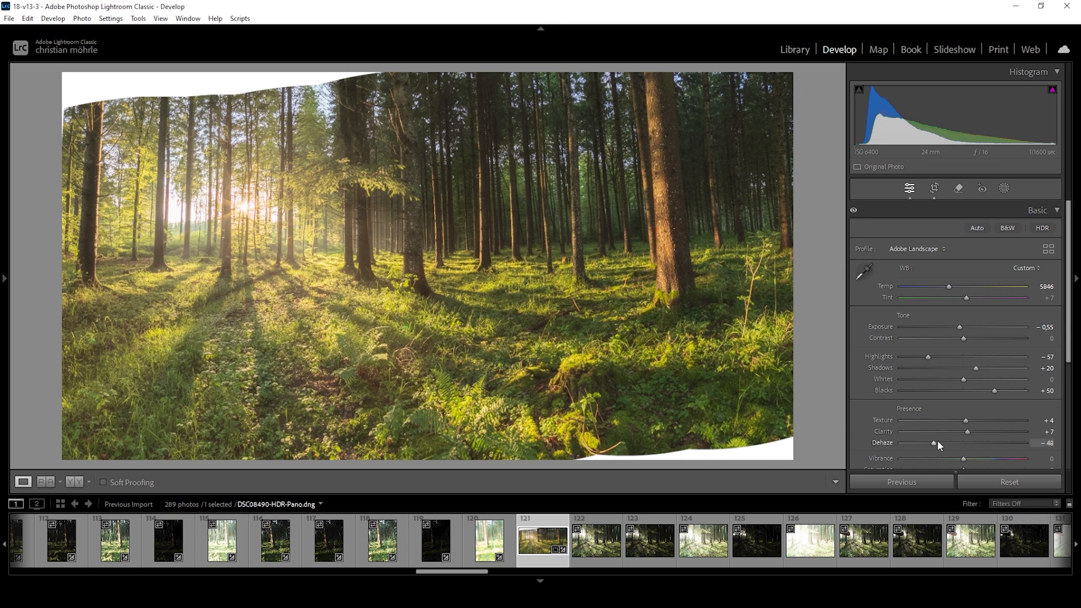
{"action": "left_click_drag", "start_coordinate": [934, 442], "coordinate": [944, 442]}
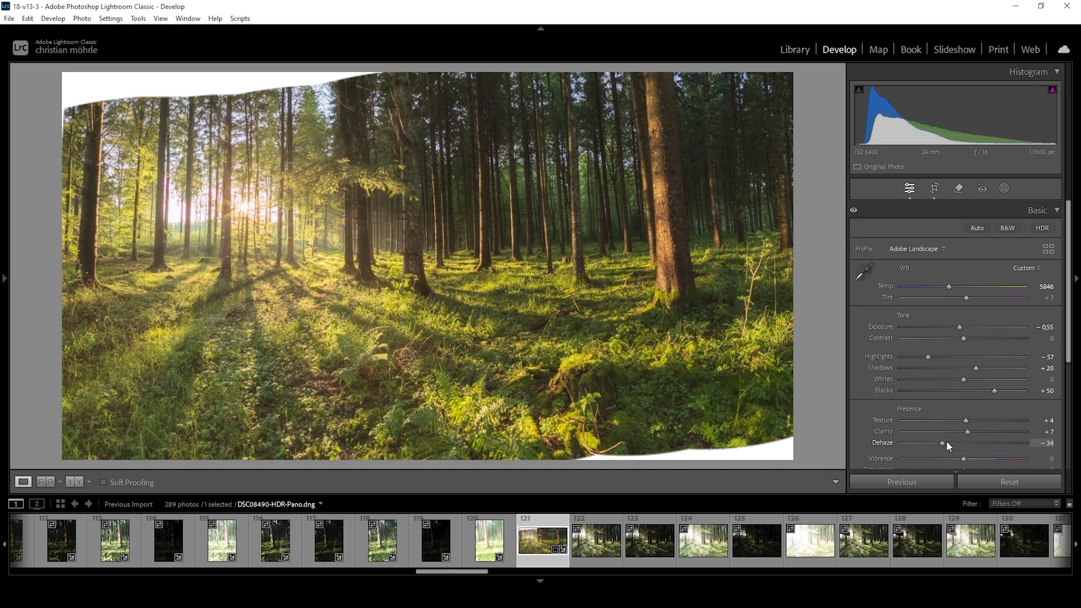
{"action": "left_click_drag", "start_coordinate": [941, 442], "coordinate": [954, 442]}
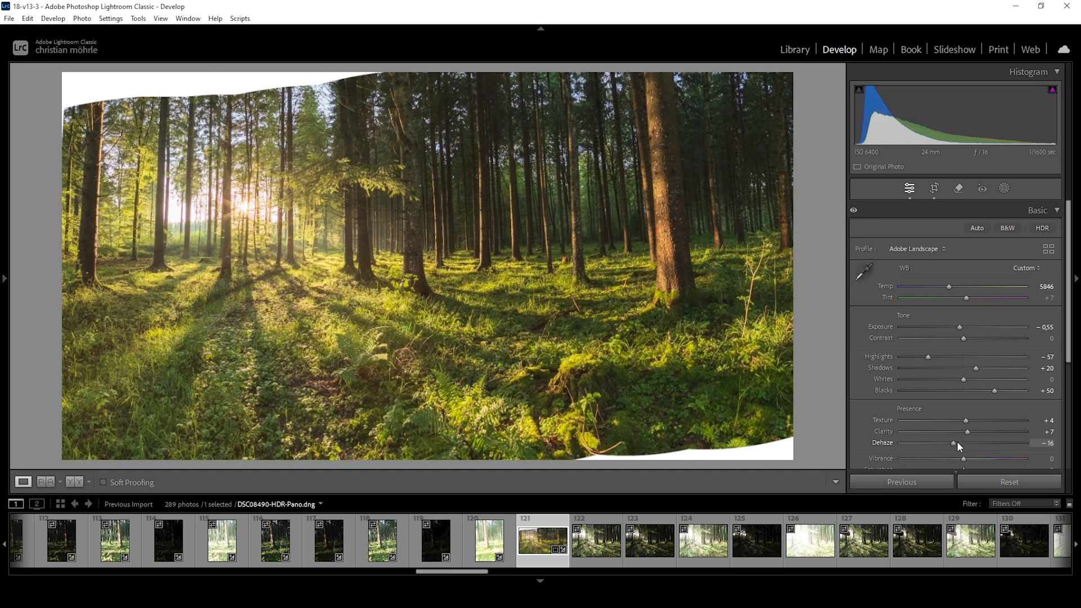
{"action": "left_click_drag", "start_coordinate": [952, 443], "coordinate": [958, 443]}
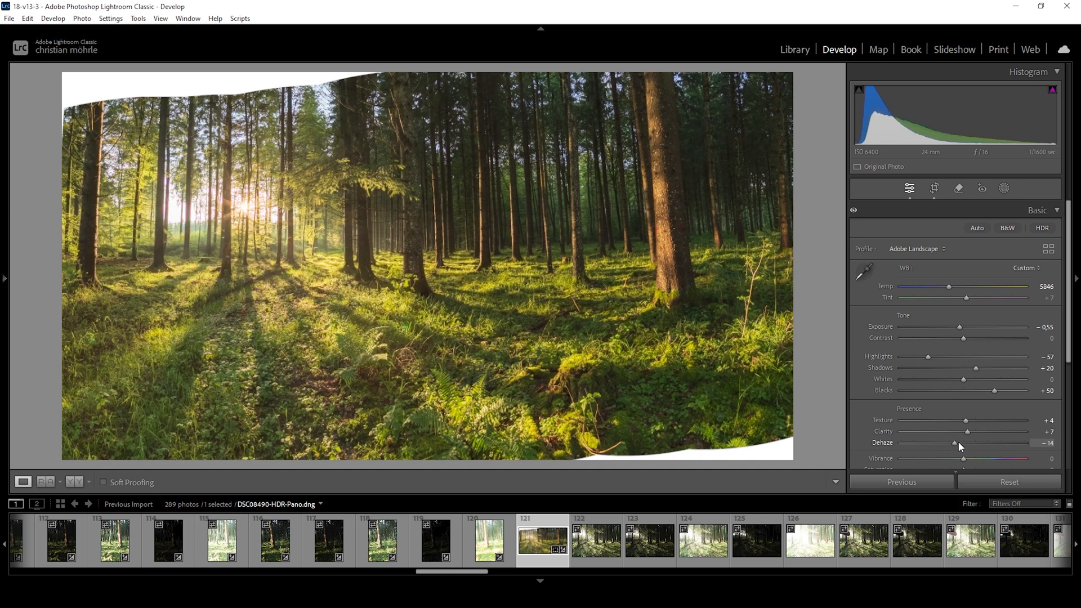
{"action": "left_click_drag", "start_coordinate": [956, 444], "coordinate": [963, 444]}
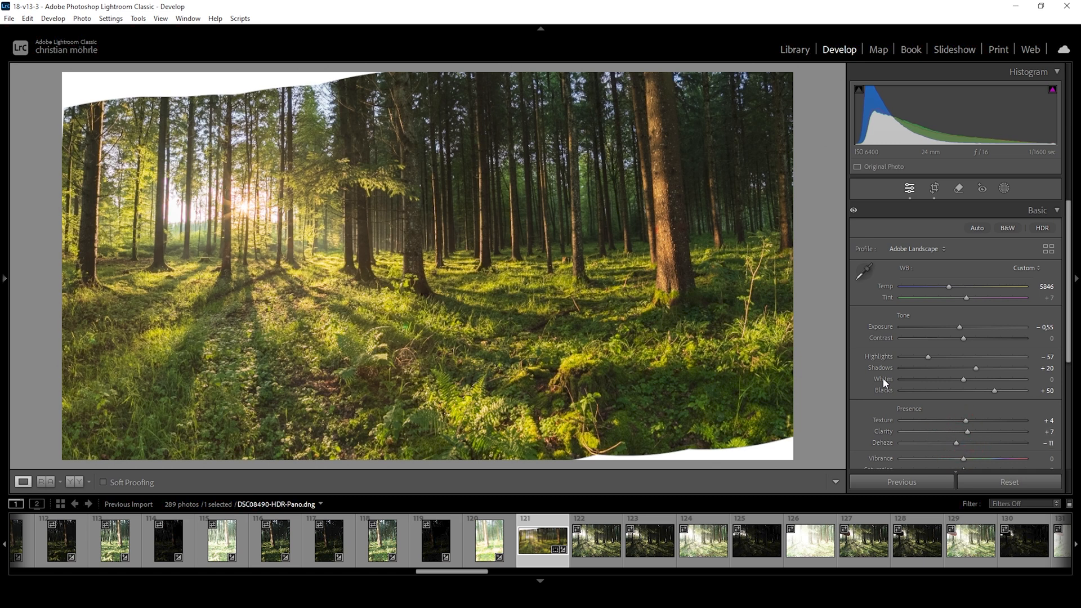
{"action": "mouse_move", "coordinate": [866, 215]}
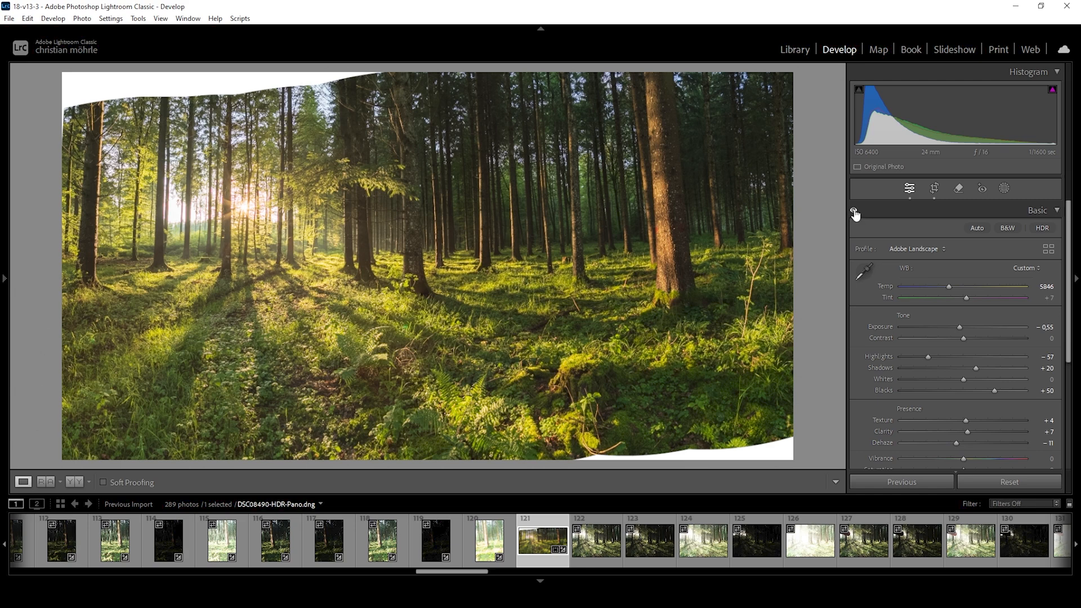
- Compare against the original, then raise Vibrance to about +9
{"action": "left_click", "coordinate": [854, 210]}
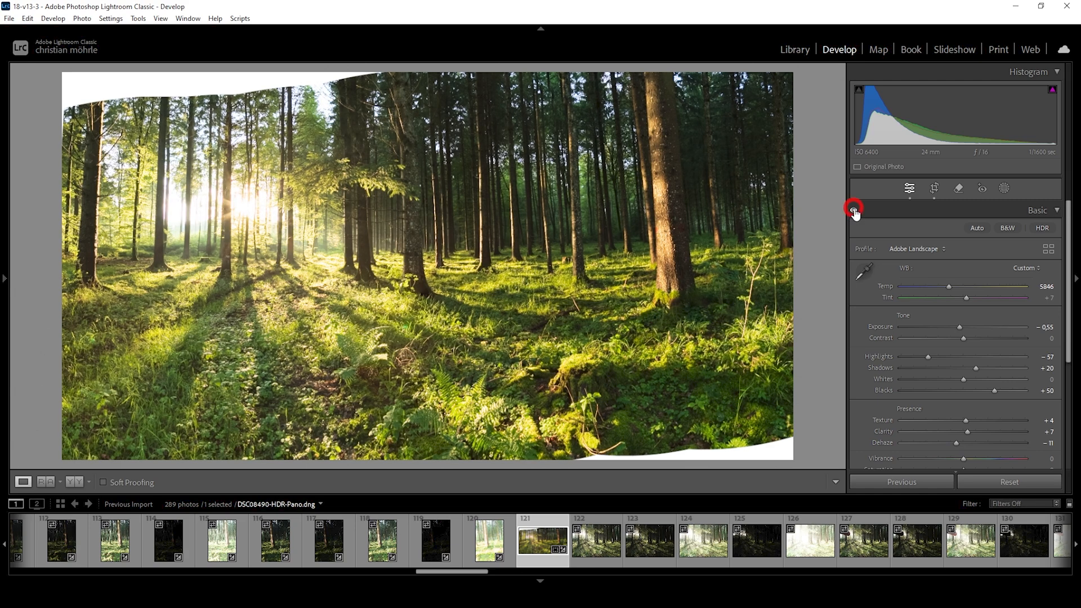
{"action": "left_click", "coordinate": [855, 209]}
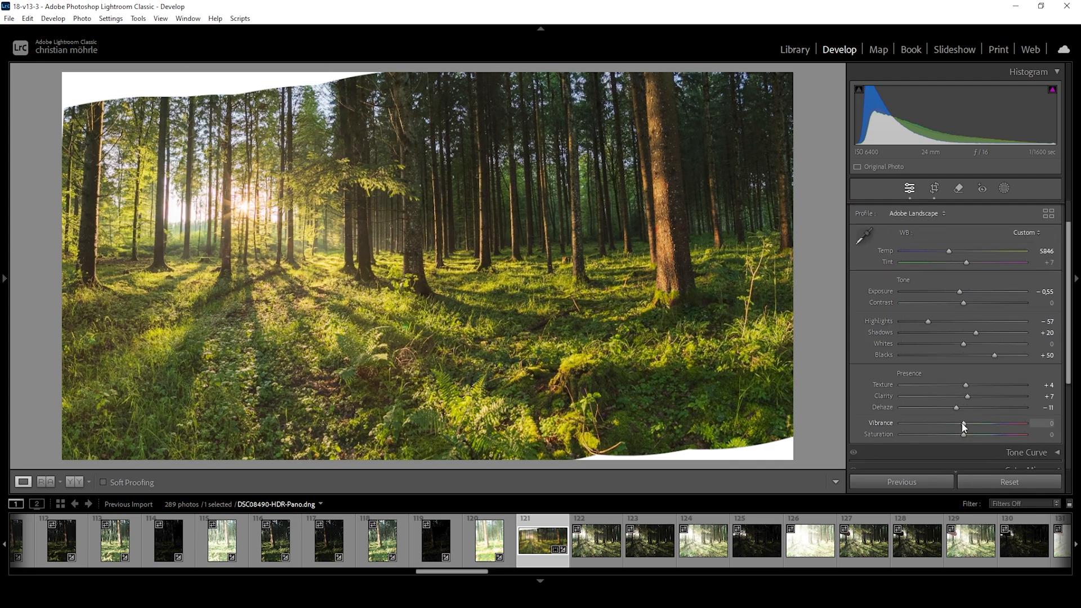
{"action": "left_click_drag", "start_coordinate": [964, 423], "coordinate": [970, 422]}
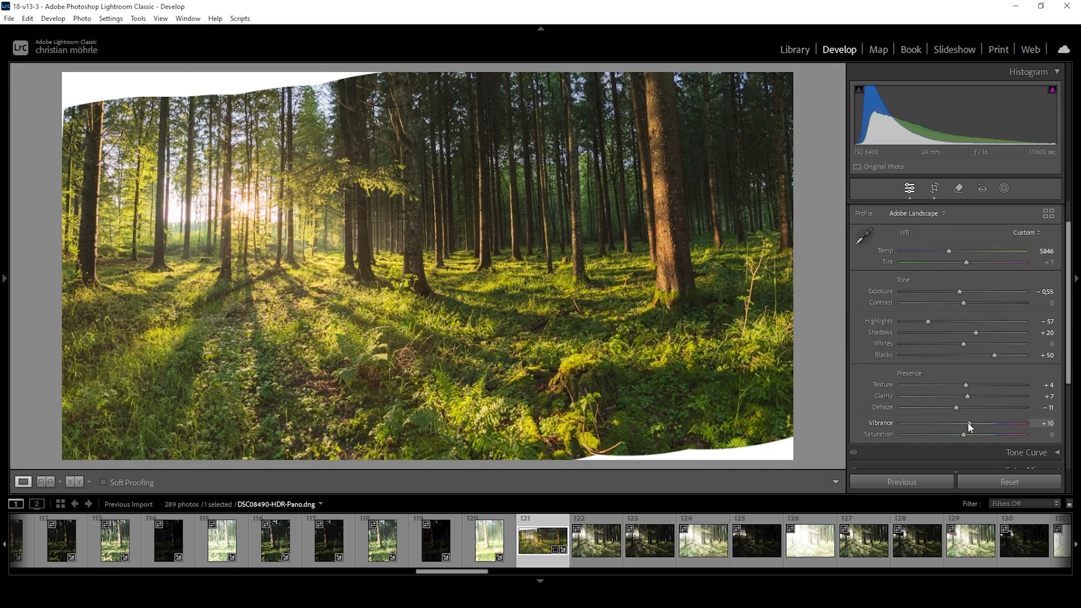
{"action": "left_click_drag", "start_coordinate": [969, 426], "coordinate": [968, 425]}
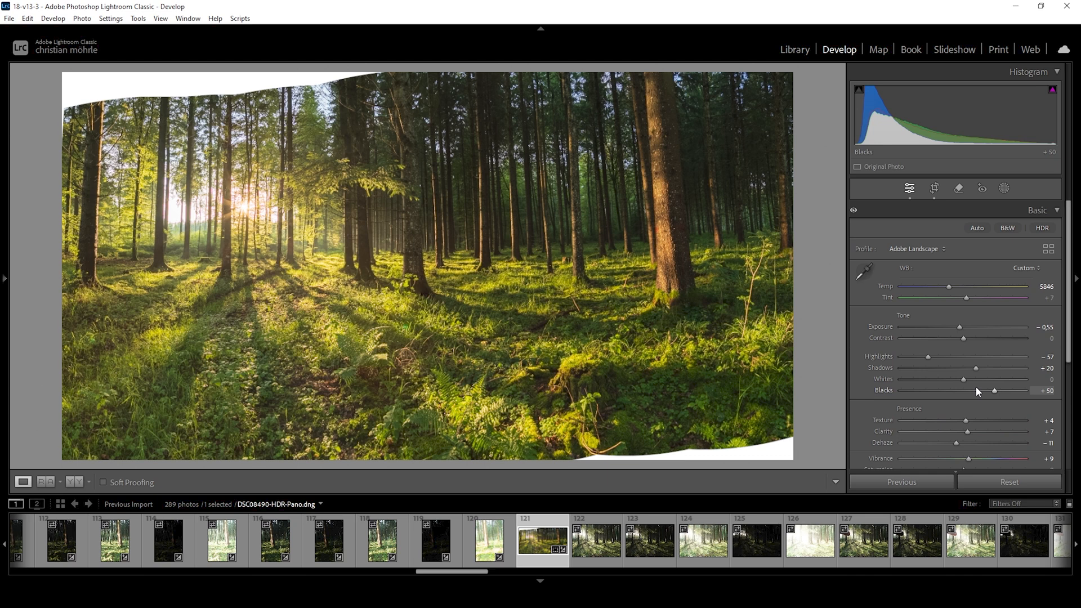
- Create a linear gradient mask laid over the foreground ground
{"action": "left_click", "coordinate": [981, 188]}
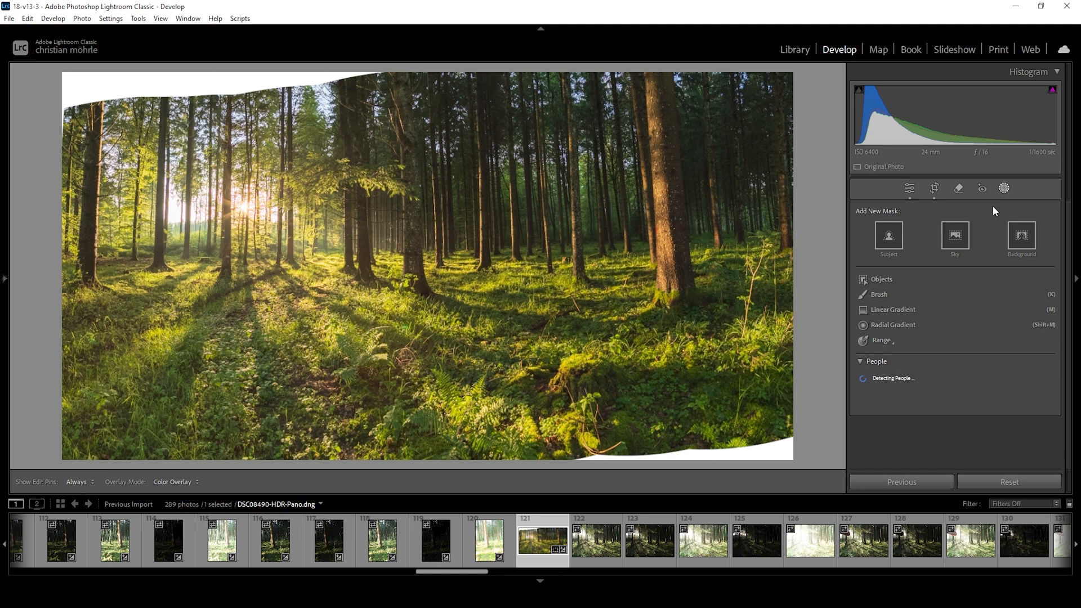
{"action": "mouse_move", "coordinate": [987, 212]}
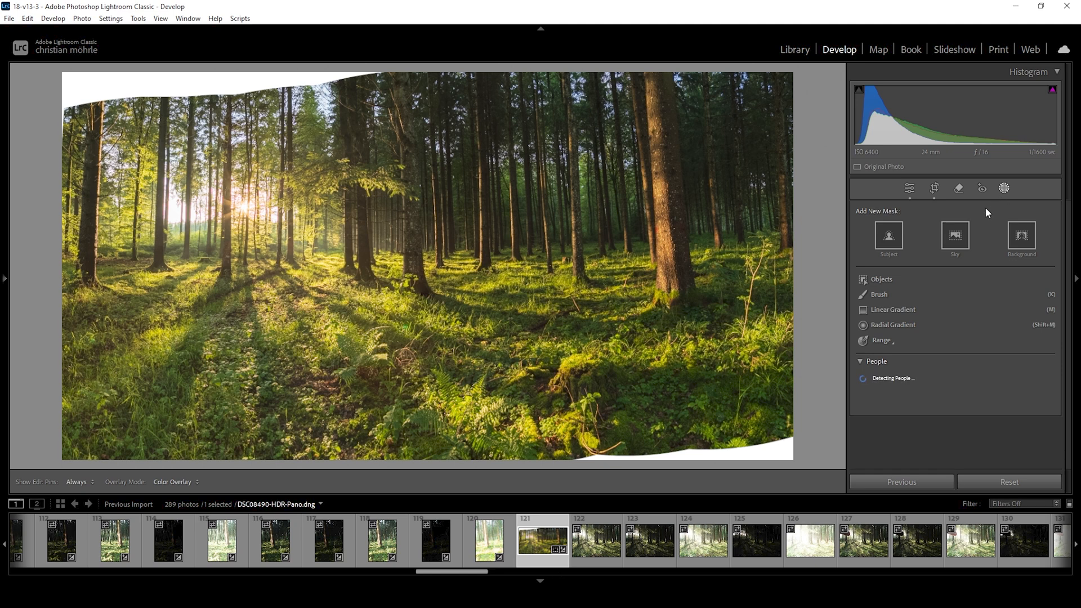
{"action": "mouse_move", "coordinate": [891, 310]}
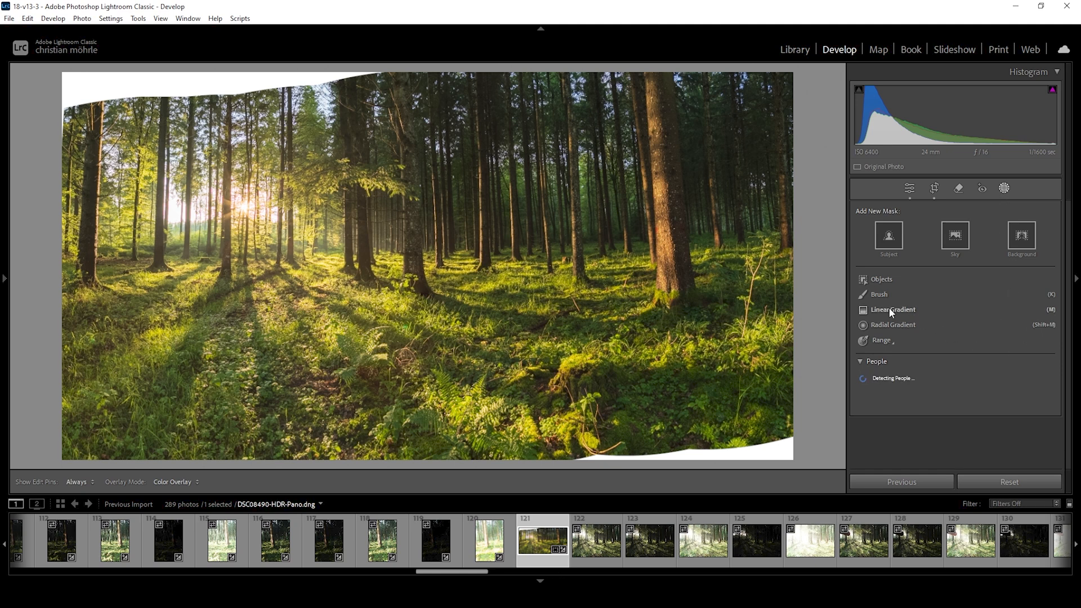
{"action": "left_click", "coordinate": [893, 308]}
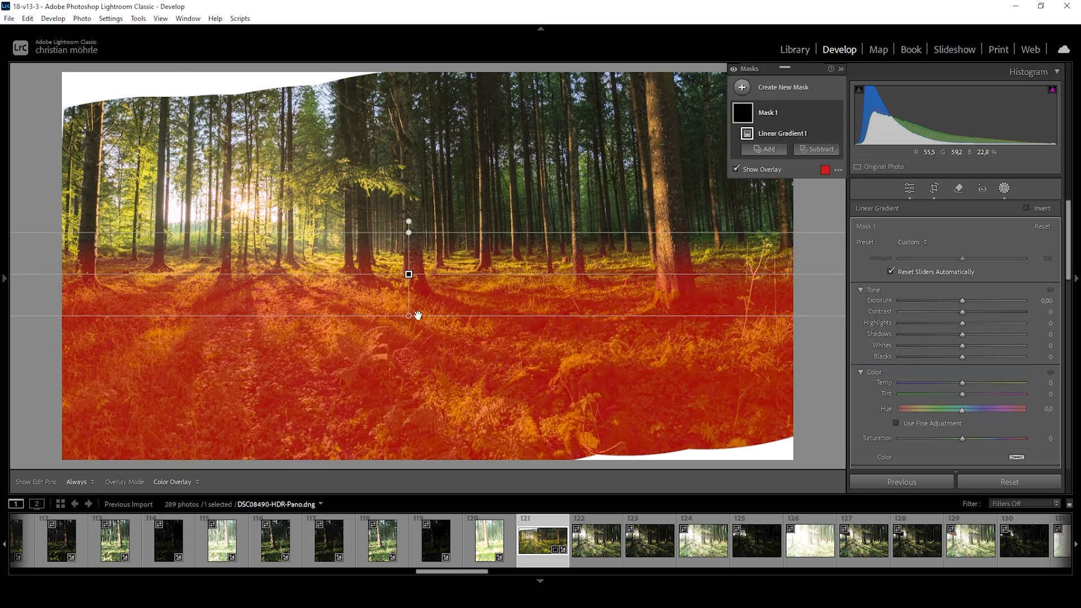
{"action": "left_click_drag", "start_coordinate": [408, 315], "coordinate": [407, 323]}
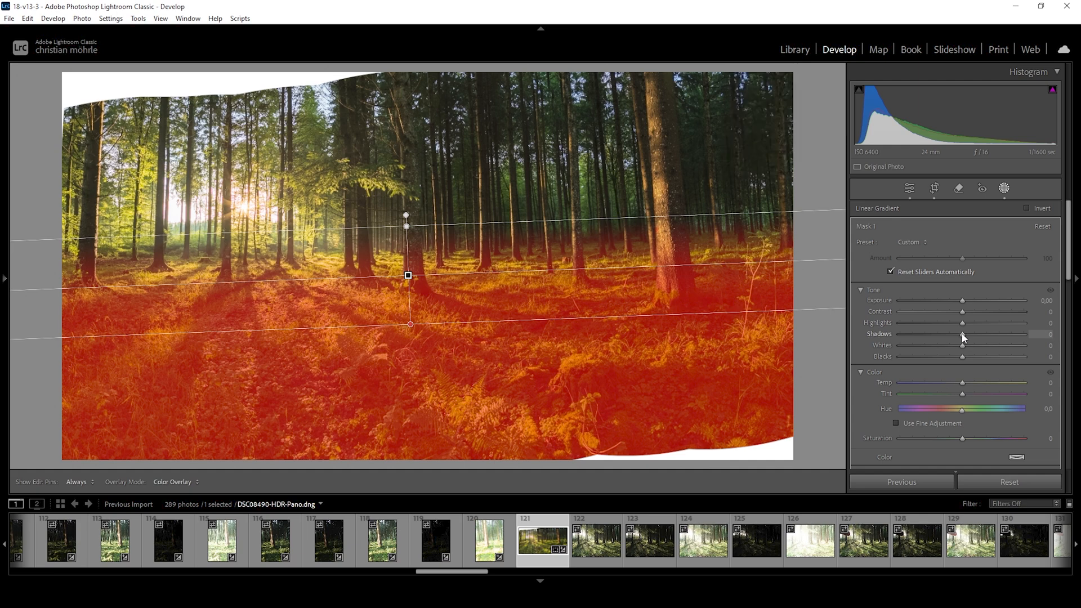
- In the ground mask set Shadows -33, Clarity 13 and brighter Whites
{"action": "left_click_drag", "start_coordinate": [962, 336], "coordinate": [948, 336]}
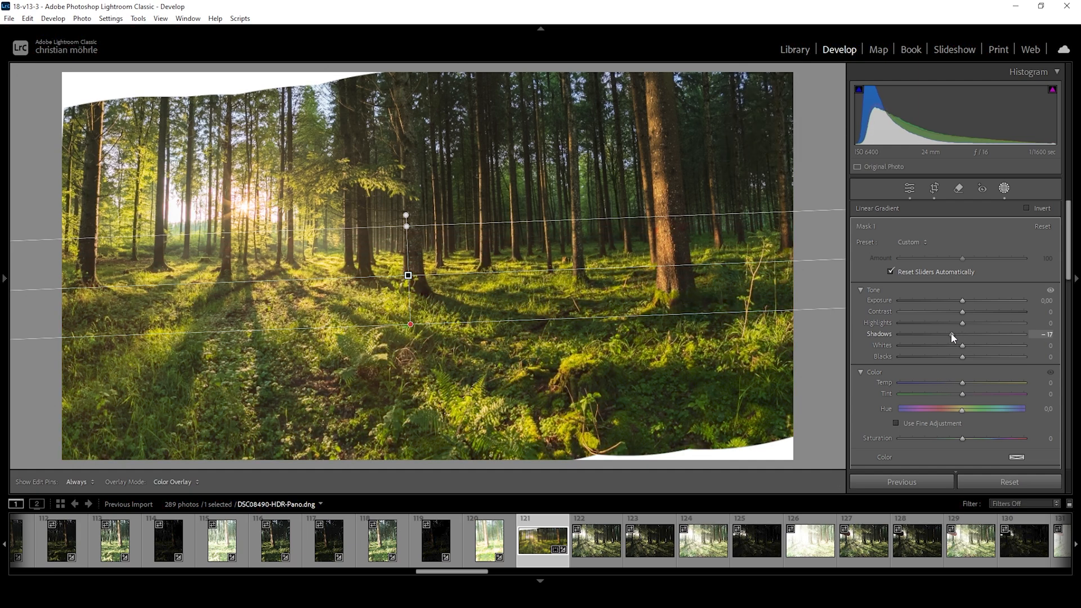
{"action": "left_click_drag", "start_coordinate": [961, 333], "coordinate": [941, 333]}
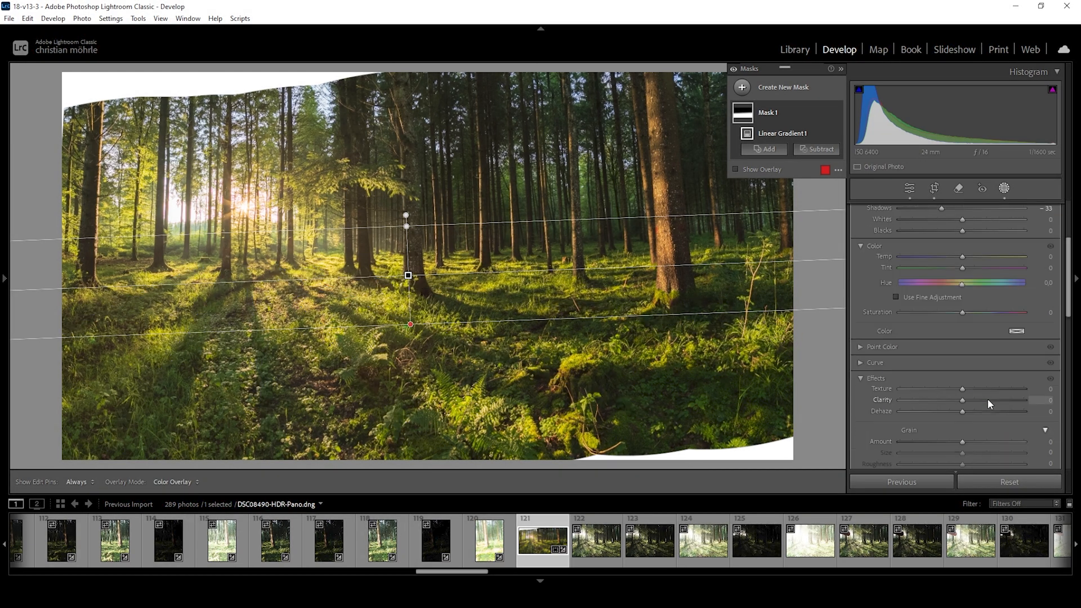
{"action": "left_click_drag", "start_coordinate": [962, 403], "coordinate": [968, 342]}
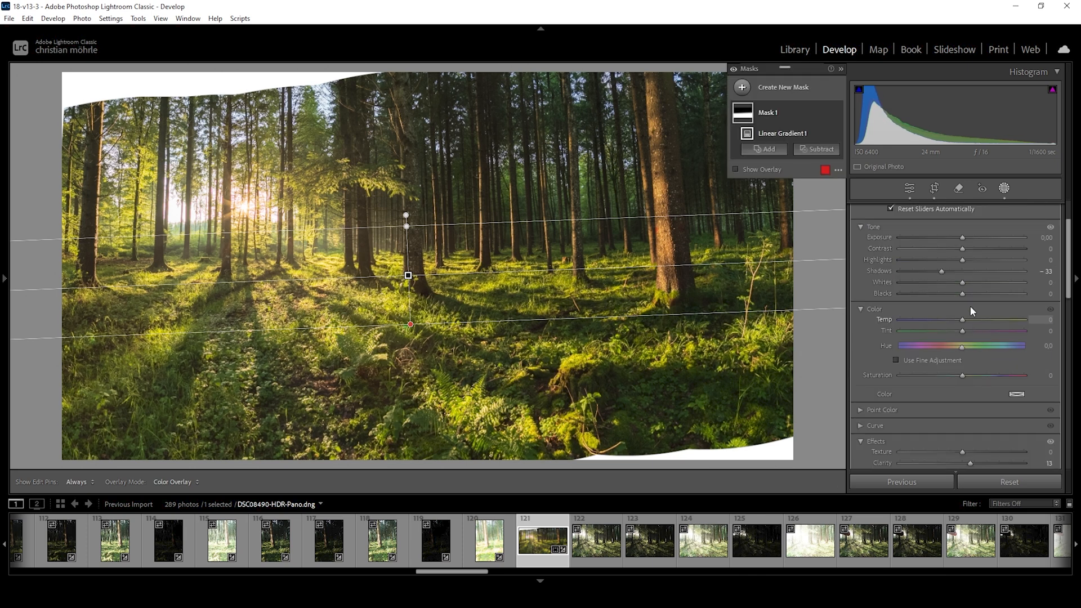
{"action": "left_click_drag", "start_coordinate": [963, 283], "coordinate": [968, 283]}
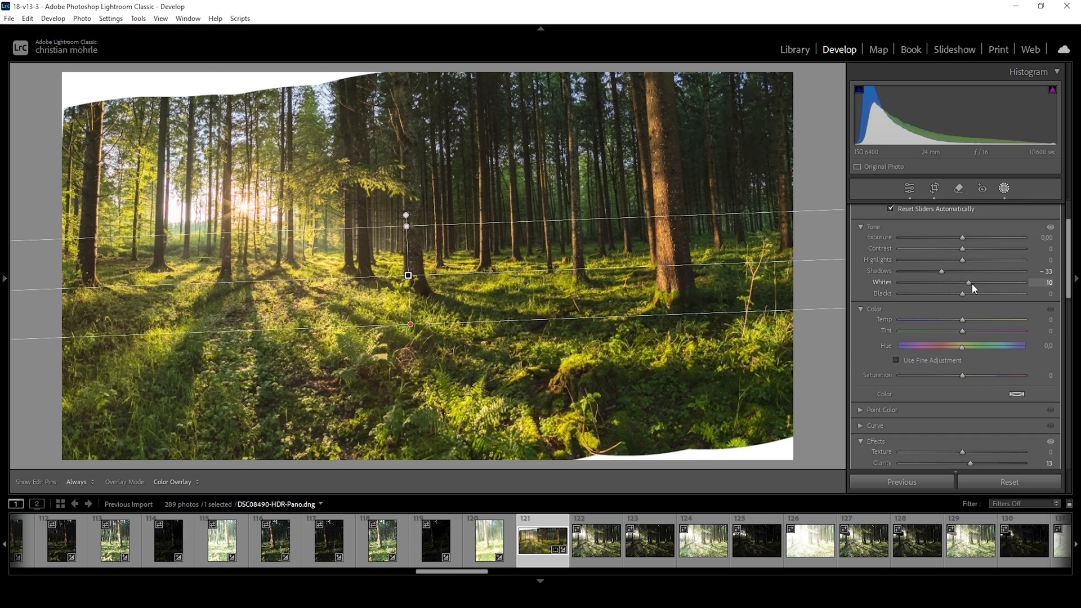
{"action": "left_click_drag", "start_coordinate": [968, 282], "coordinate": [980, 281]}
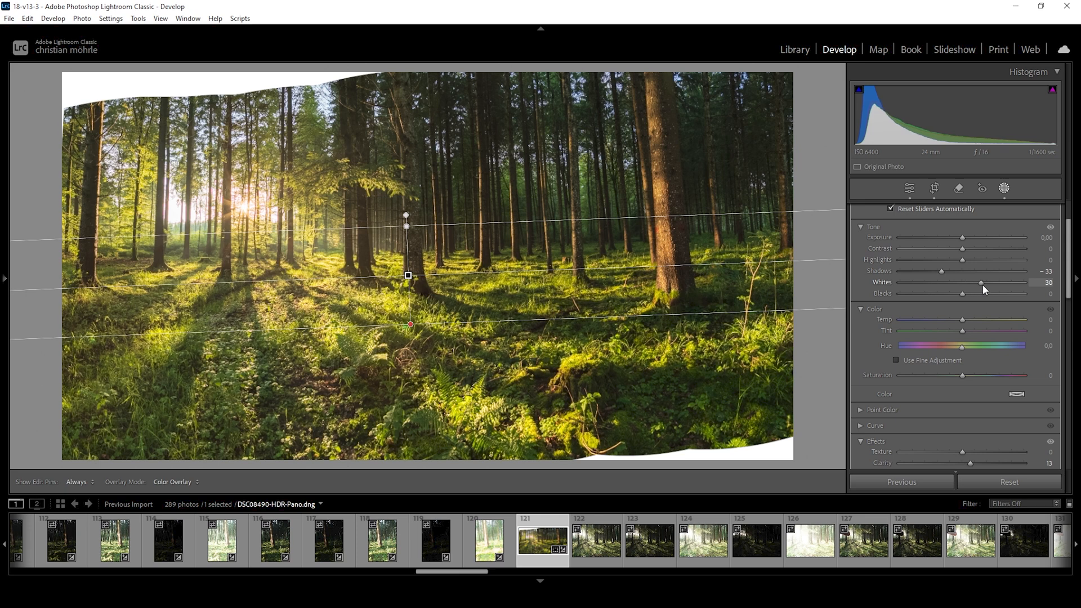
{"action": "left_click_drag", "start_coordinate": [982, 283], "coordinate": [973, 284]}
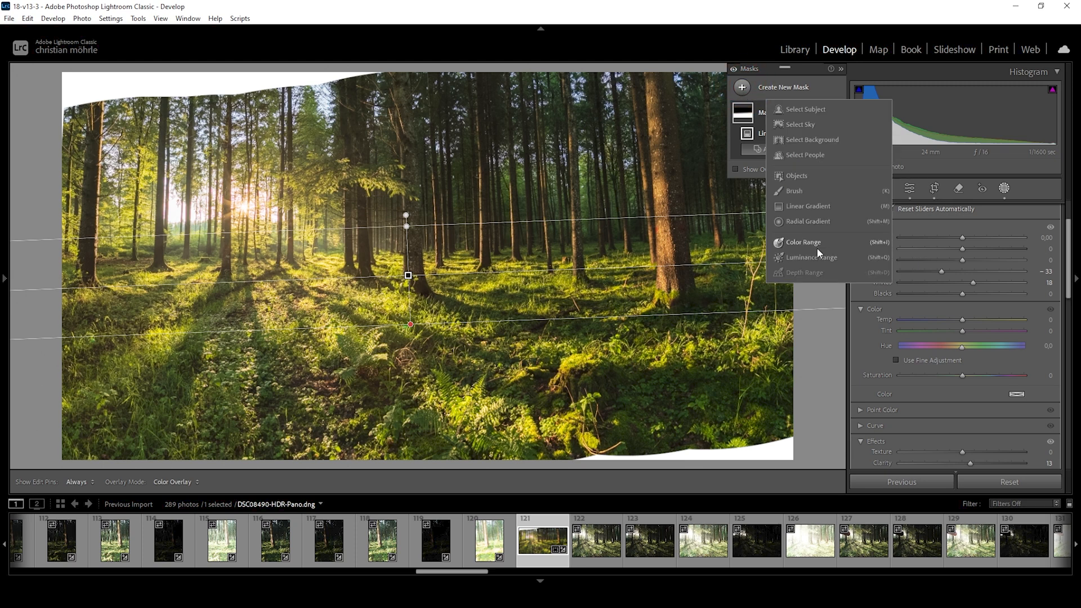
- Create a colour-range mask from the sunlit ferns, Refine 66, subtracting a linear gradient on the left
{"action": "left_click", "coordinate": [802, 241]}
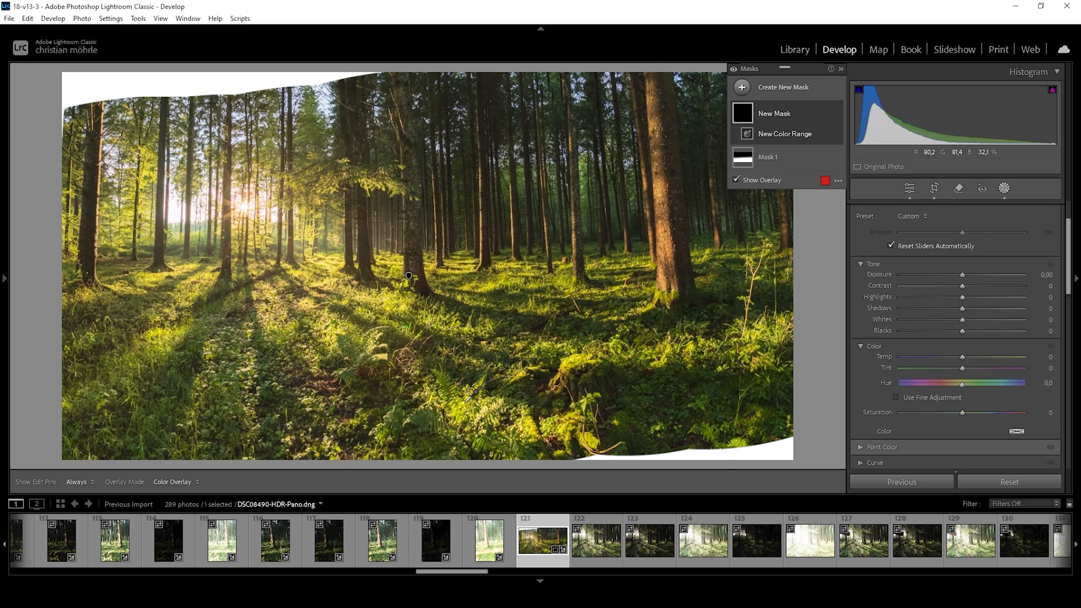
{"action": "mouse_move", "coordinate": [468, 396]}
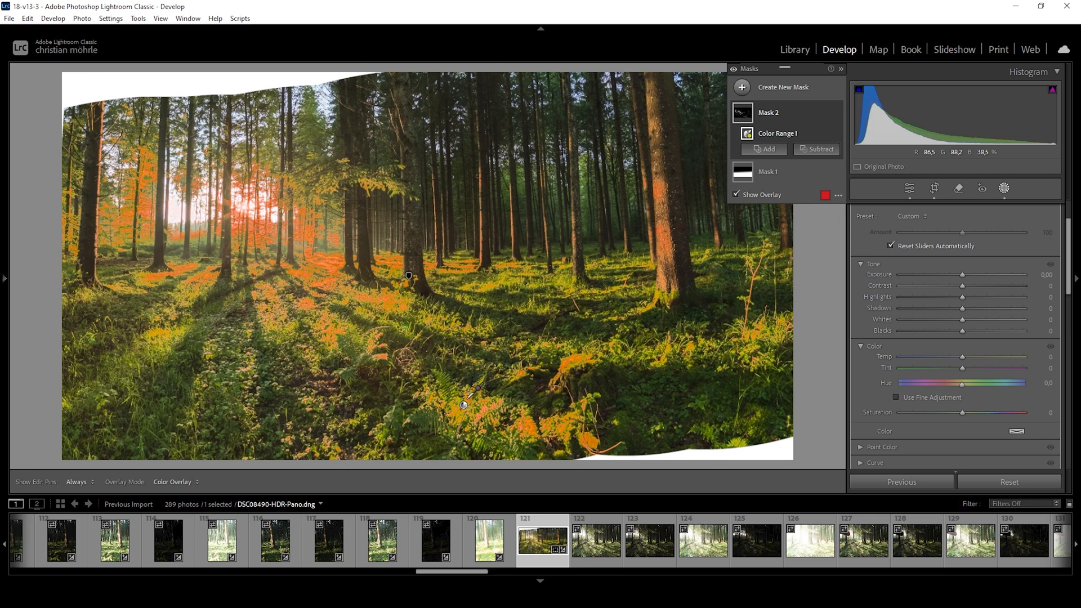
{"action": "left_click", "coordinate": [777, 133]}
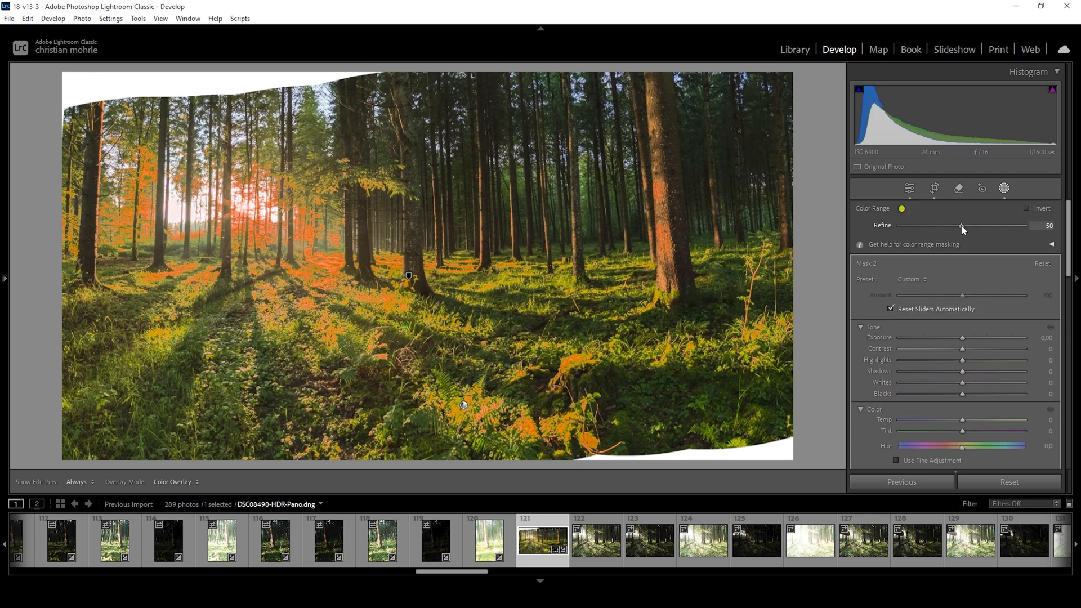
{"action": "left_click_drag", "start_coordinate": [961, 226], "coordinate": [977, 227]}
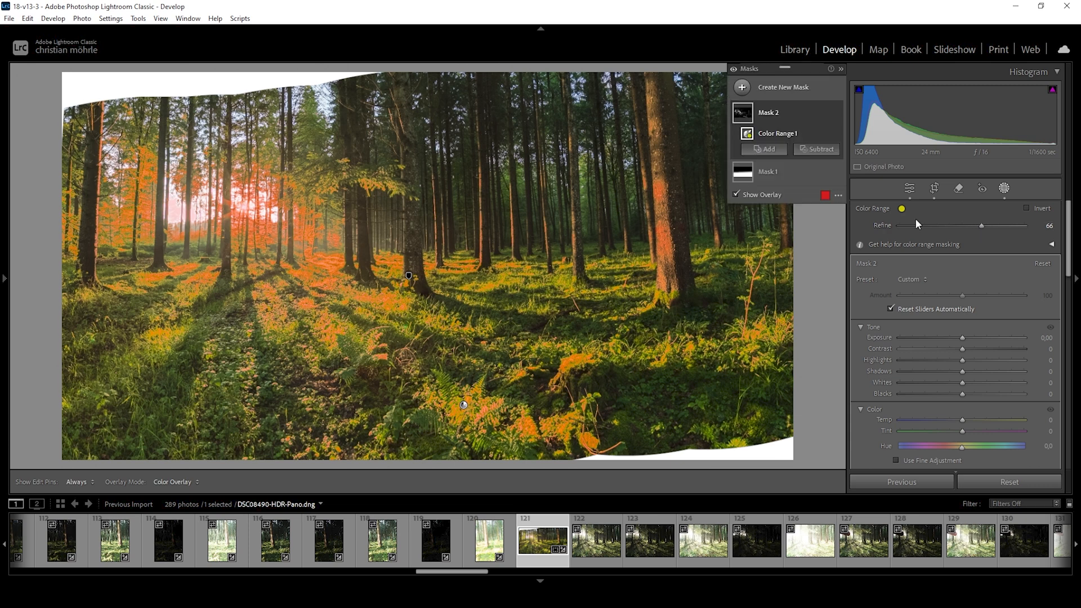
{"action": "mouse_move", "coordinate": [324, 208]}
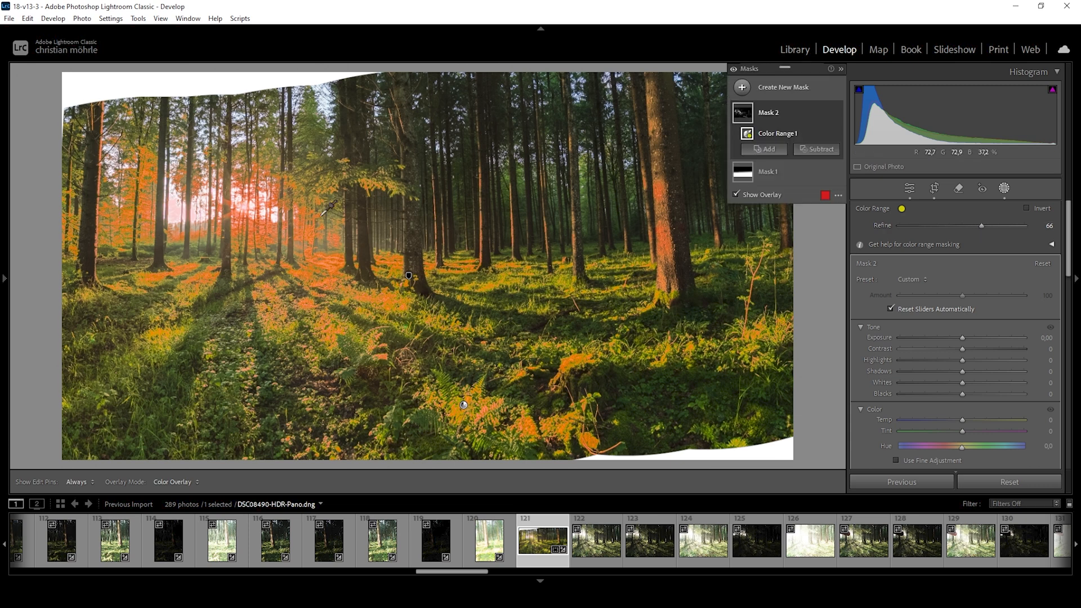
{"action": "left_click", "coordinate": [820, 149]}
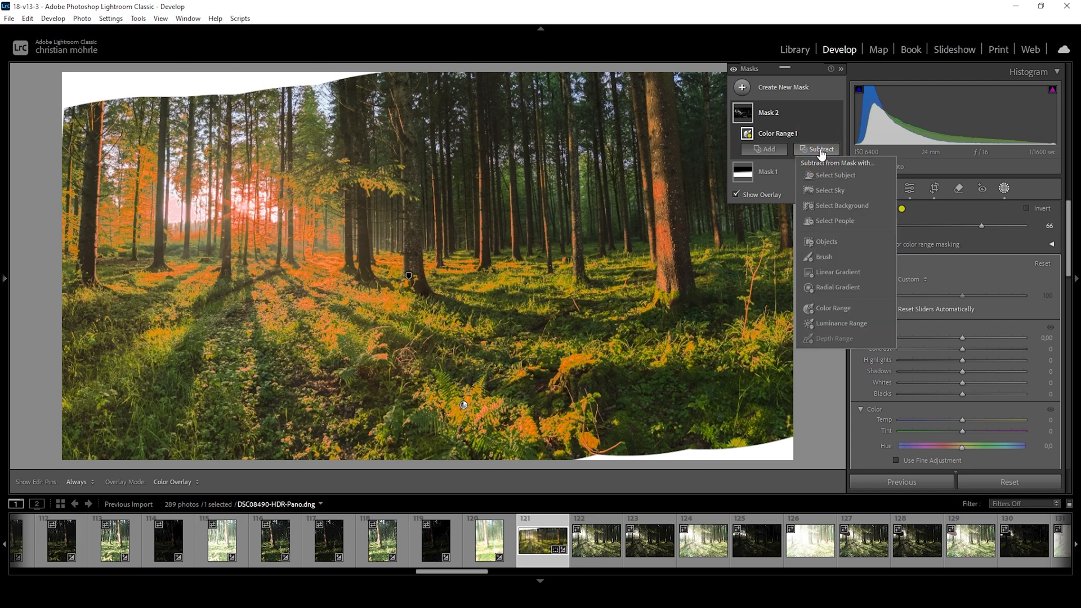
{"action": "left_click", "coordinate": [837, 271]}
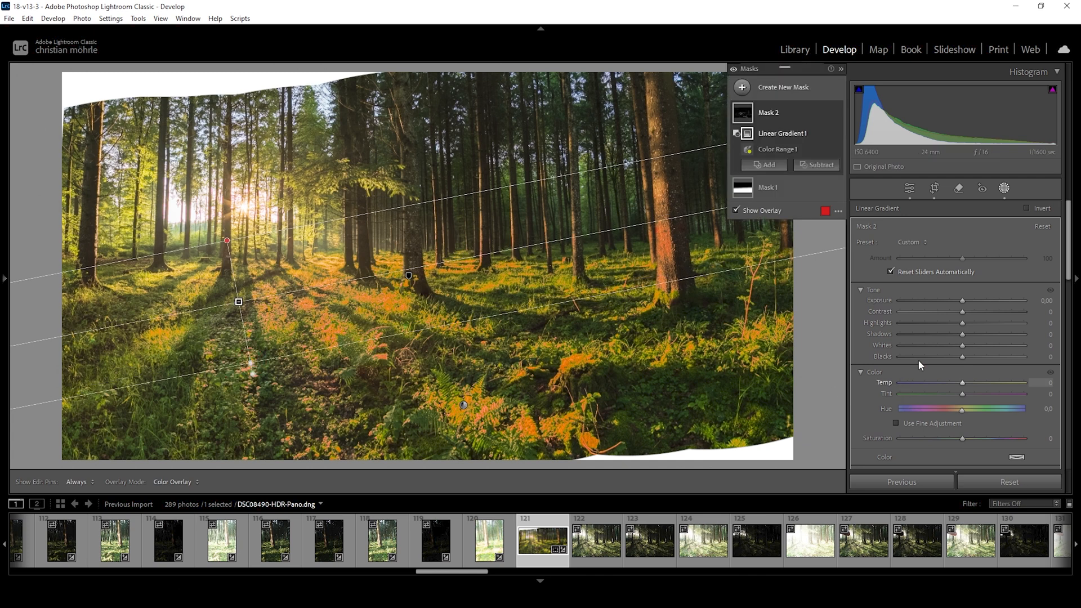
{"action": "left_click_drag", "start_coordinate": [962, 346], "coordinate": [975, 345]}
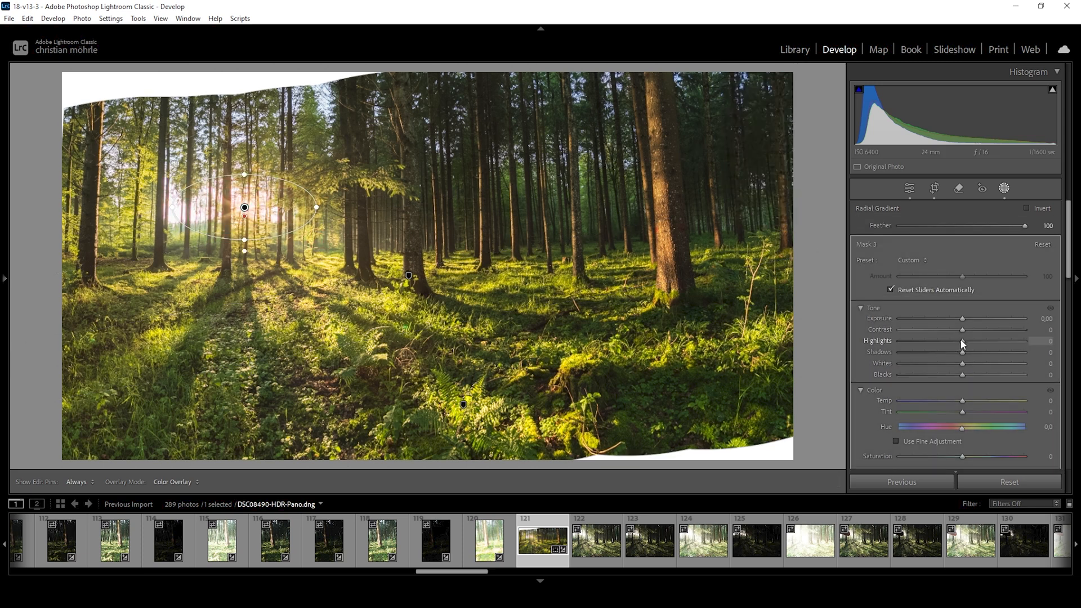
- In the sun mask pull Highlights down and warm the Temperature
{"action": "left_click_drag", "start_coordinate": [962, 340], "coordinate": [958, 340]}
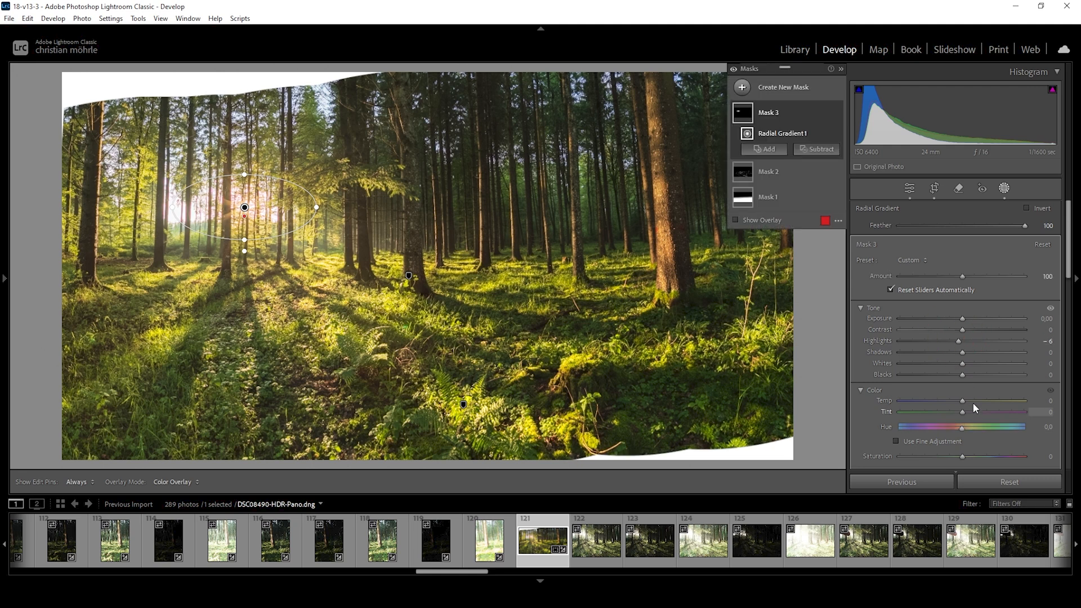
{"action": "left_click_drag", "start_coordinate": [963, 400], "coordinate": [977, 401]}
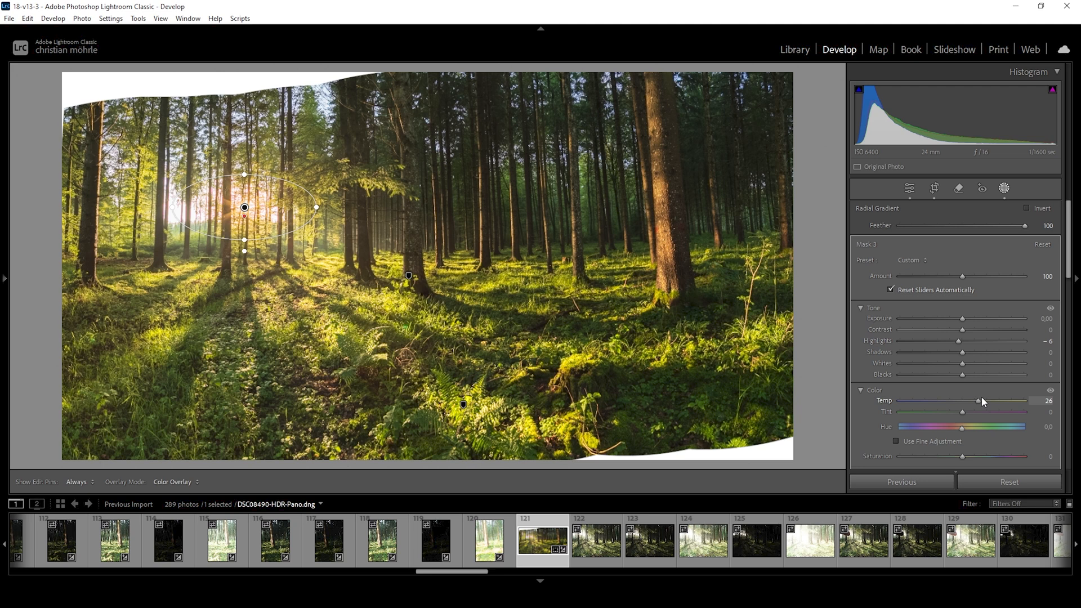
{"action": "left_click_drag", "start_coordinate": [982, 401], "coordinate": [972, 401]}
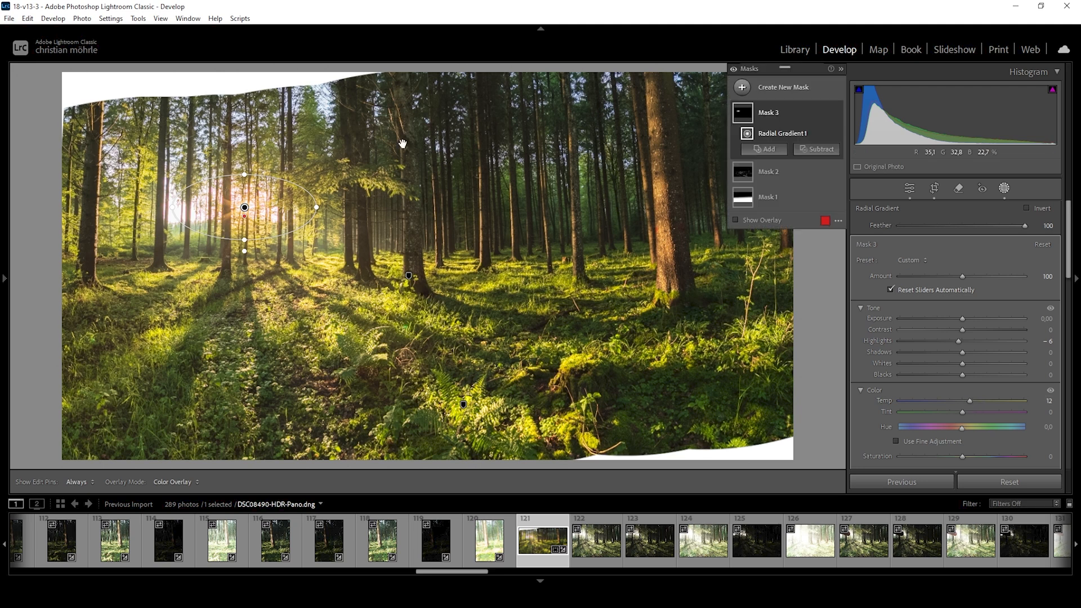
{"action": "mouse_move", "coordinate": [302, 168]}
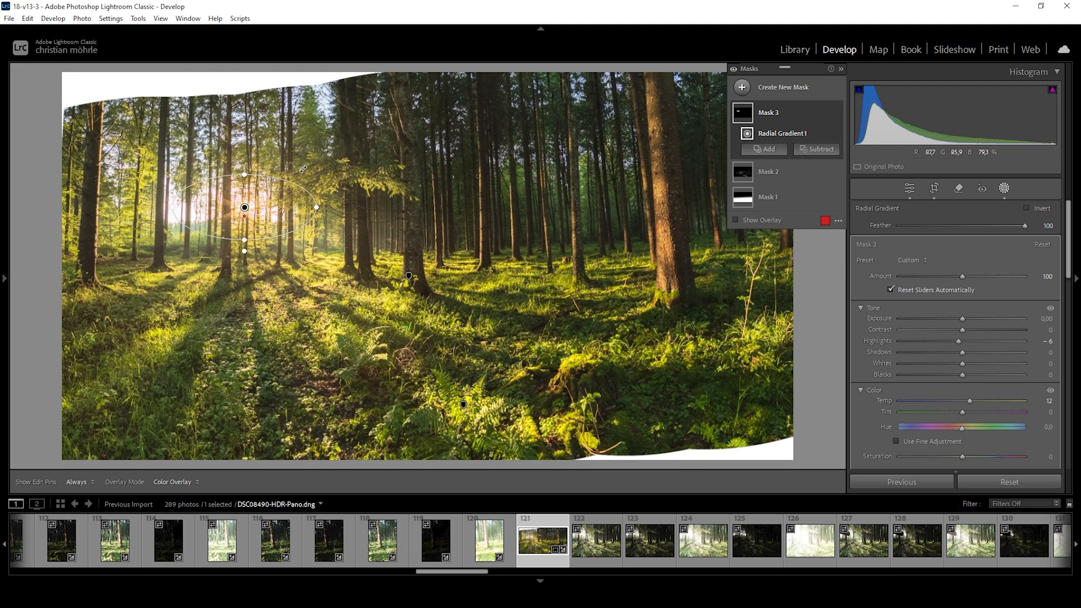
- Give the sun mask a negative Dehaze for a soft glow
{"action": "scroll", "scroll_direction": "down", "scroll_amount": 3}
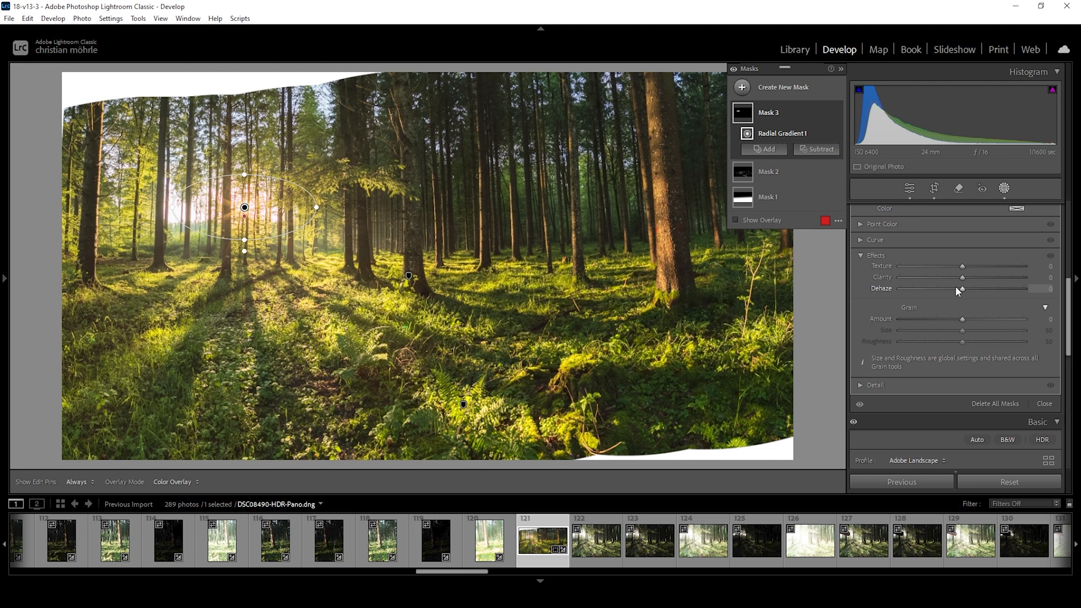
{"action": "left_click_drag", "start_coordinate": [961, 288], "coordinate": [957, 288]}
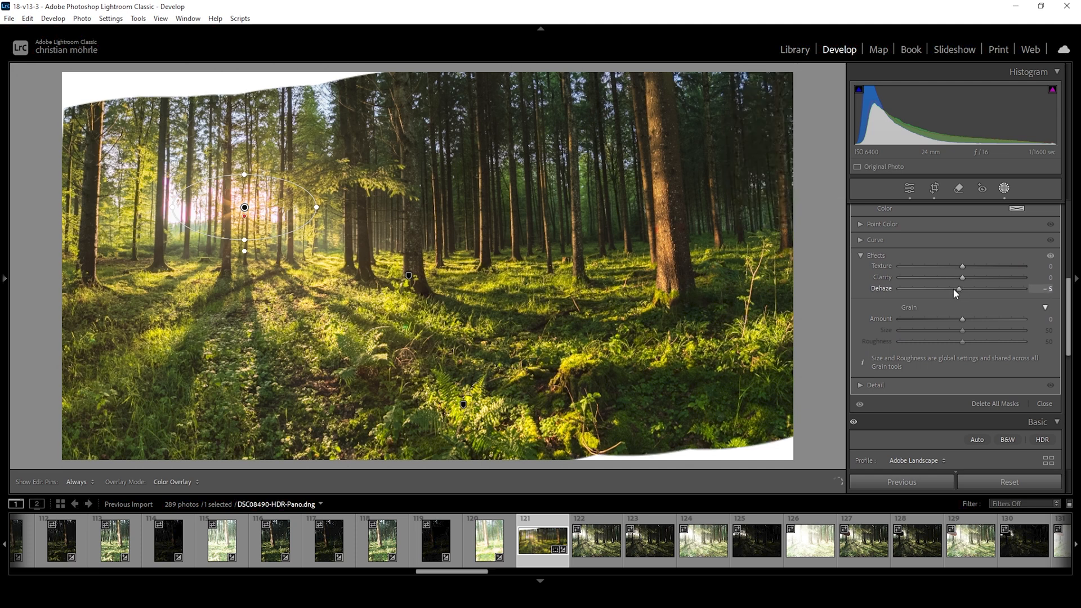
{"action": "left_click_drag", "start_coordinate": [958, 288], "coordinate": [938, 288]}
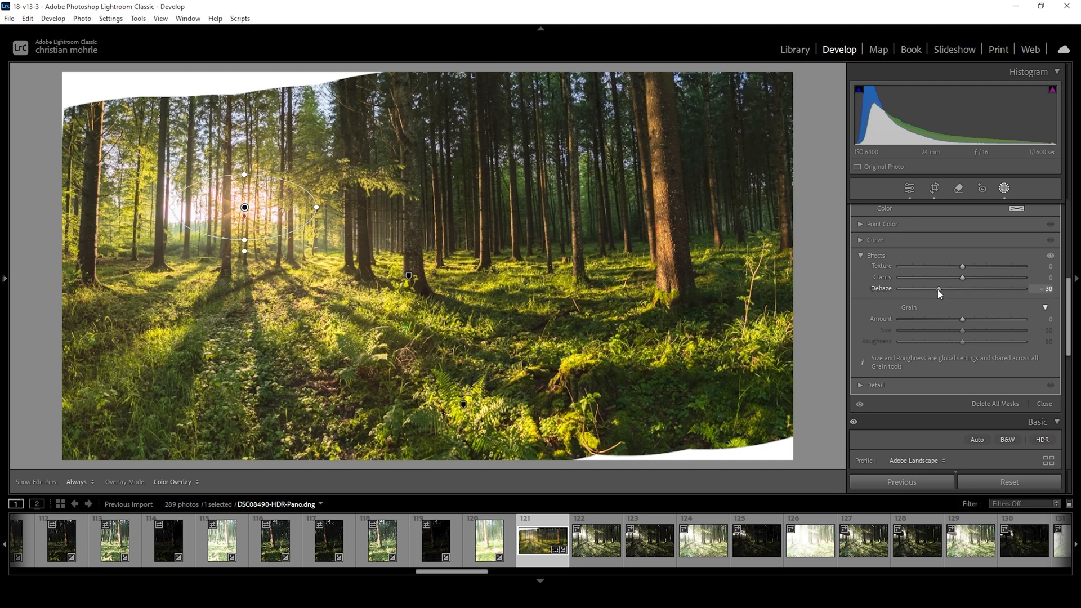
{"action": "left_click_drag", "start_coordinate": [939, 288], "coordinate": [948, 288]}
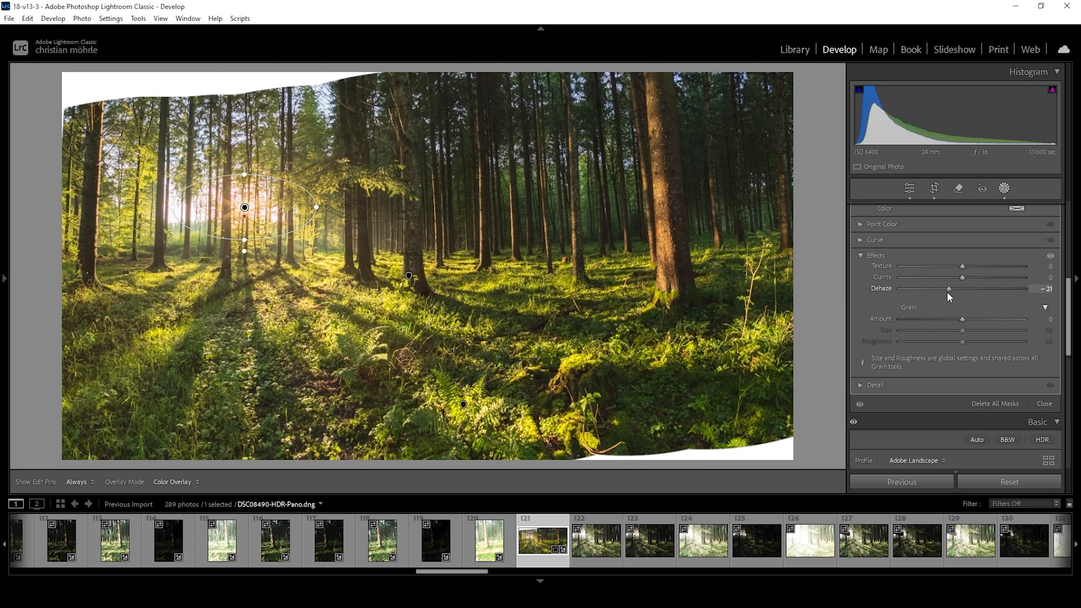
{"action": "left_click_drag", "start_coordinate": [950, 288], "coordinate": [944, 288]}
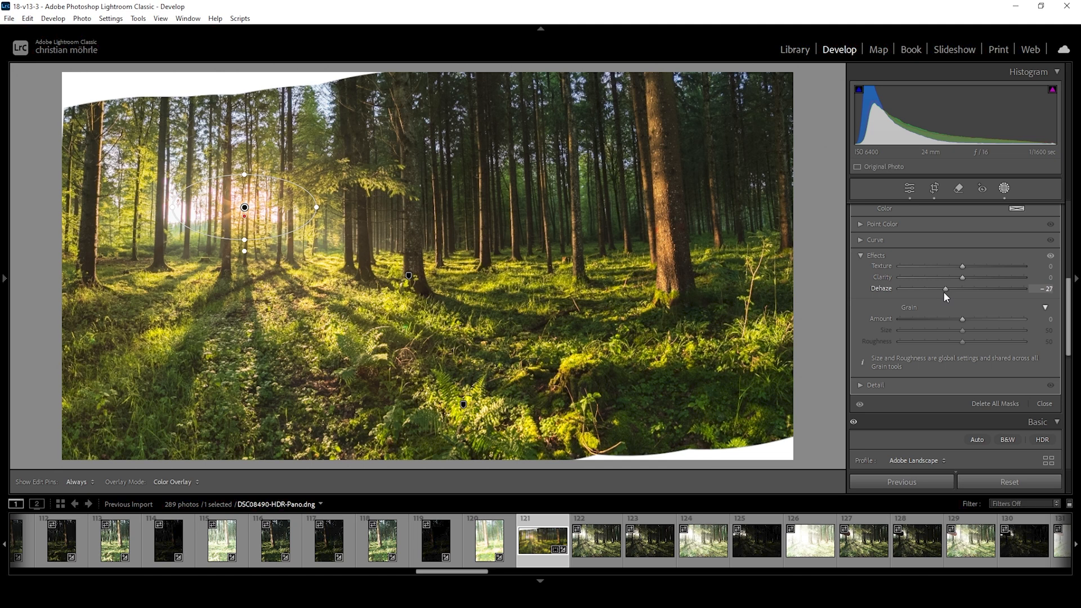
{"action": "left_click_drag", "start_coordinate": [946, 288], "coordinate": [944, 288]}
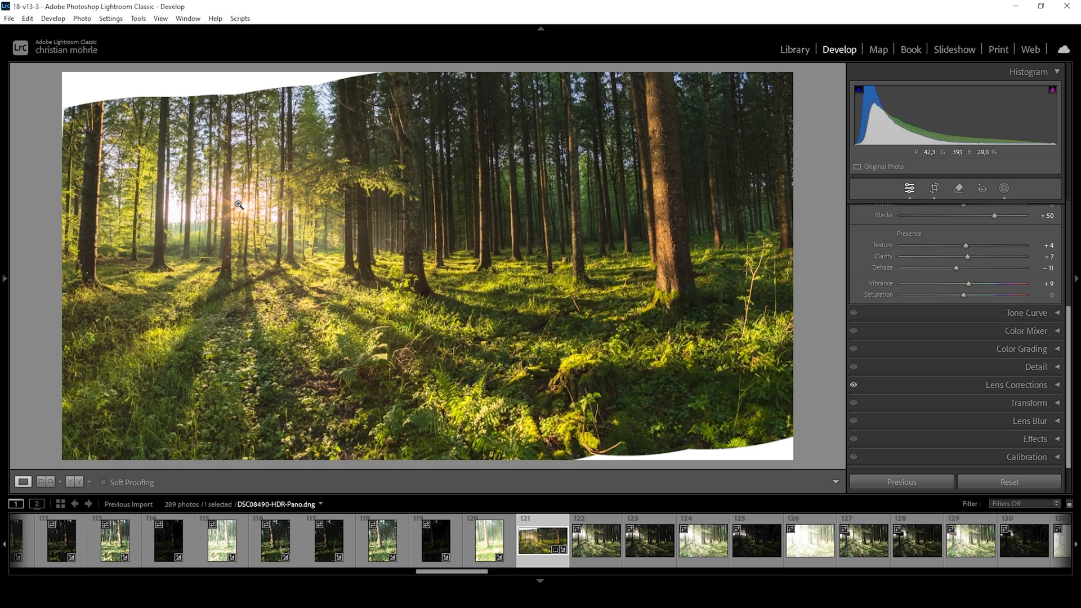
{"action": "mouse_move", "coordinate": [251, 211]}
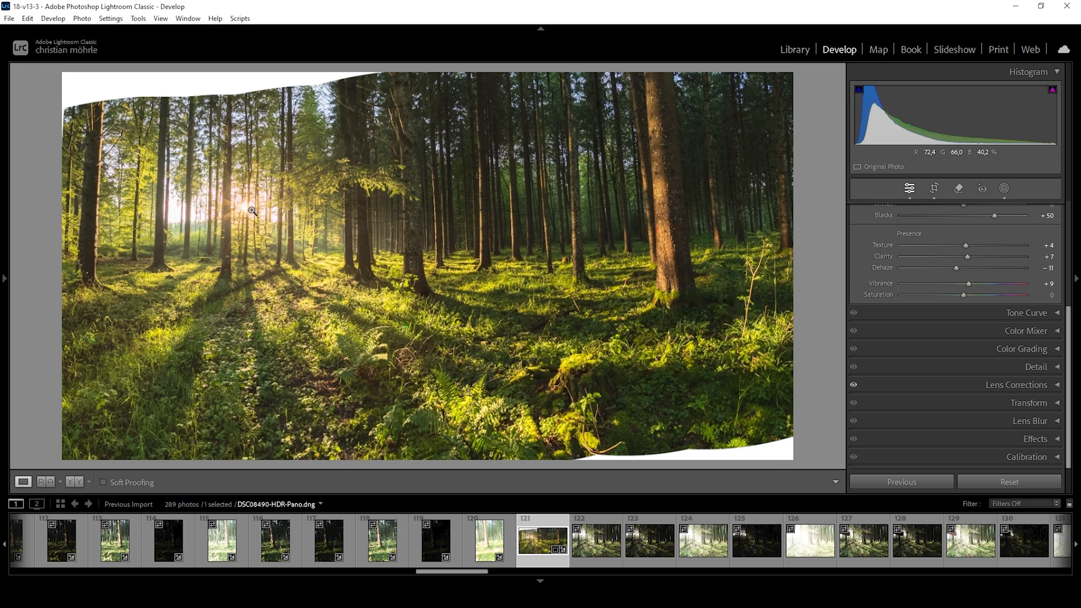
{"action": "mouse_move", "coordinate": [343, 222]}
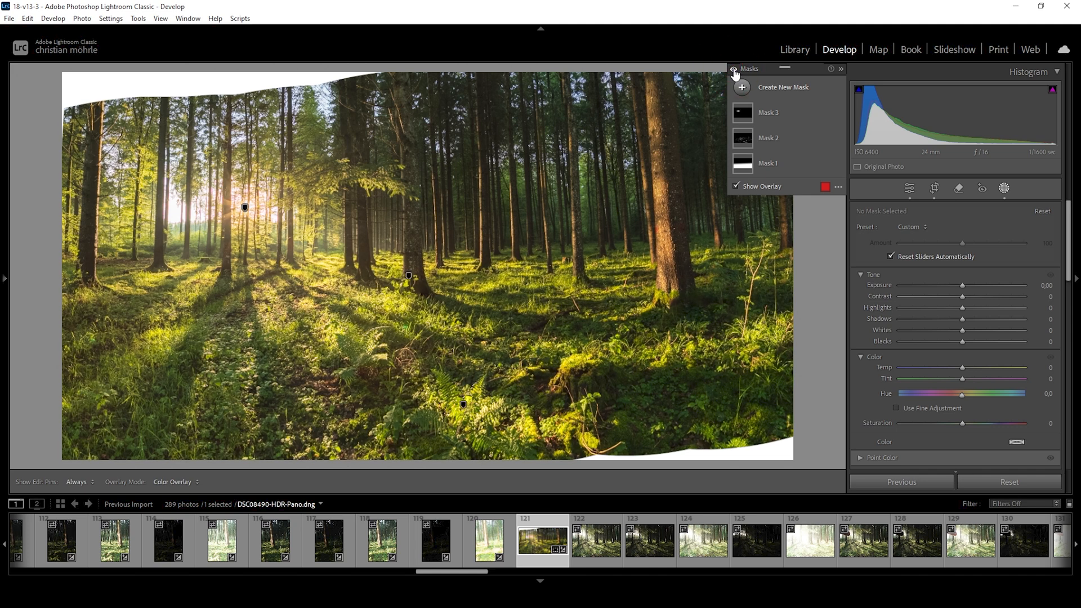
{"action": "mouse_move", "coordinate": [893, 208]}
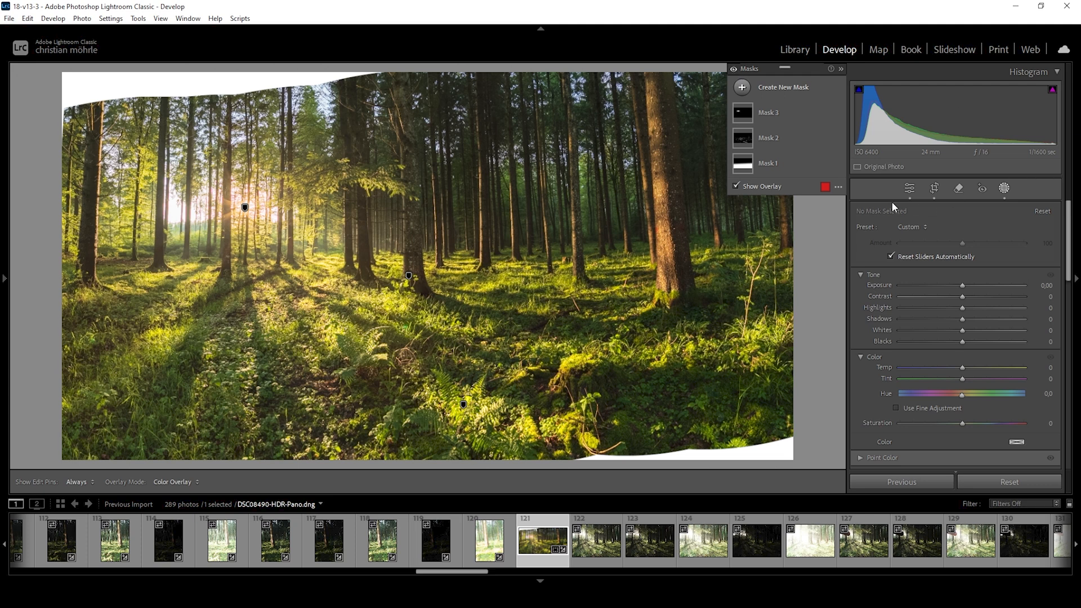
- Leave masking and set HSL Saturation Yellow +20 and Green +8
{"action": "left_click", "coordinate": [909, 188]}
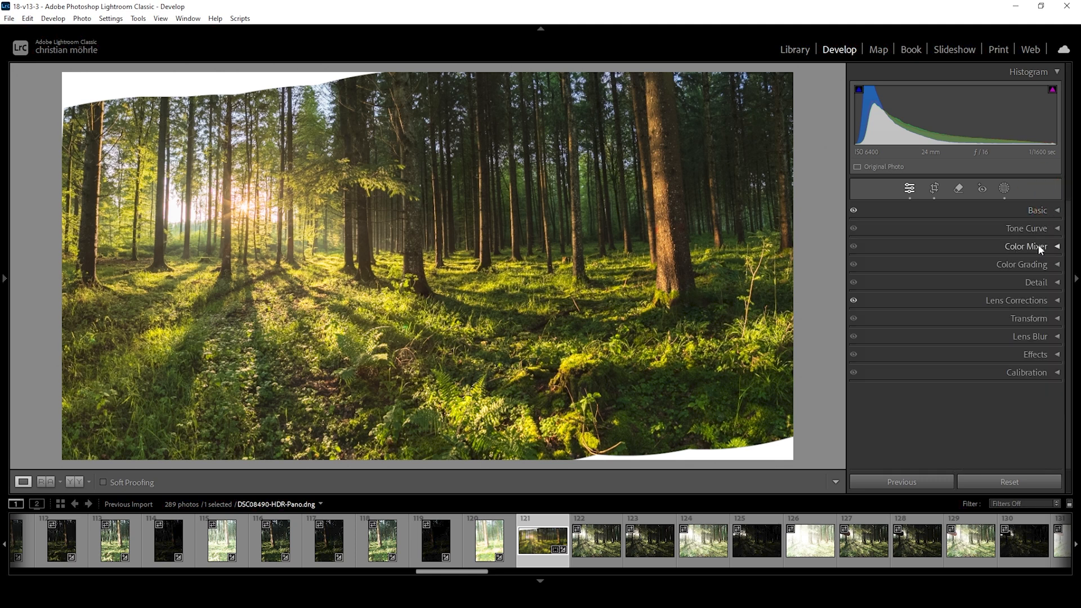
{"action": "left_click", "coordinate": [1026, 247]}
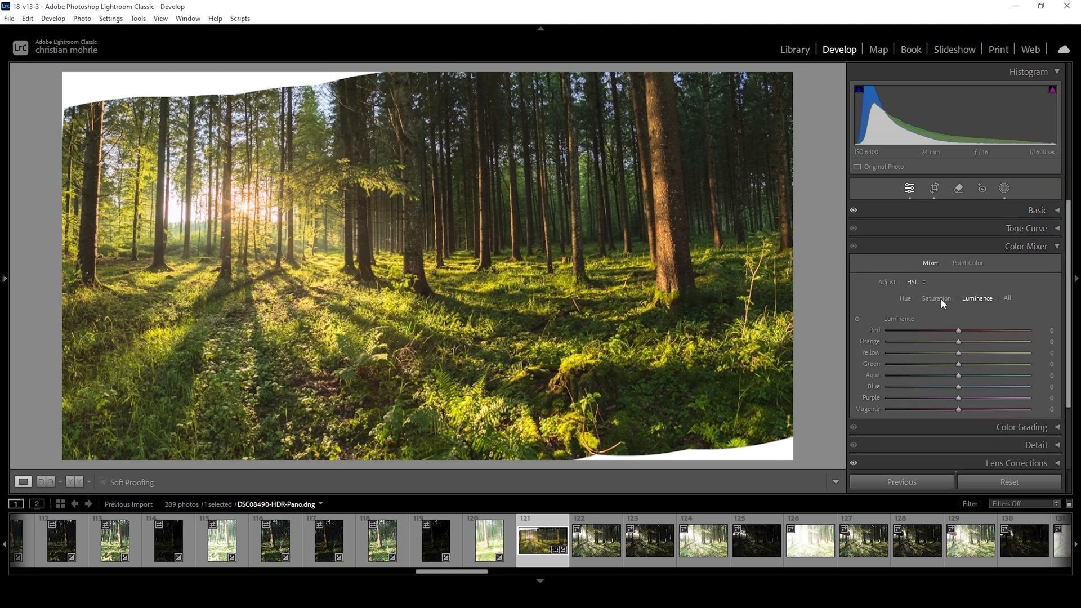
{"action": "left_click", "coordinate": [935, 298]}
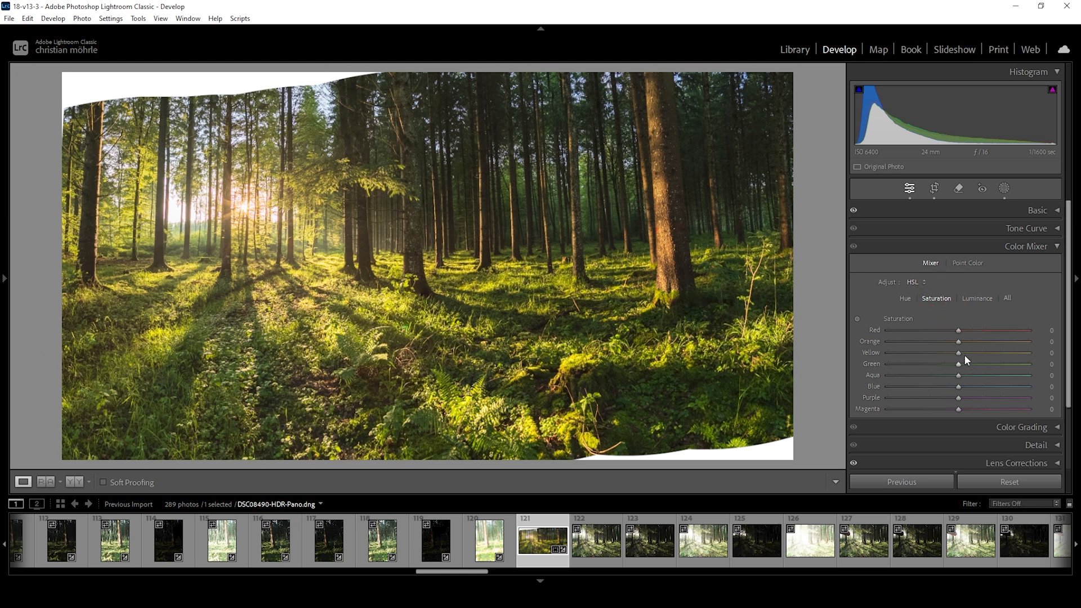
{"action": "left_click_drag", "start_coordinate": [958, 353], "coordinate": [970, 352]}
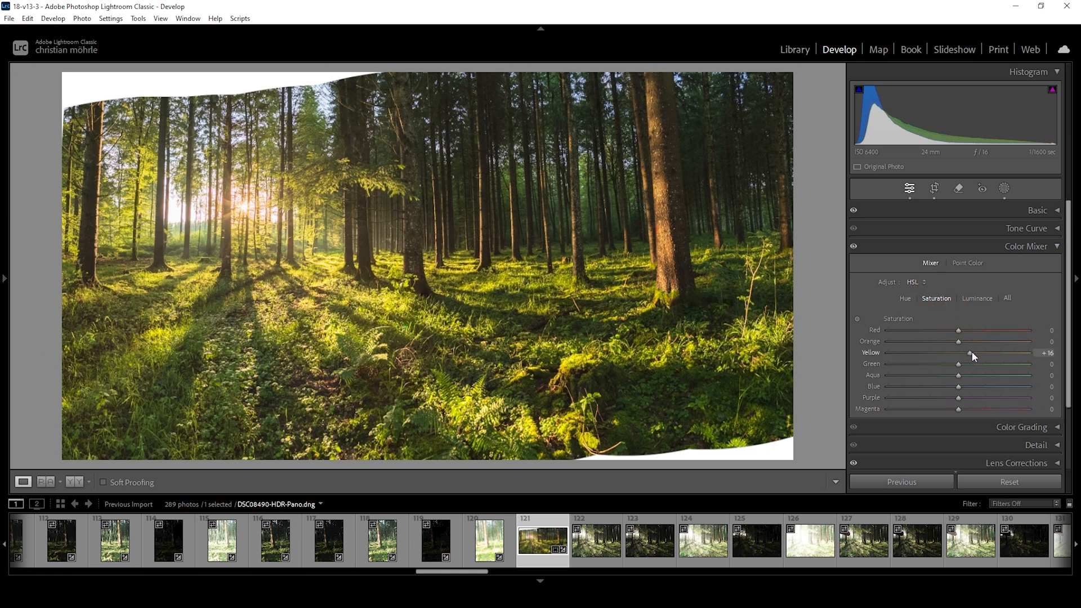
{"action": "left_click_drag", "start_coordinate": [968, 352], "coordinate": [971, 353]}
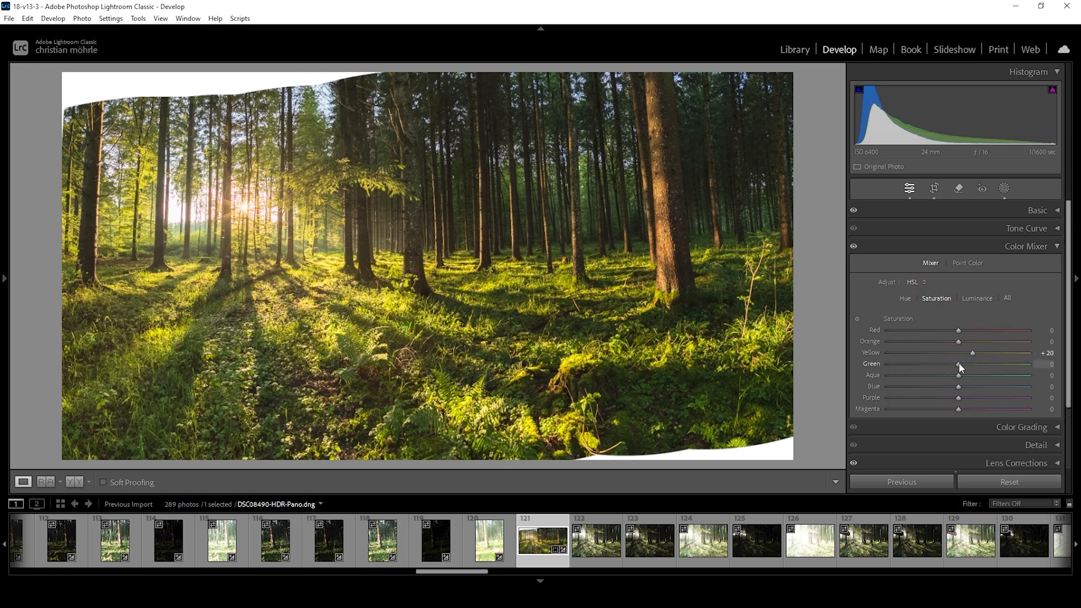
{"action": "left_click_drag", "start_coordinate": [957, 363], "coordinate": [970, 364]}
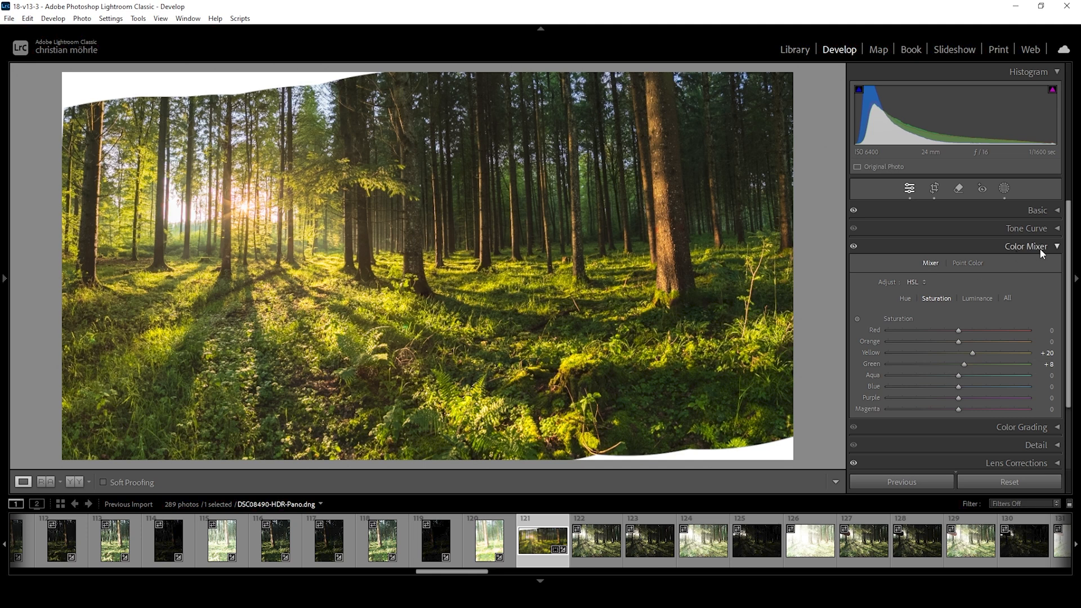
- In Color Grading tint the Highlights with Hue 41 and Saturation 23
{"action": "left_click", "coordinate": [1026, 246]}
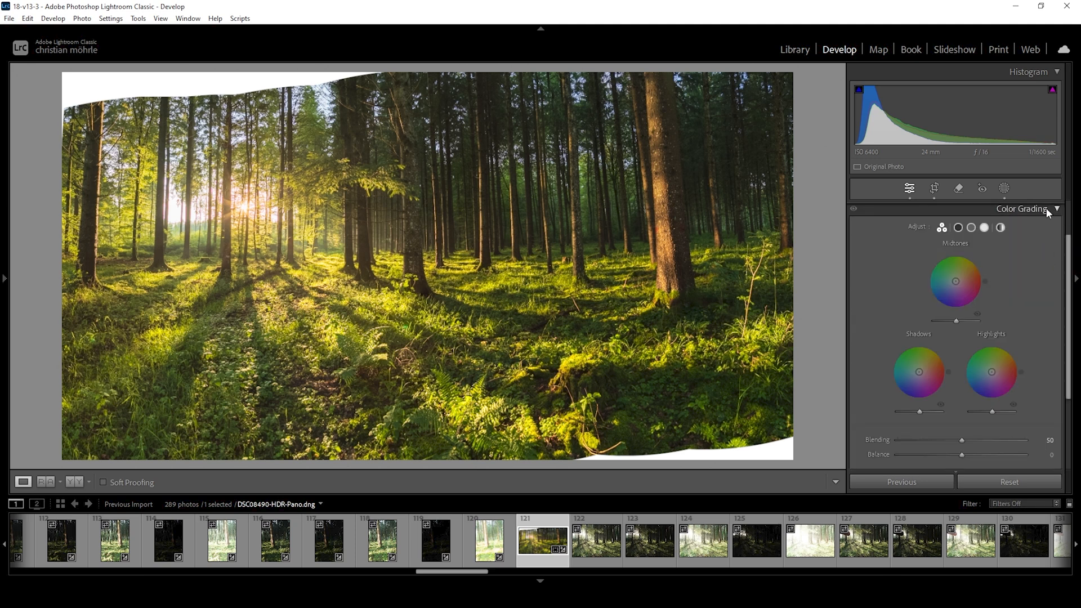
{"action": "left_click", "coordinate": [984, 227]}
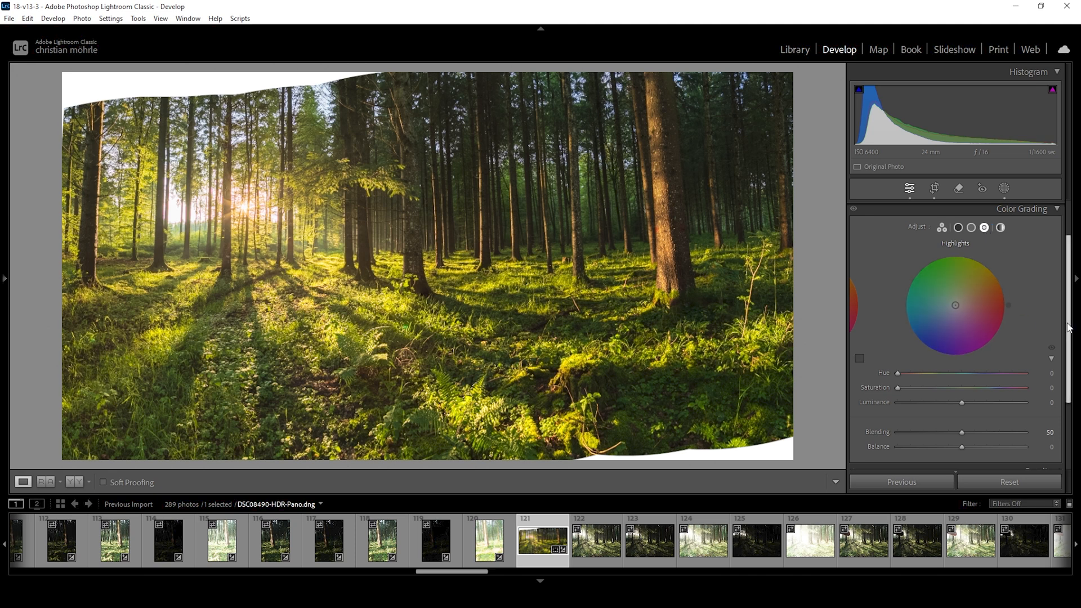
{"action": "left_click_drag", "start_coordinate": [899, 373], "coordinate": [909, 373]}
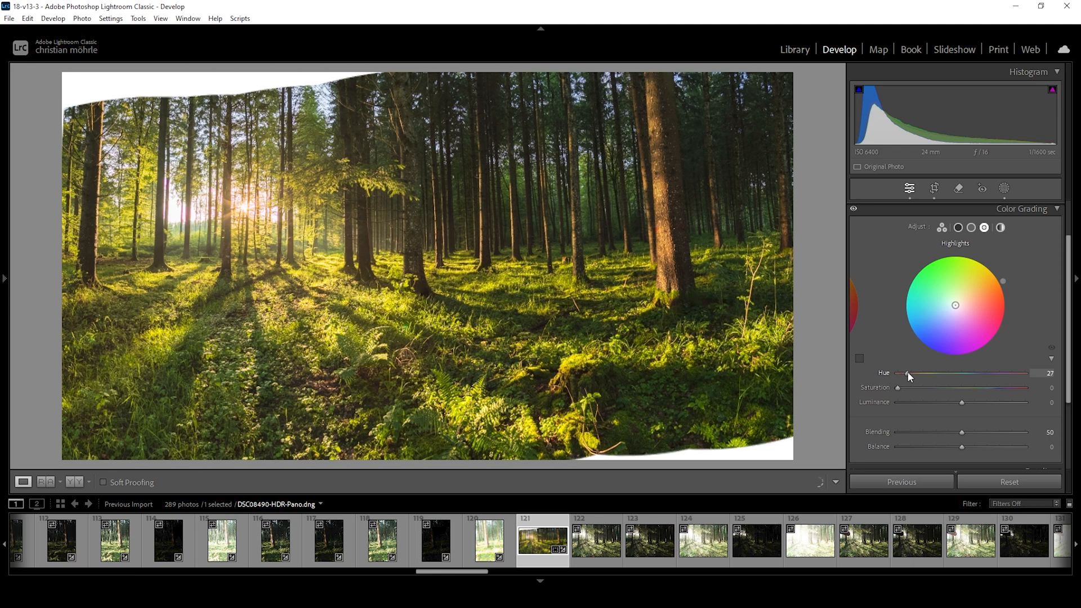
{"action": "left_click_drag", "start_coordinate": [906, 372], "coordinate": [913, 373]}
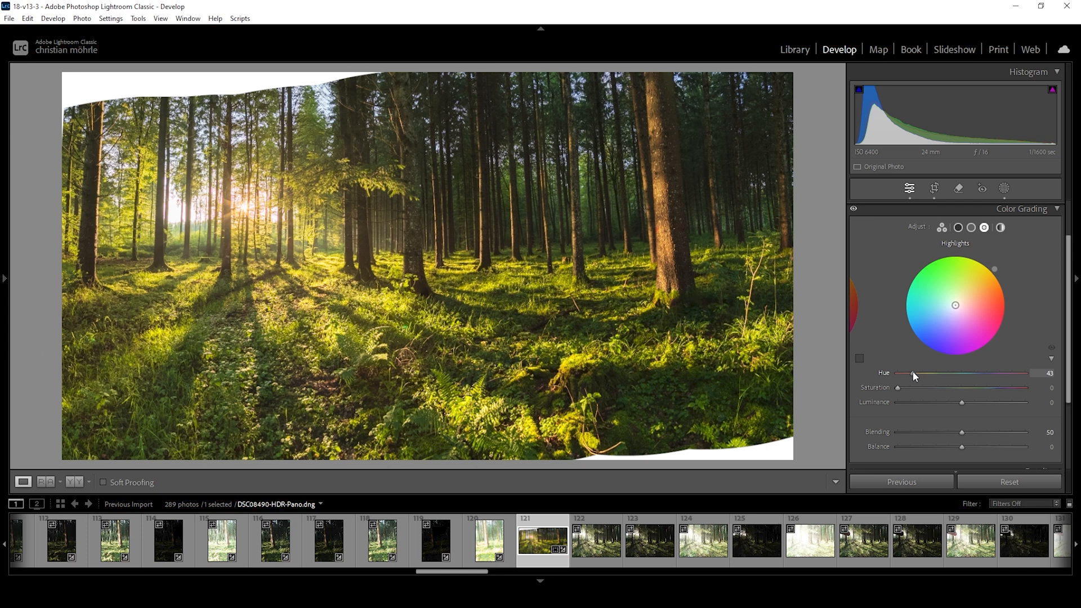
{"action": "left_click_drag", "start_coordinate": [916, 373], "coordinate": [913, 373]}
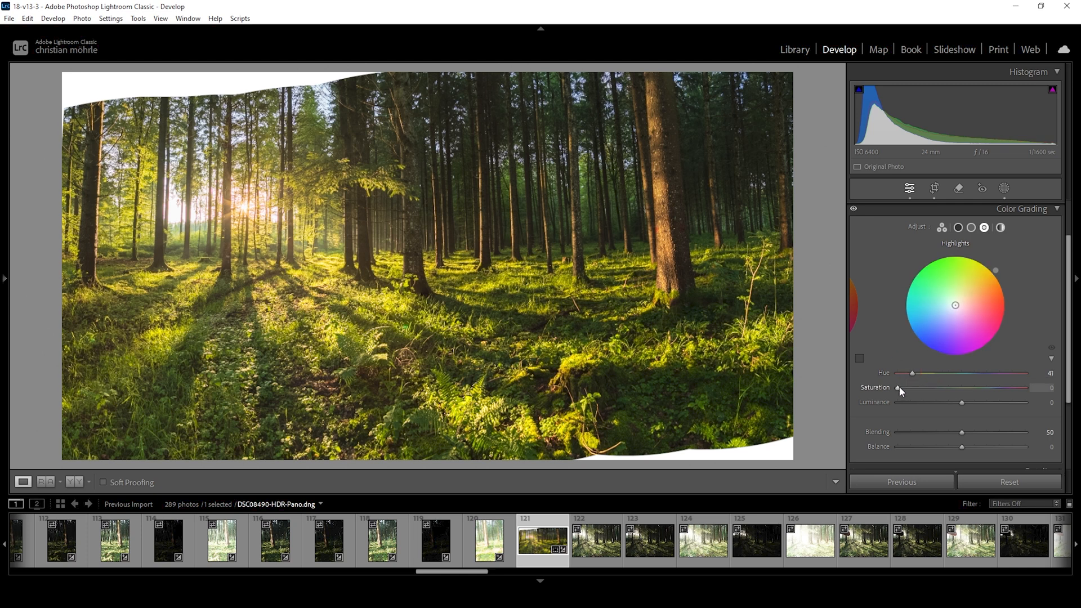
{"action": "left_click_drag", "start_coordinate": [898, 387], "coordinate": [929, 387]}
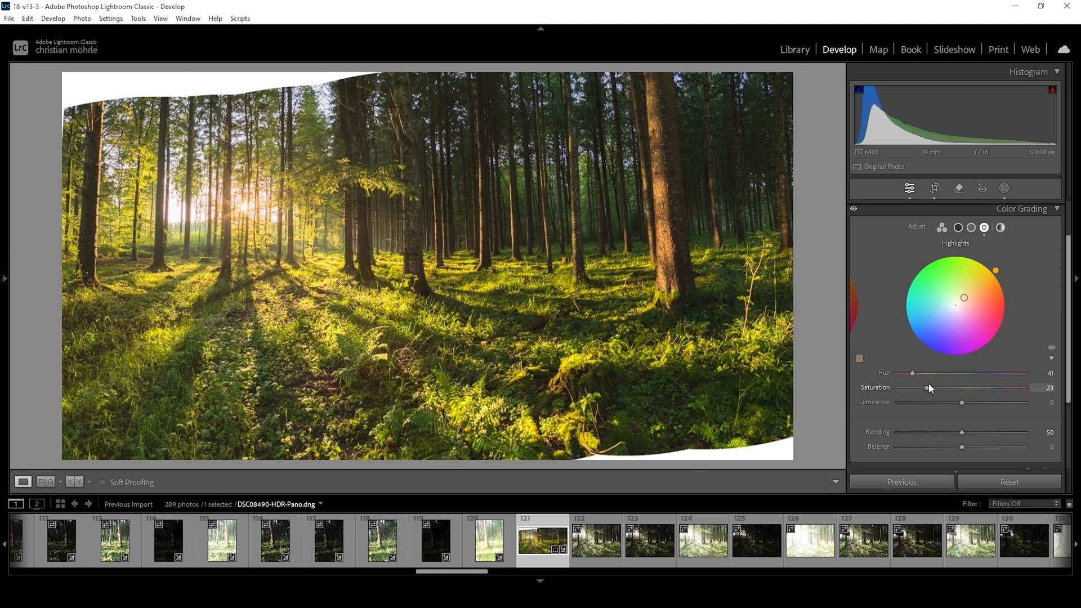
{"action": "left_click_drag", "start_coordinate": [926, 388], "coordinate": [932, 387]}
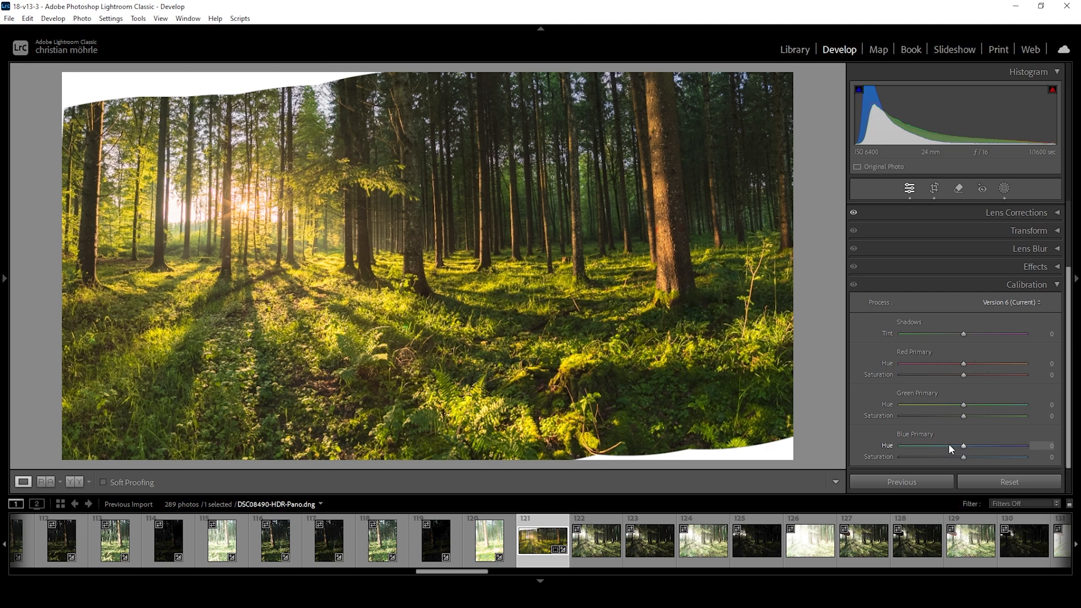
{"action": "mouse_move", "coordinate": [1007, 461]}
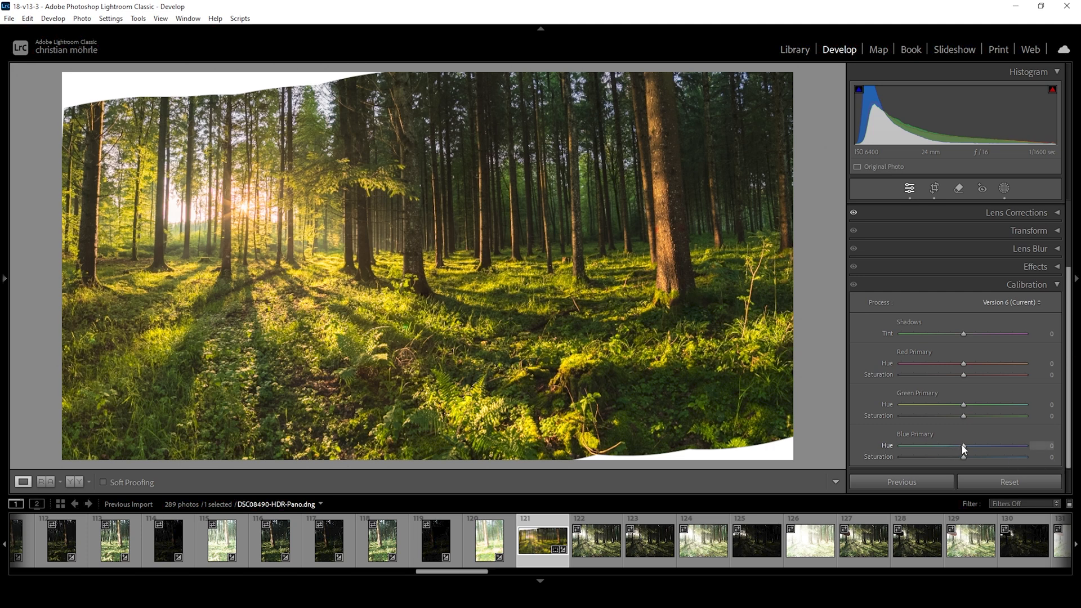
- Set Blue Primary calibration to Hue -4 and Saturation +8
{"action": "left_click_drag", "start_coordinate": [963, 445], "coordinate": [938, 446]}
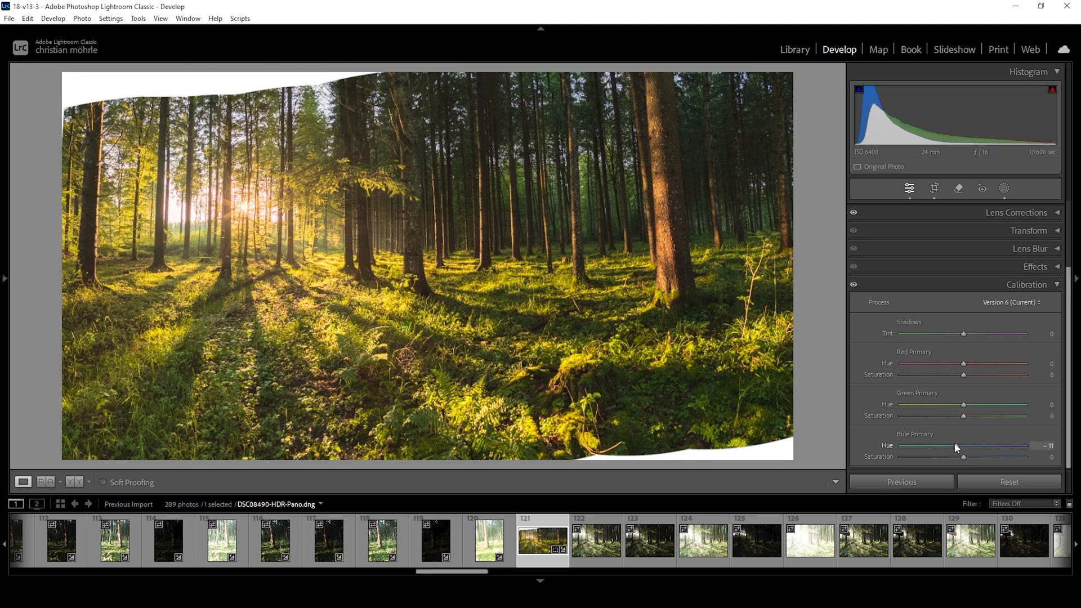
{"action": "left_click_drag", "start_coordinate": [947, 445], "coordinate": [962, 446]}
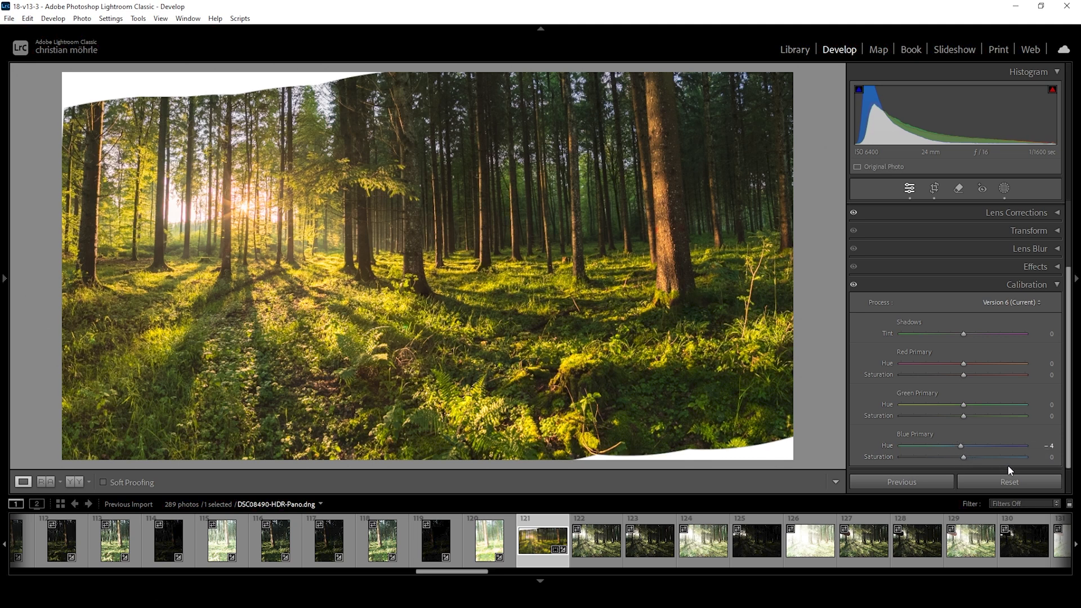
{"action": "left_click_drag", "start_coordinate": [964, 456], "coordinate": [967, 456]}
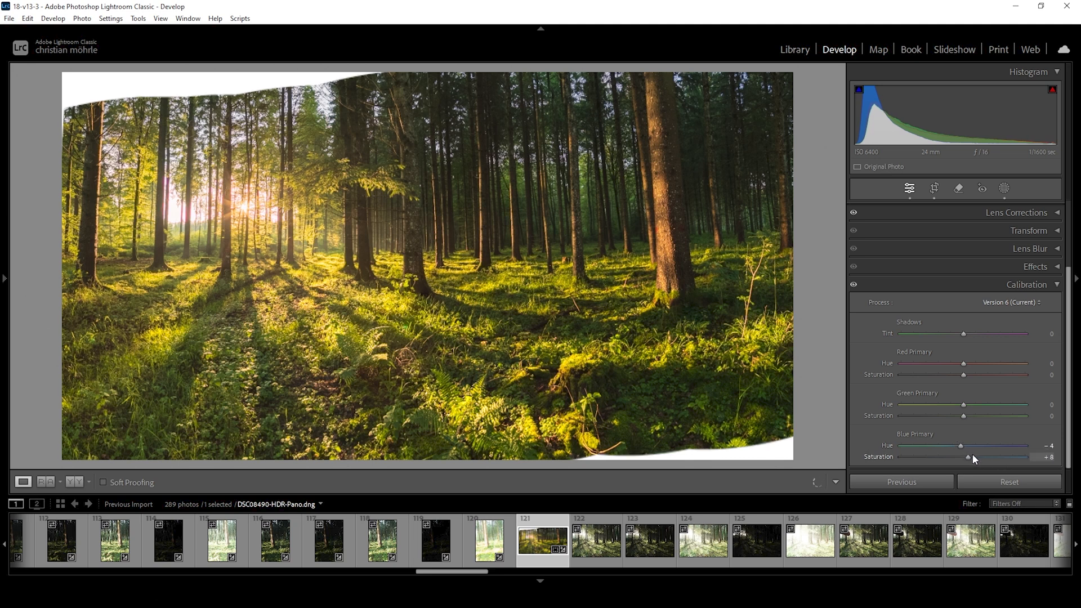
{"action": "left_click_drag", "start_coordinate": [966, 456], "coordinate": [968, 456]}
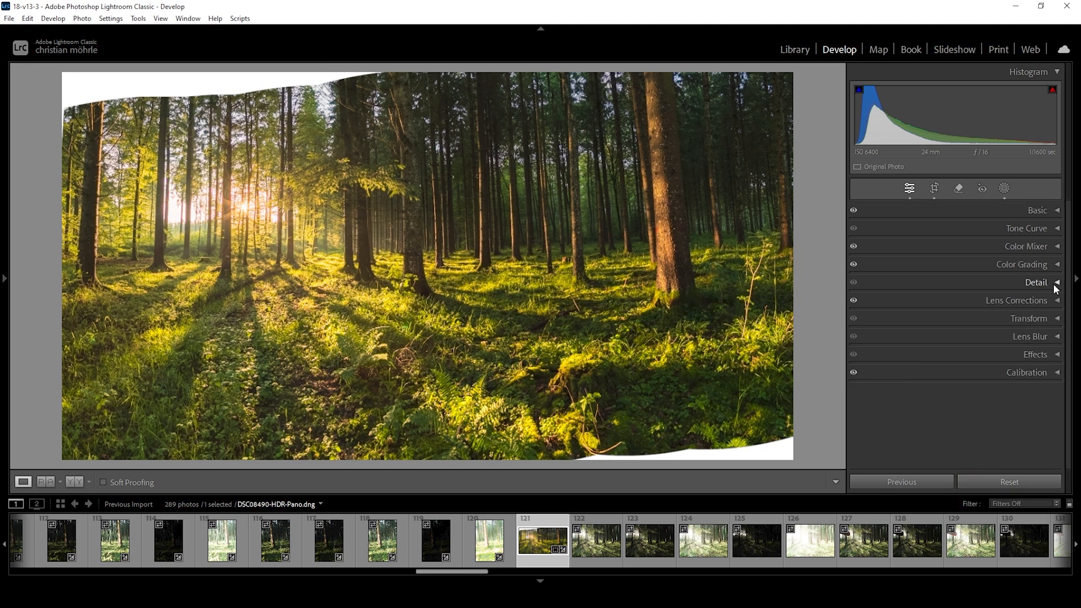
{"action": "mouse_move", "coordinate": [1039, 292]}
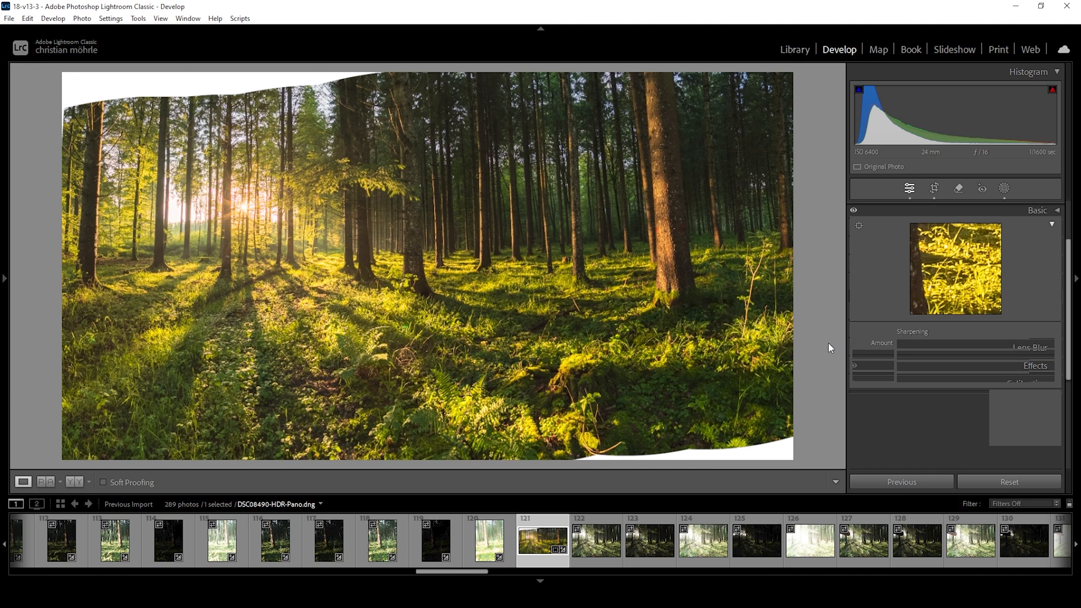
- In the Detail panel, set sharpening radius 0.5, detail 100, masking about 90 and amount about 73
{"action": "left_click", "coordinate": [1036, 209]}
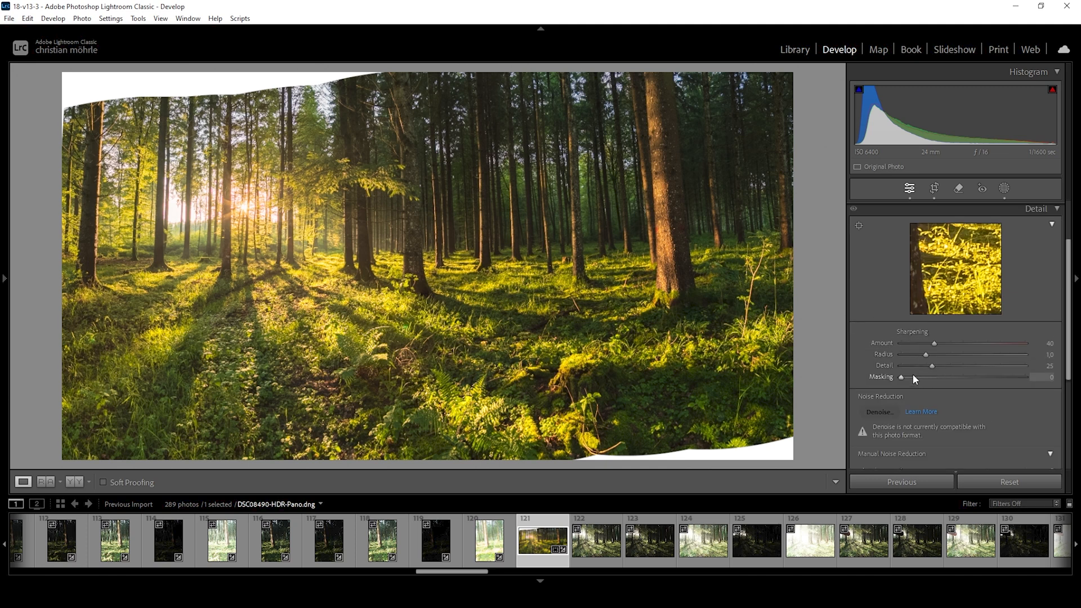
{"action": "left_click_drag", "start_coordinate": [927, 354], "coordinate": [919, 353]}
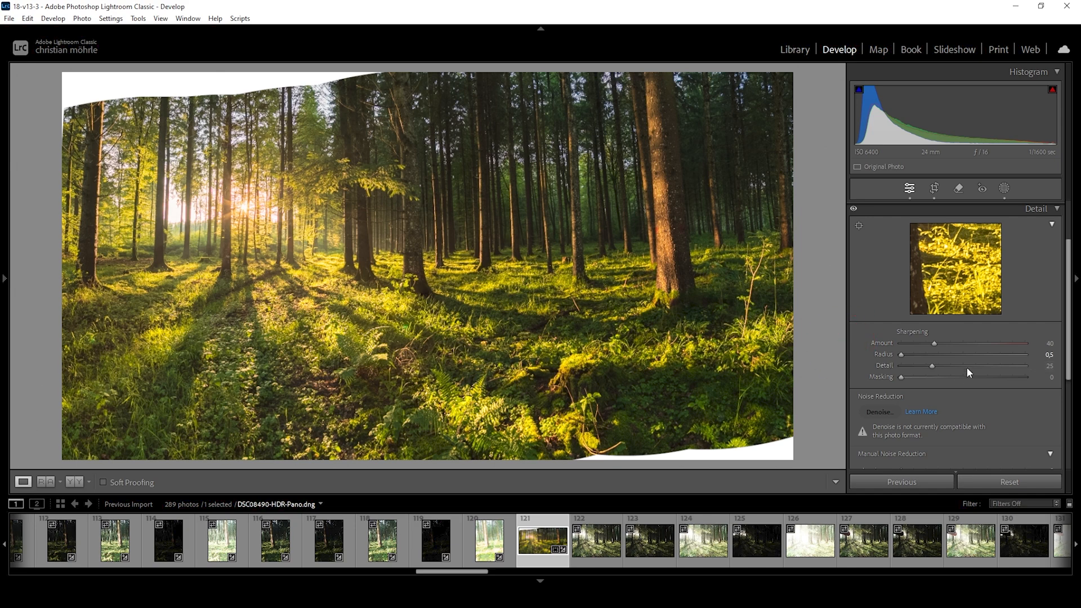
{"action": "left_click_drag", "start_coordinate": [931, 365], "coordinate": [1023, 364]}
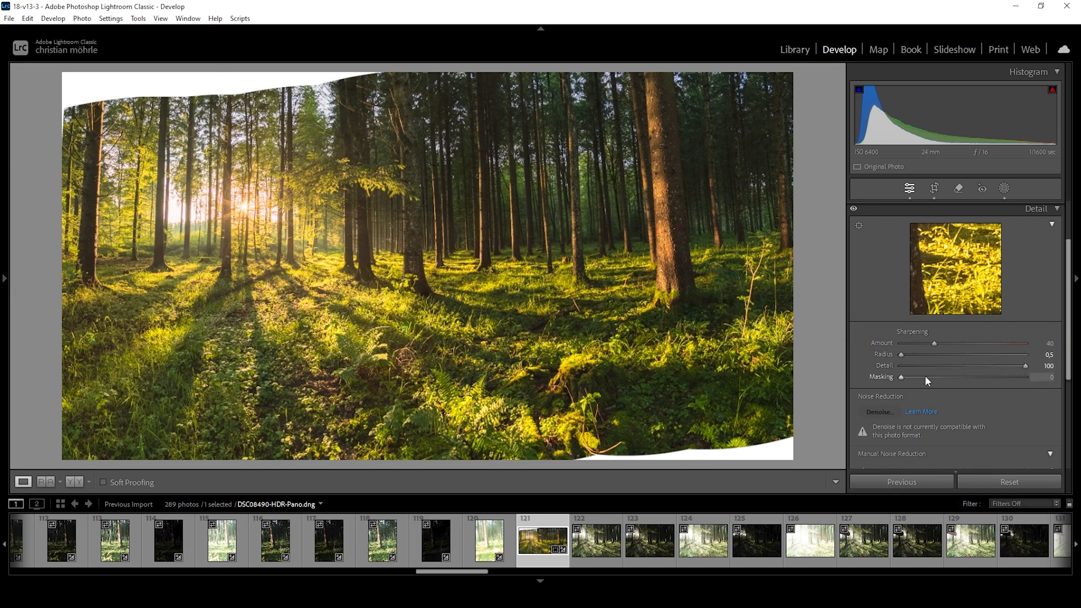
{"action": "left_click_drag", "start_coordinate": [910, 377], "coordinate": [914, 377]}
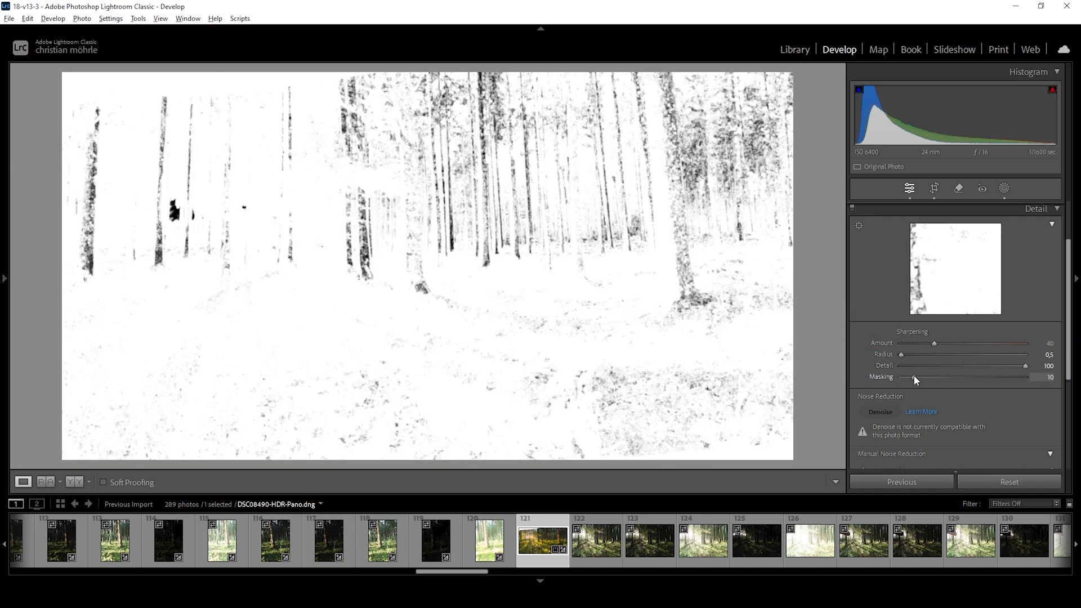
{"action": "left_click_drag", "start_coordinate": [915, 378], "coordinate": [993, 377]}
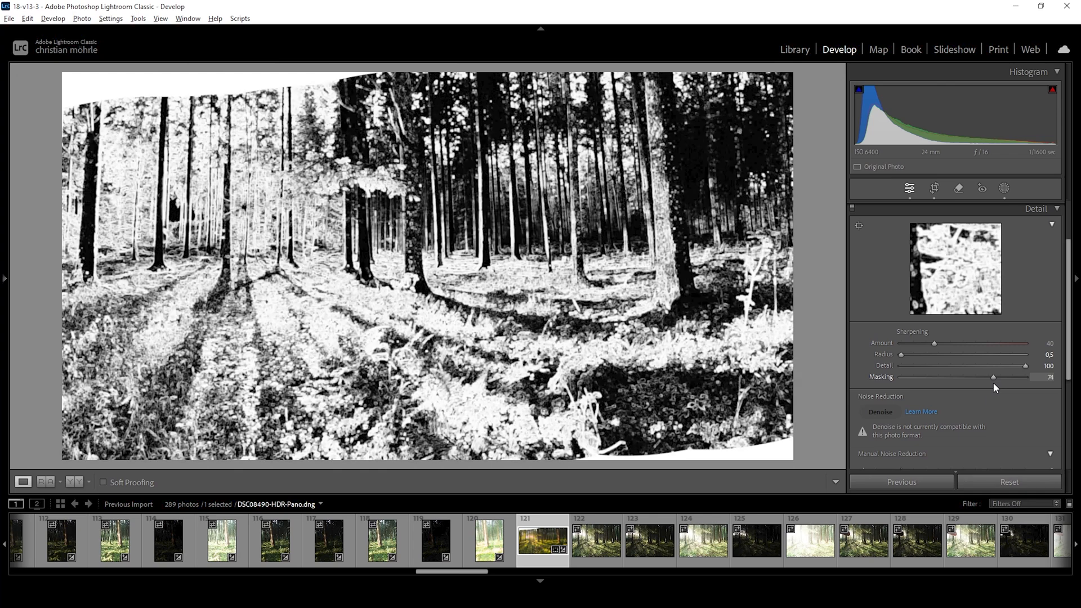
{"action": "left_click_drag", "start_coordinate": [993, 377], "coordinate": [1012, 377]}
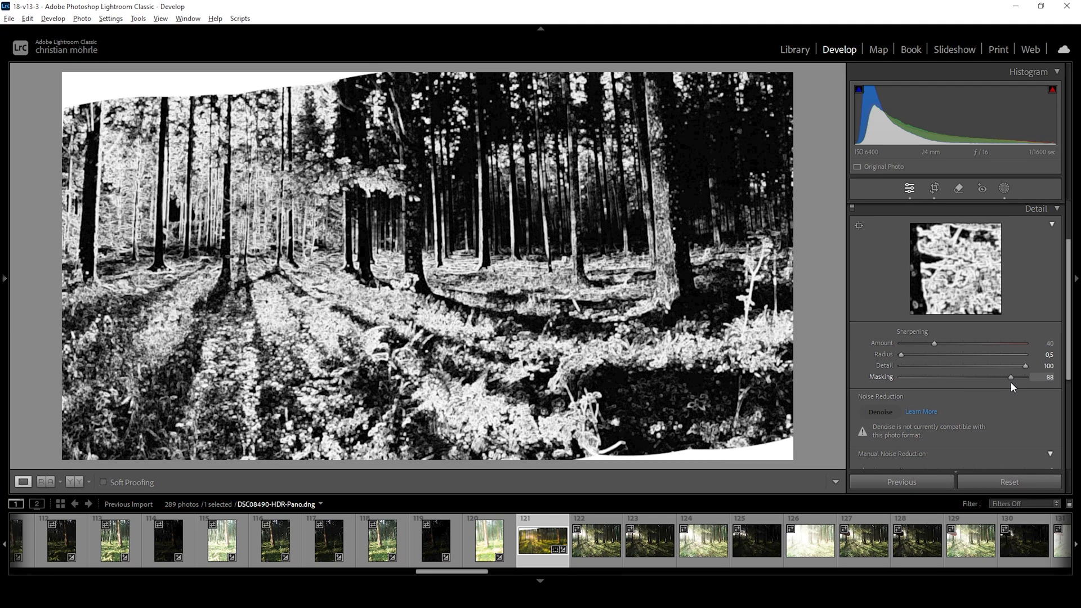
{"action": "left_click_drag", "start_coordinate": [1010, 376], "coordinate": [1019, 377]}
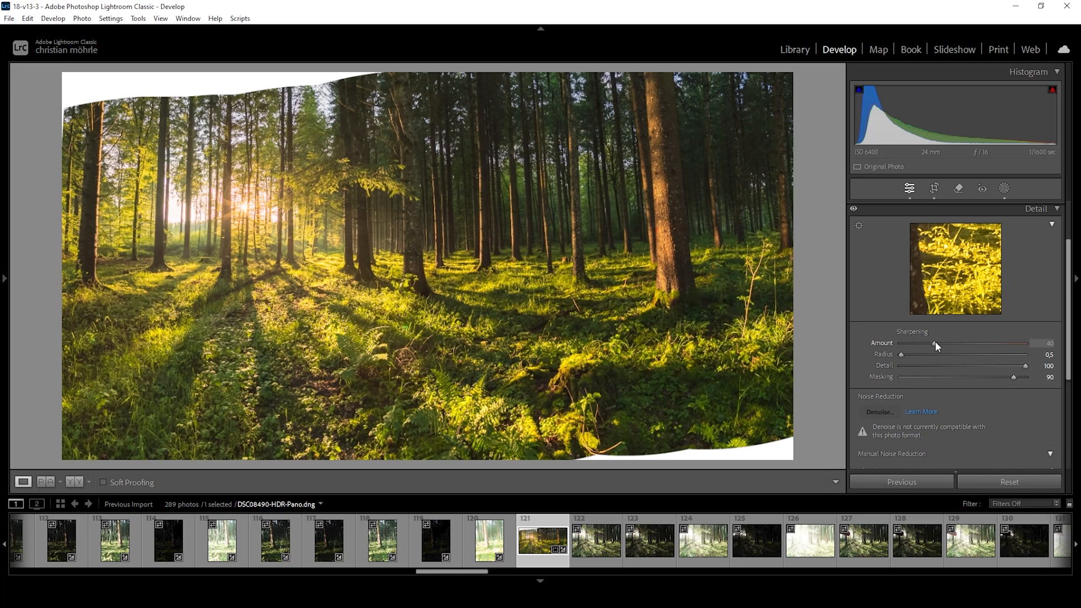
{"action": "left_click_drag", "start_coordinate": [935, 343], "coordinate": [960, 343]}
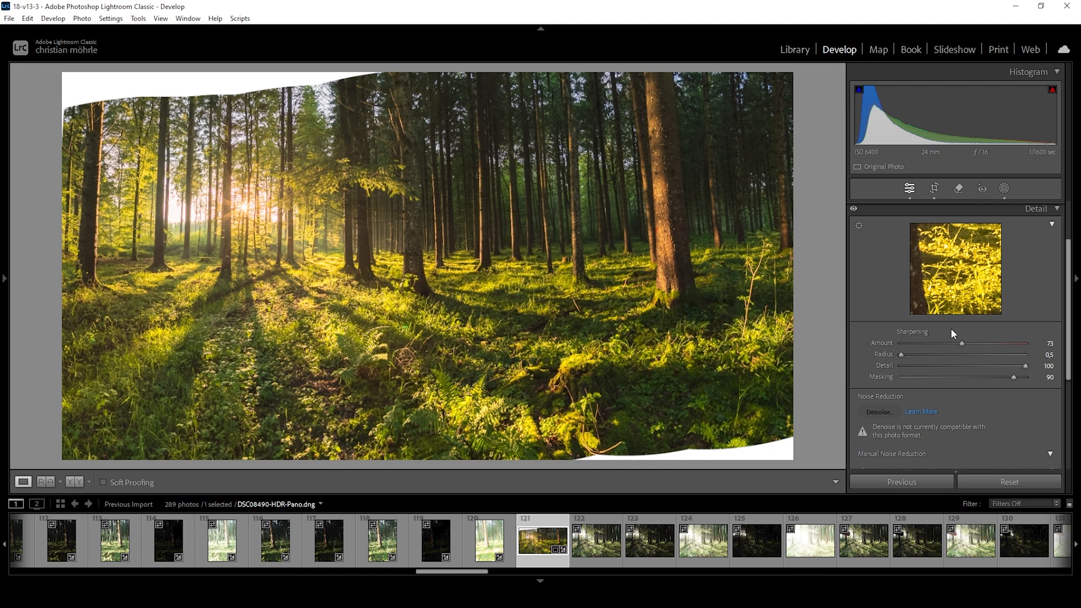
{"action": "mouse_move", "coordinate": [507, 540]}
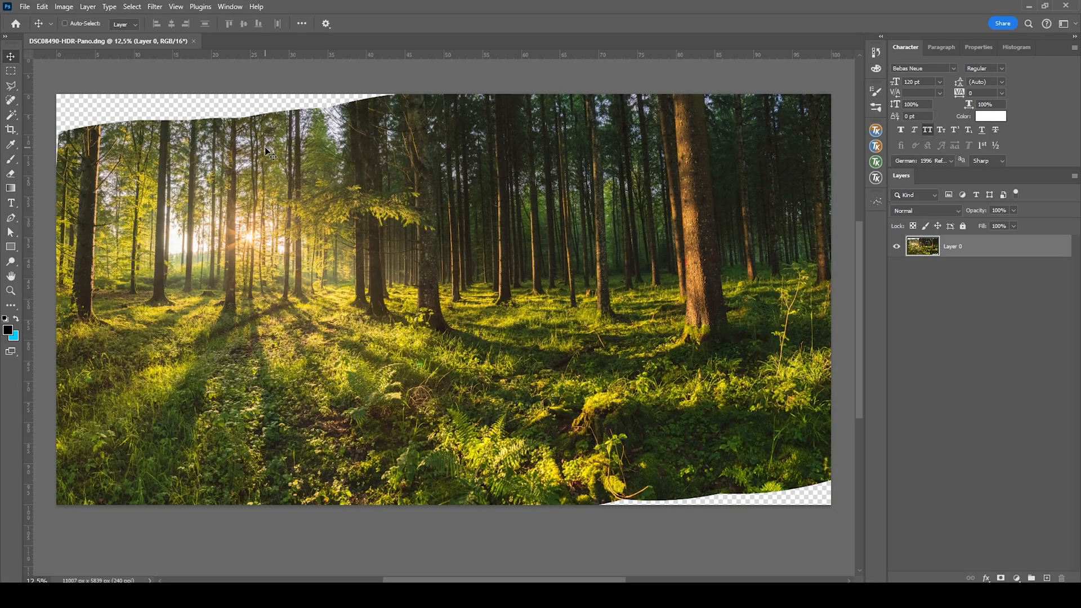
{"action": "mouse_move", "coordinate": [566, 222]}
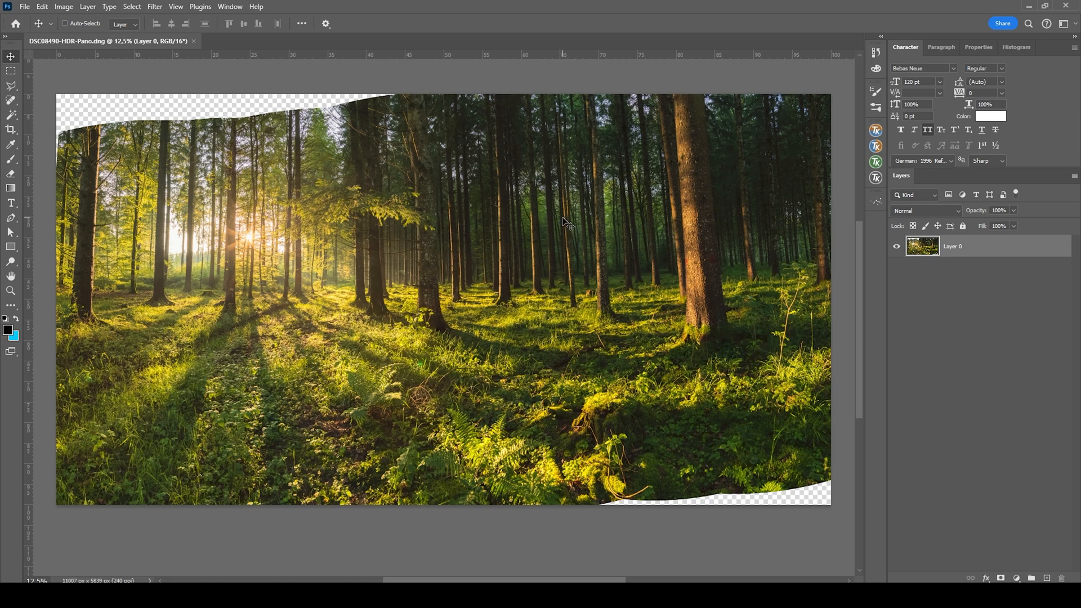
- Generate forest with Generative Fill to cover the selected empty panorama edges
{"action": "left_click", "coordinate": [11, 85]}
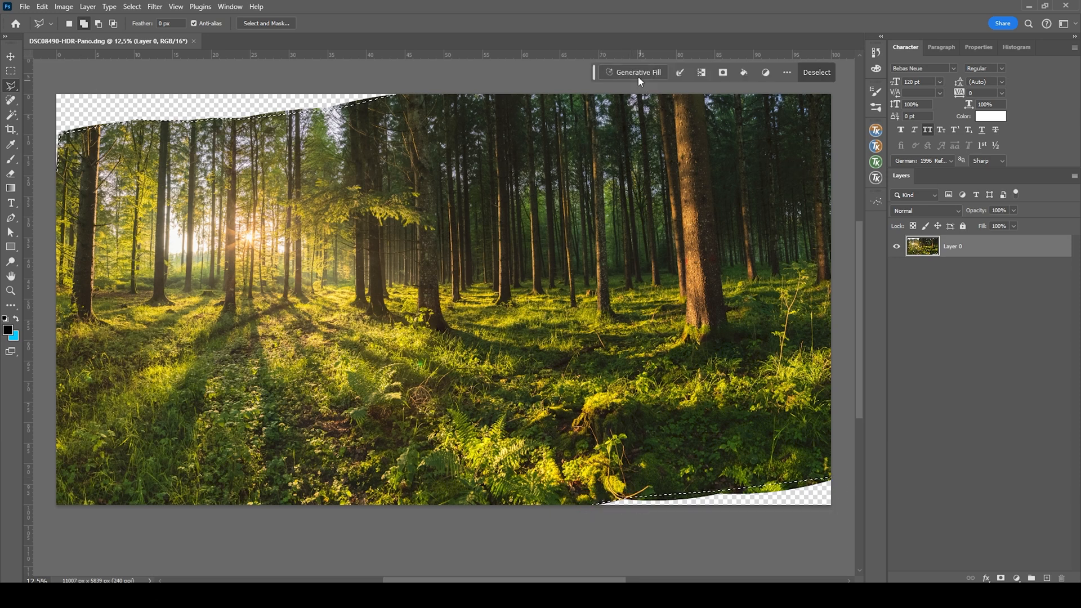
{"action": "left_click", "coordinate": [637, 72]}
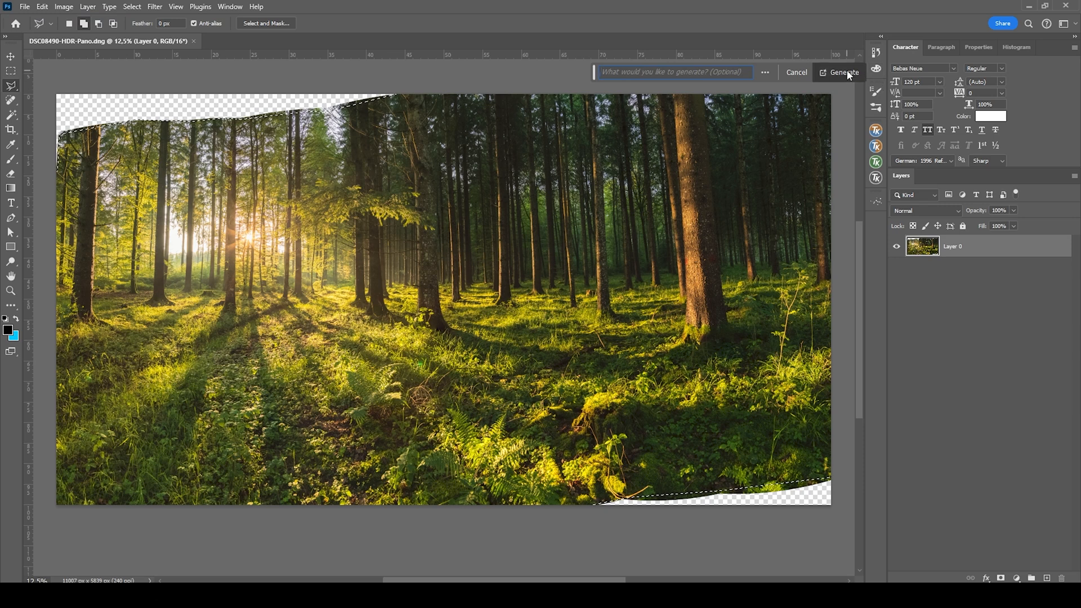
{"action": "left_click", "coordinate": [842, 73]}
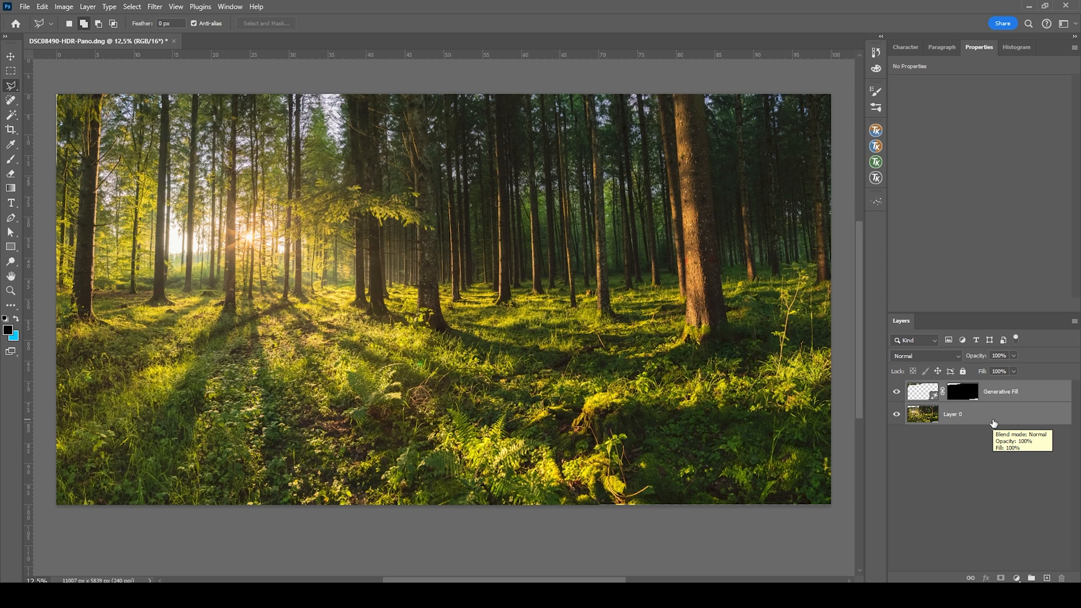
{"action": "mouse_move", "coordinate": [663, 227]}
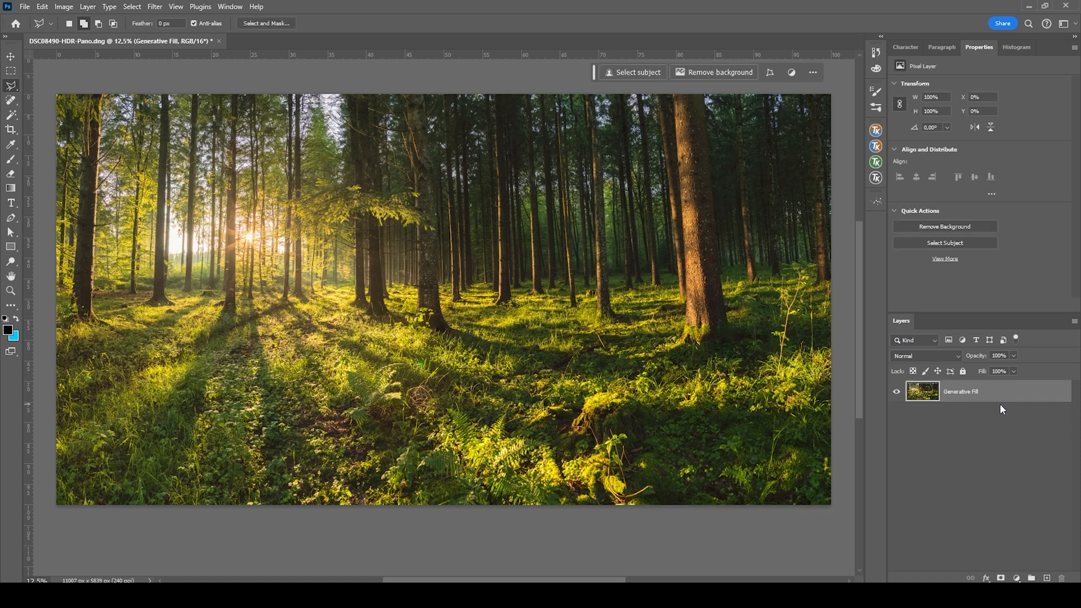
{"action": "mouse_move", "coordinate": [738, 84]}
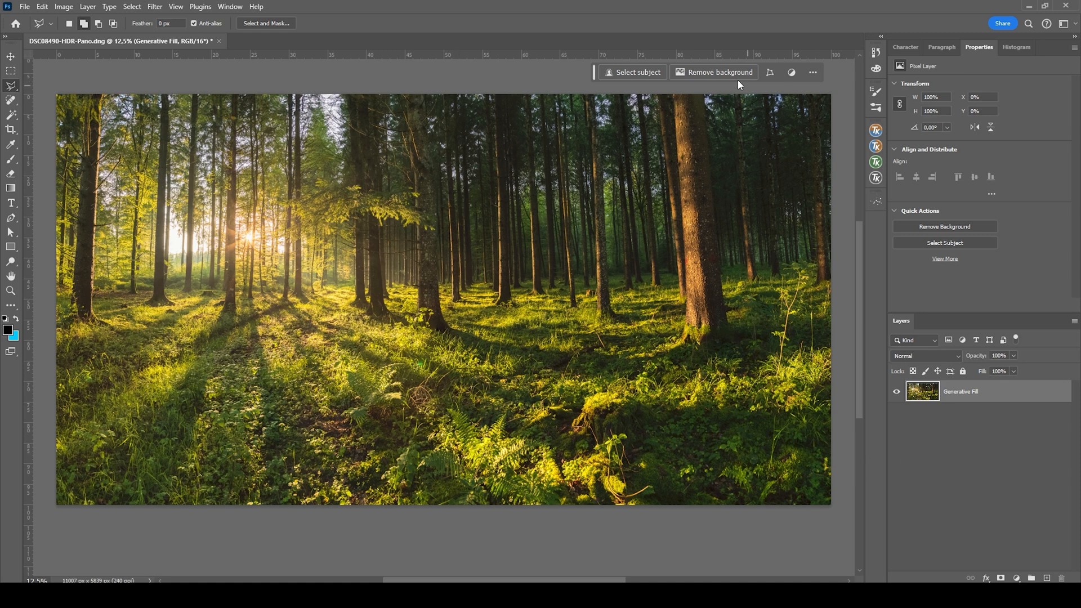
{"action": "mouse_move", "coordinate": [813, 256]}
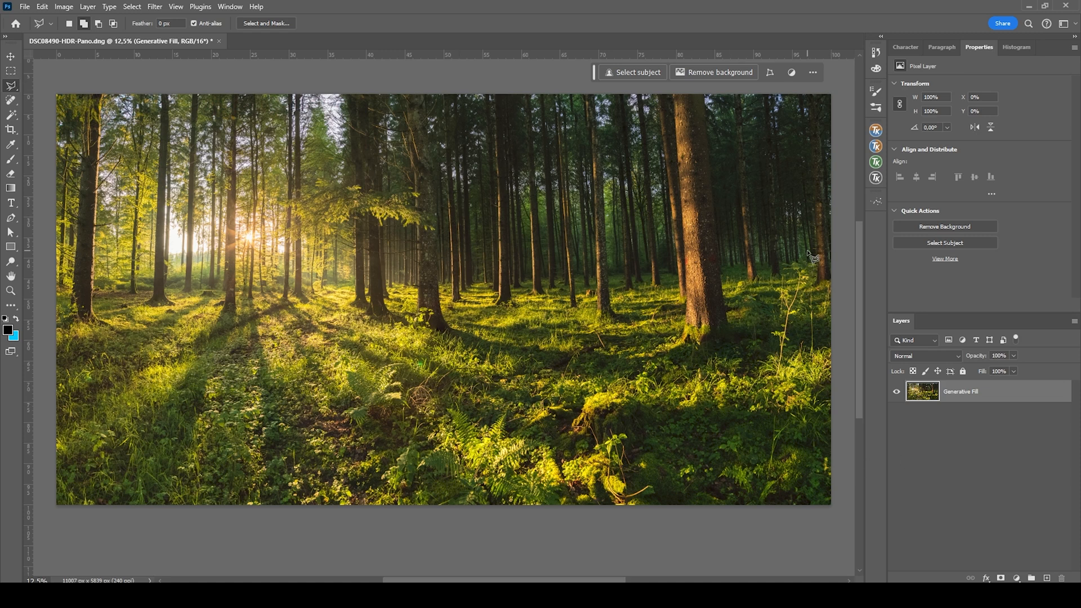
{"action": "mouse_move", "coordinate": [793, 293]}
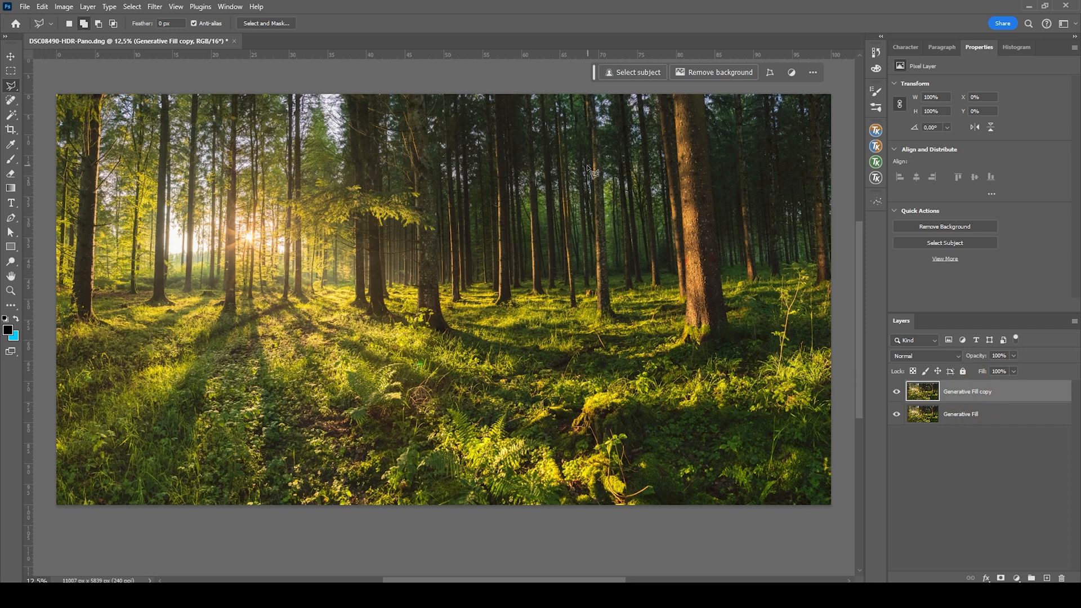
- Free-transform the duplicated layer, skewing both top corners outward to straighten the leaning trunks
{"action": "key", "text": "ctrl+t"}
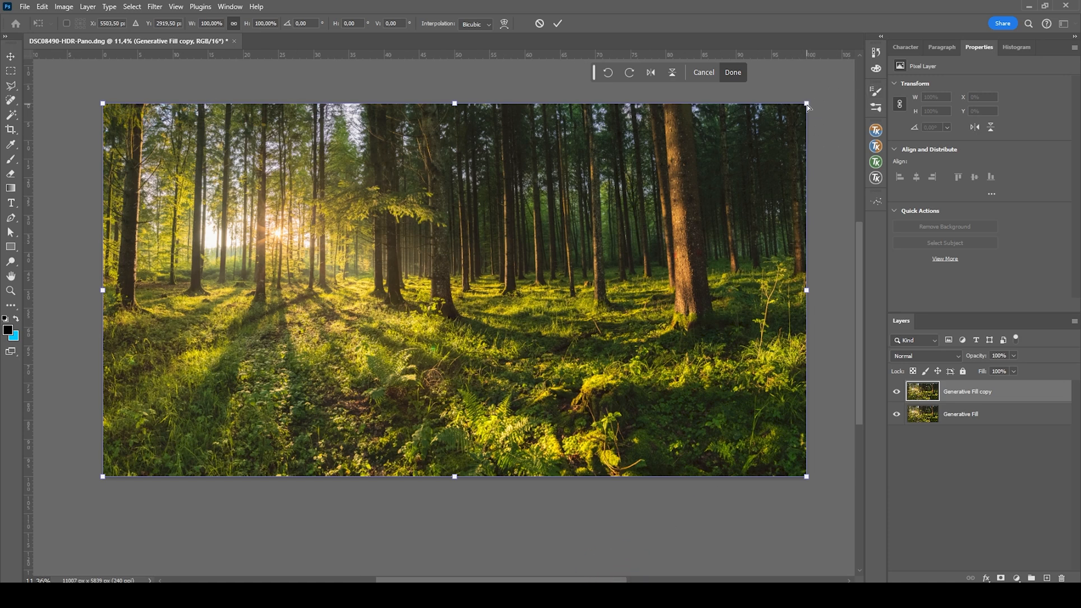
{"action": "left_click_drag", "start_coordinate": [808, 104], "coordinate": [817, 107]}
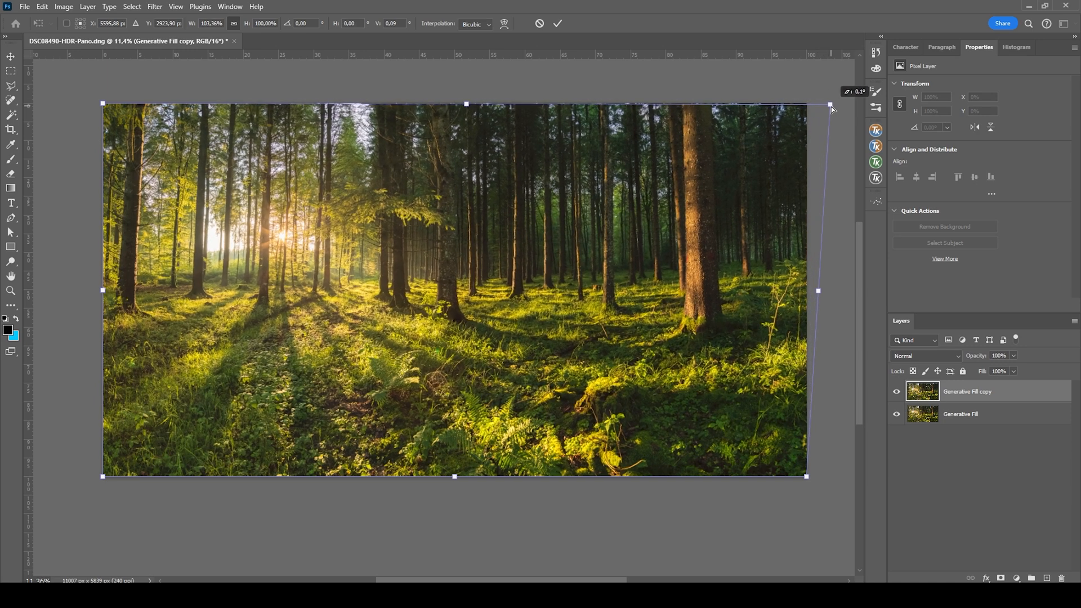
{"action": "left_click_drag", "start_coordinate": [831, 104], "coordinate": [840, 106]}
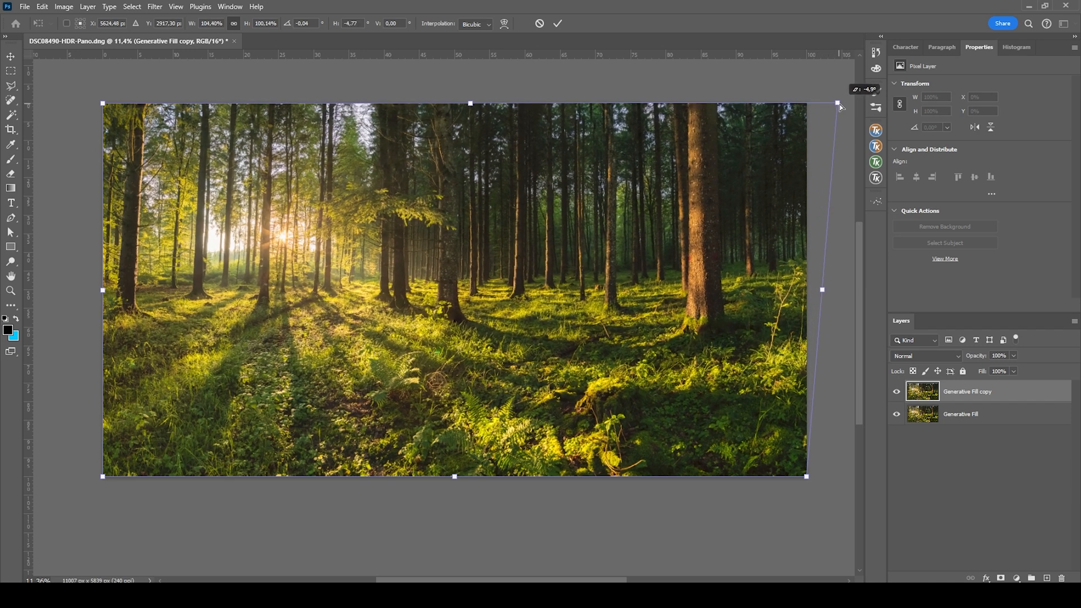
{"action": "left_click_drag", "start_coordinate": [839, 104], "coordinate": [841, 107]}
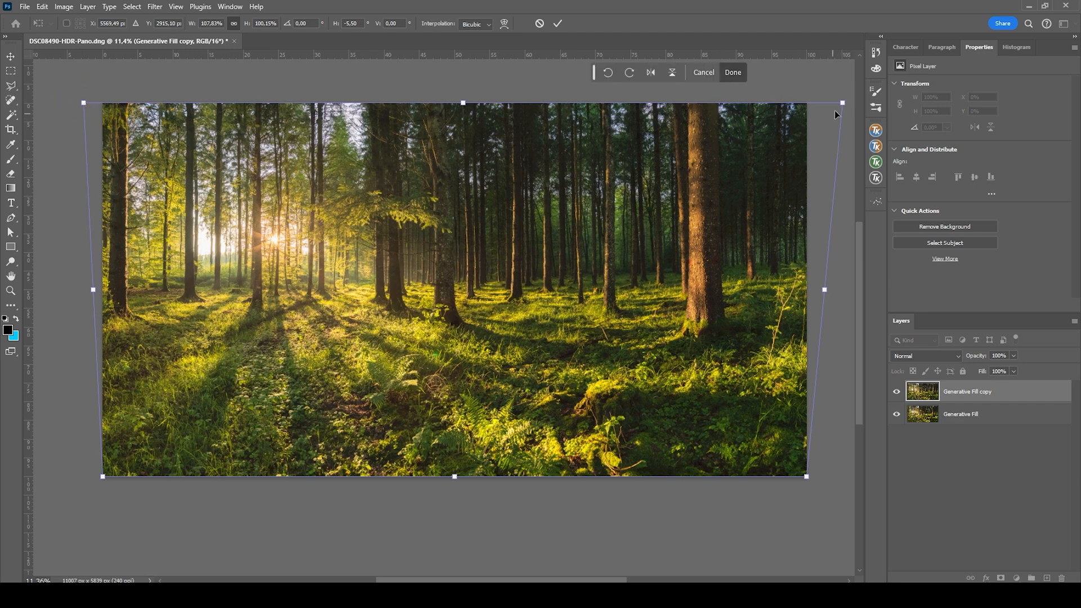
{"action": "left_click_drag", "start_coordinate": [836, 114], "coordinate": [845, 103]}
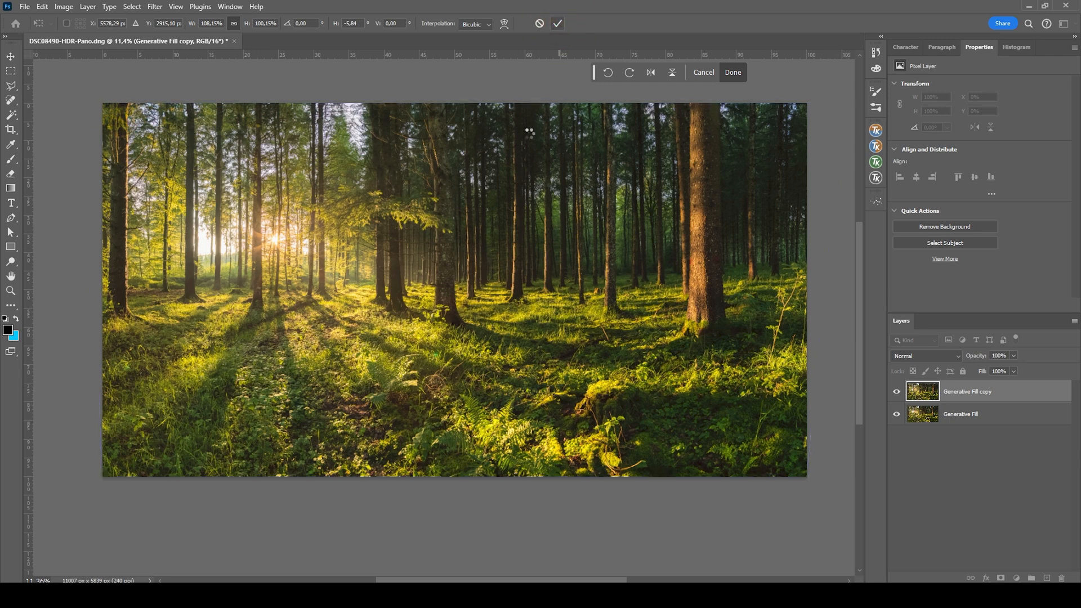
- Commit the skew, then transform again pulling the bottom-right corner down until the ground line is level
{"action": "left_click", "coordinate": [731, 72]}
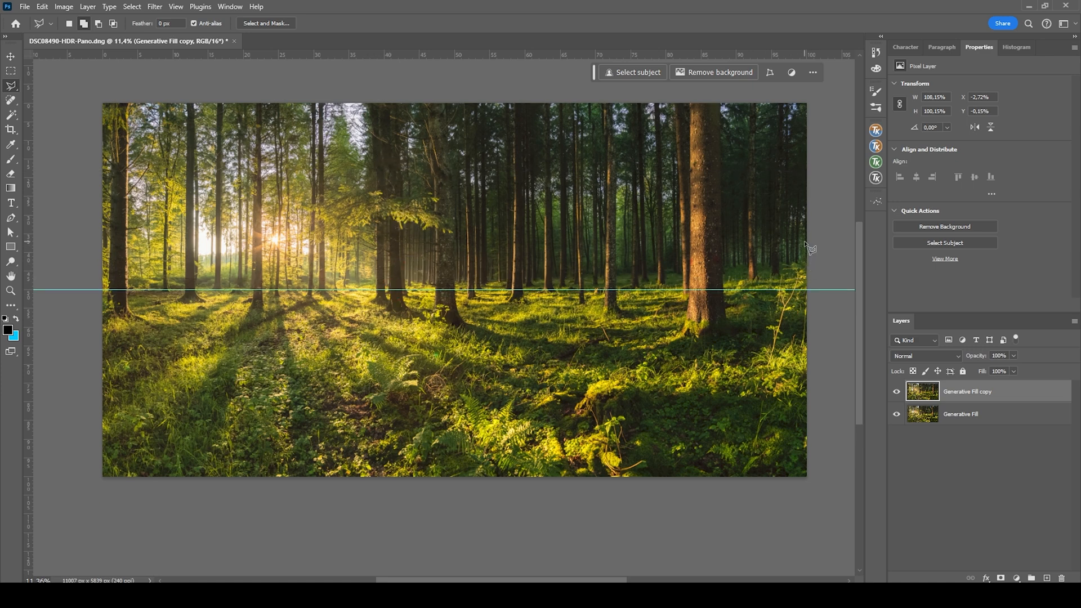
{"action": "mouse_move", "coordinate": [767, 184]}
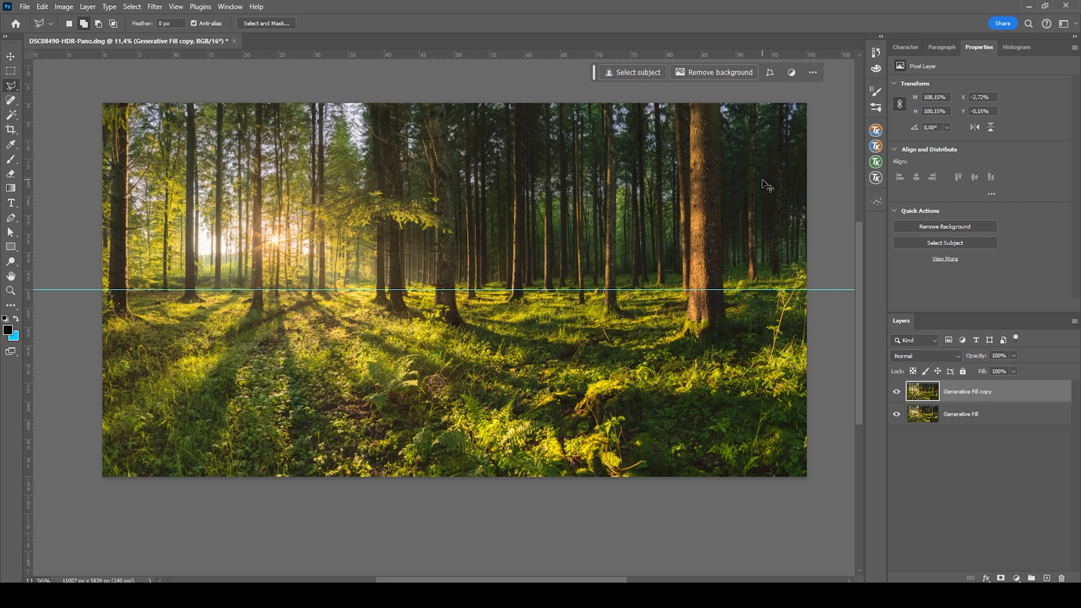
{"action": "key", "text": "Ctrl+t"}
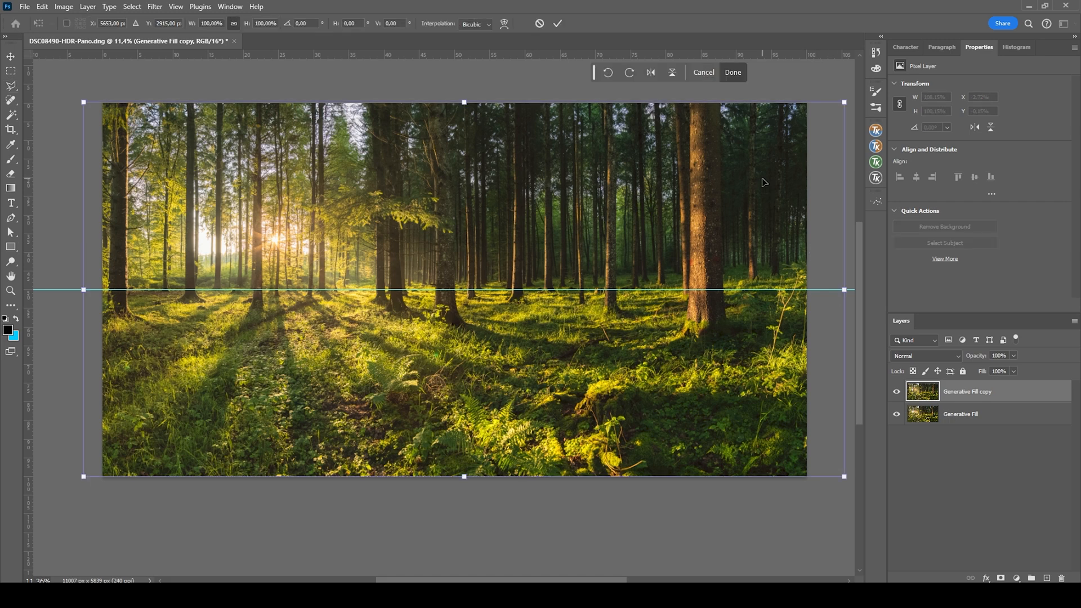
{"action": "mouse_move", "coordinate": [784, 237]}
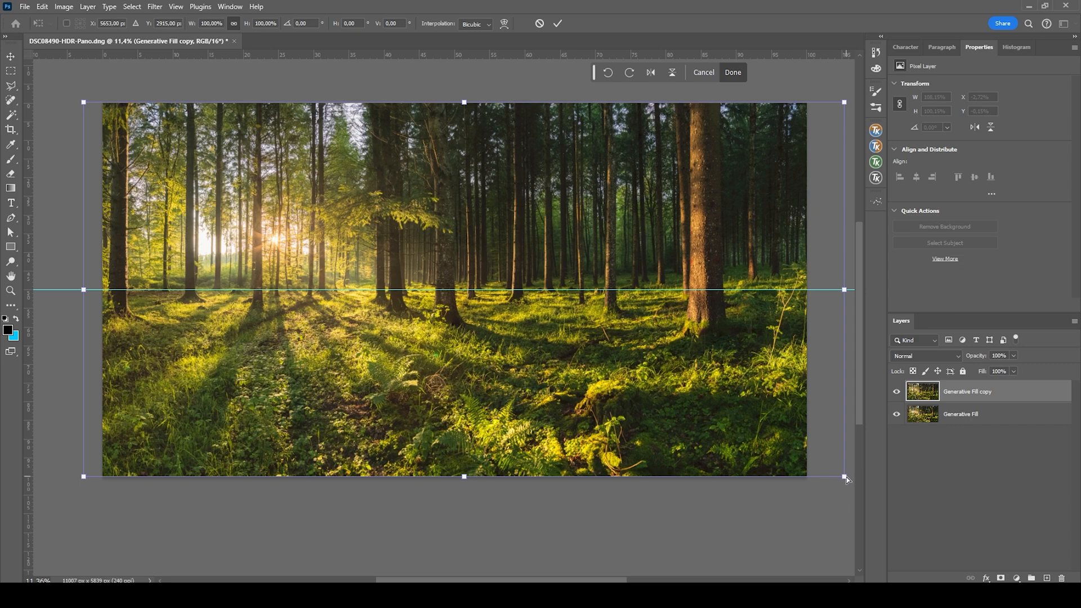
{"action": "left_click_drag", "start_coordinate": [845, 477], "coordinate": [847, 490]}
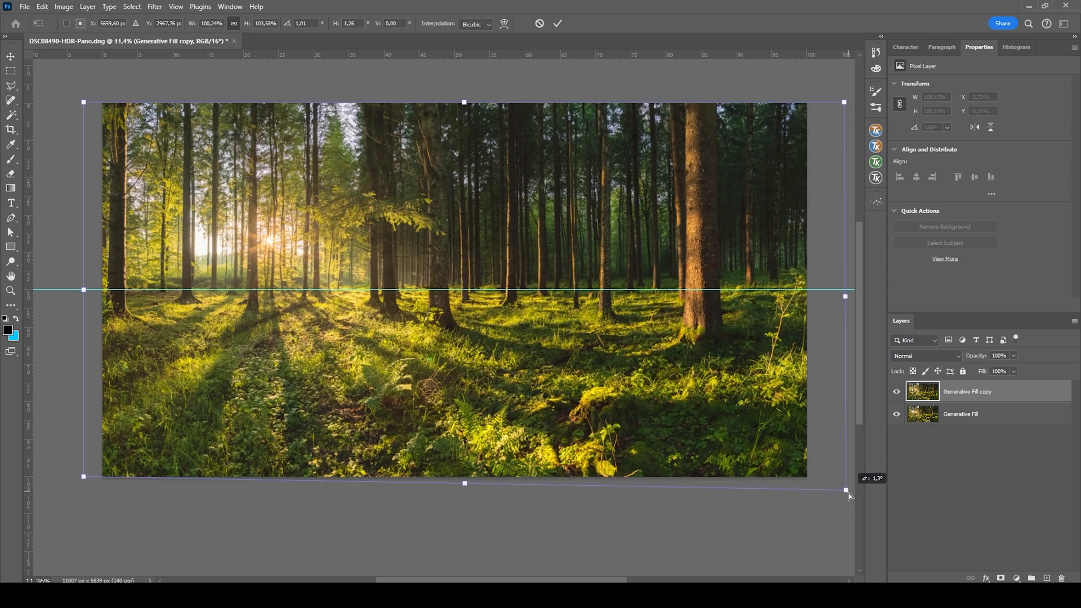
{"action": "left_click_drag", "start_coordinate": [845, 483], "coordinate": [845, 514]}
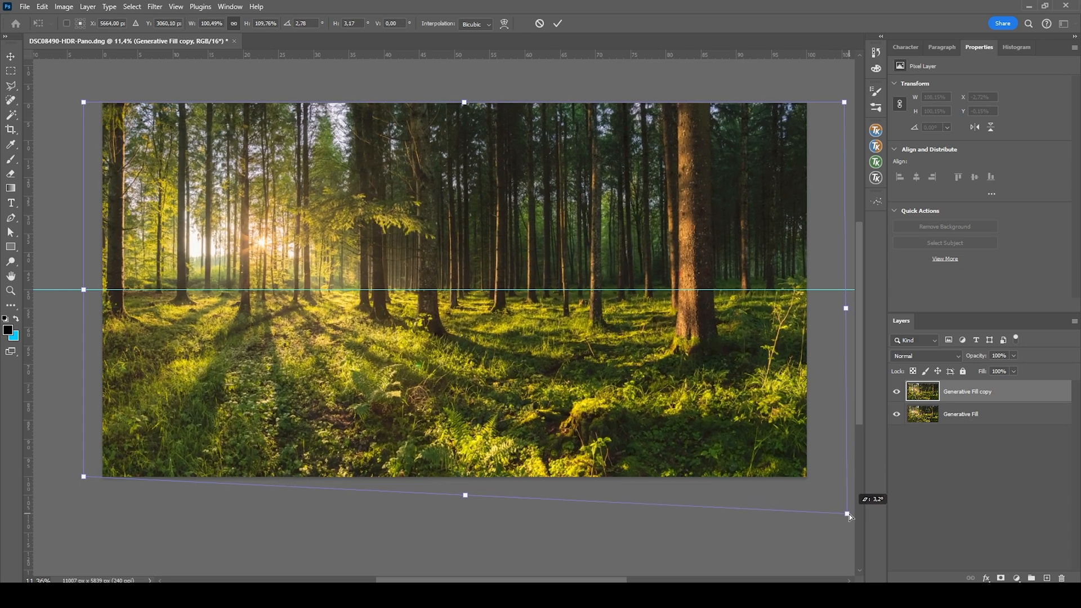
{"action": "left_click_drag", "start_coordinate": [847, 514], "coordinate": [849, 535]}
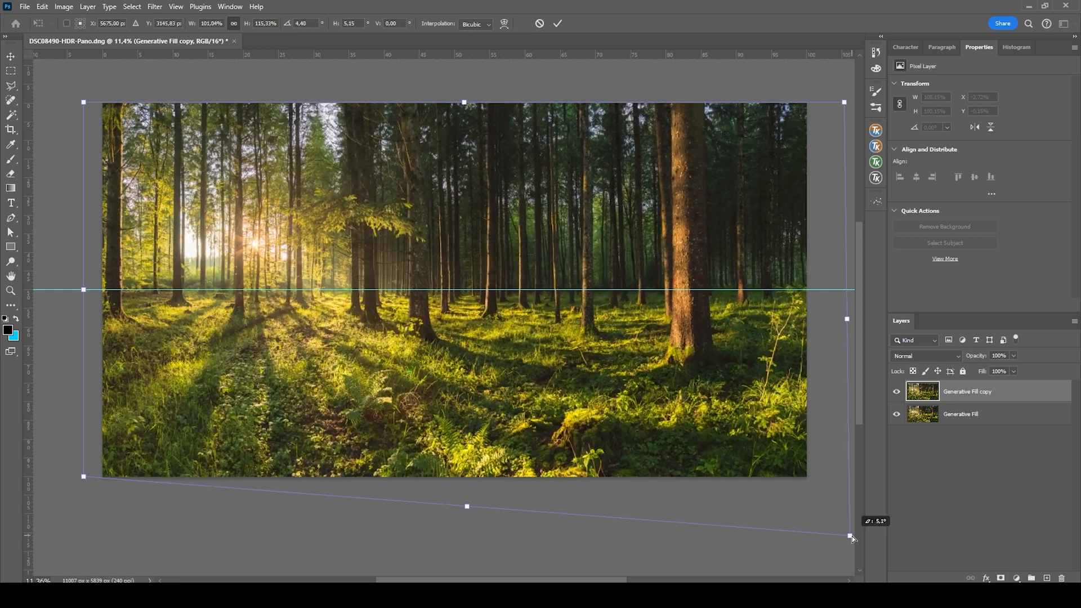
{"action": "left_click_drag", "start_coordinate": [847, 534], "coordinate": [851, 542]}
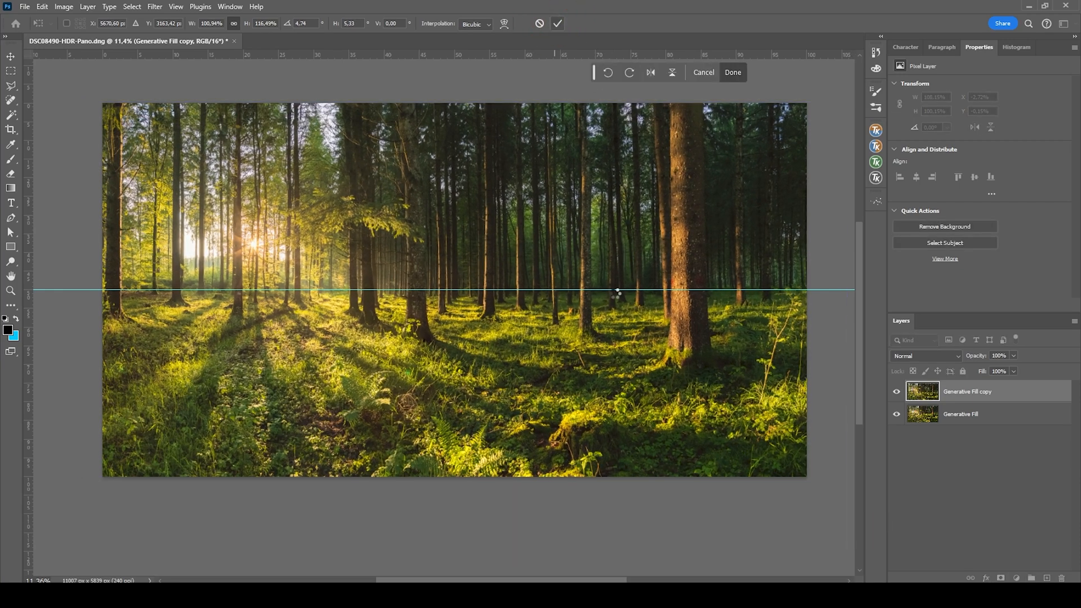
{"action": "left_click", "coordinate": [731, 72]}
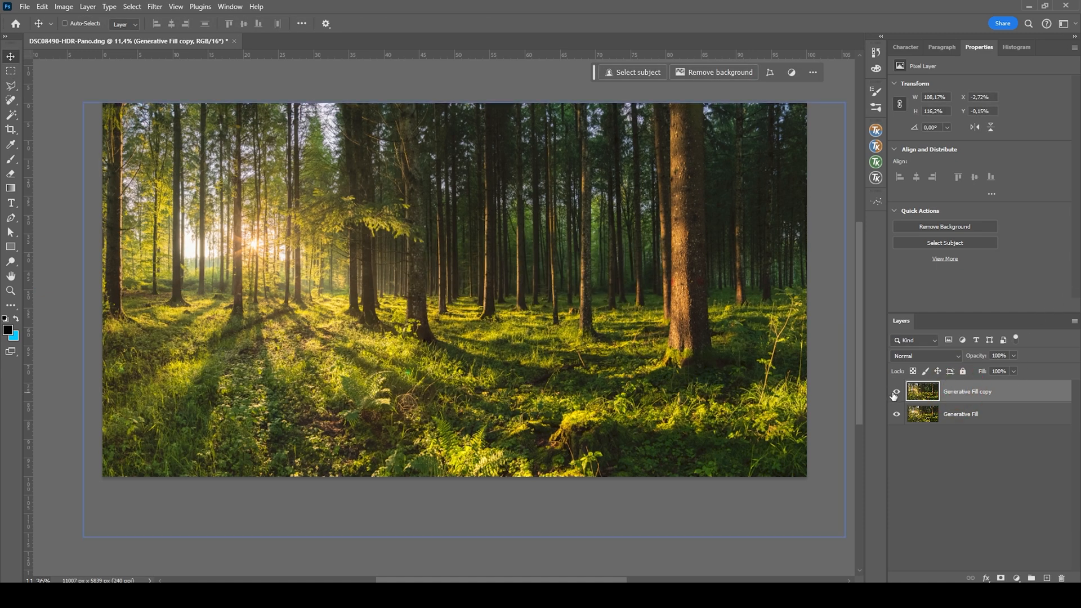
{"action": "left_click", "coordinate": [897, 395]}
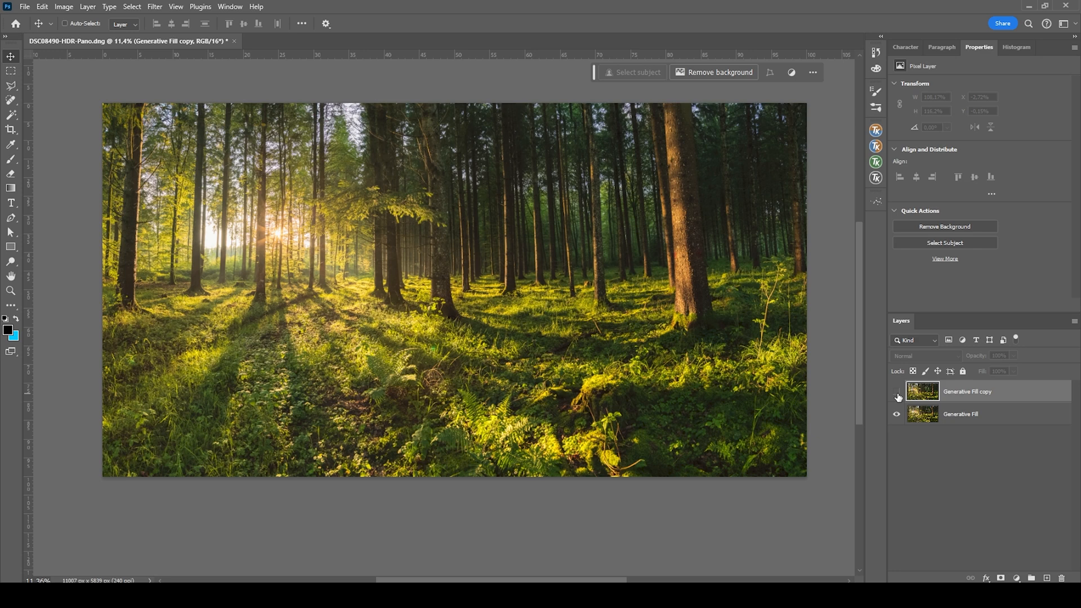
{"action": "left_click", "coordinate": [897, 392]}
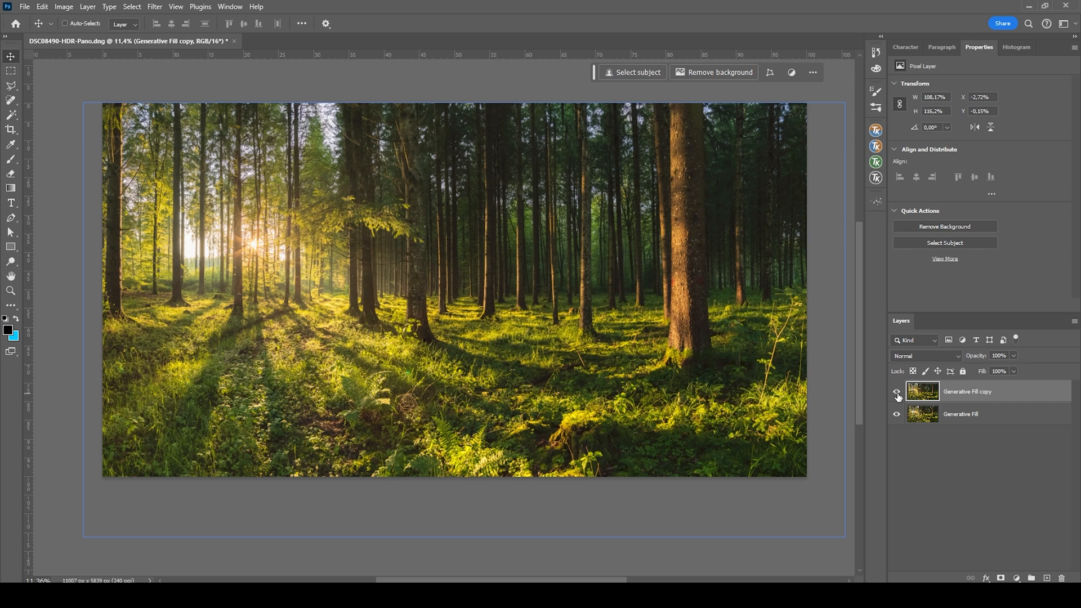
{"action": "left_click", "coordinate": [897, 395]}
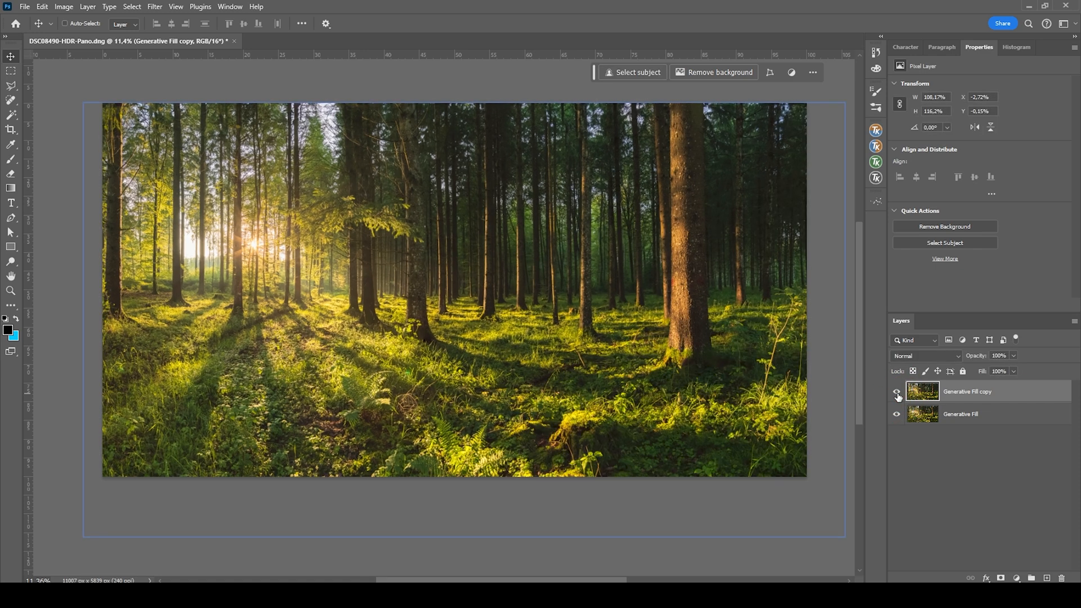